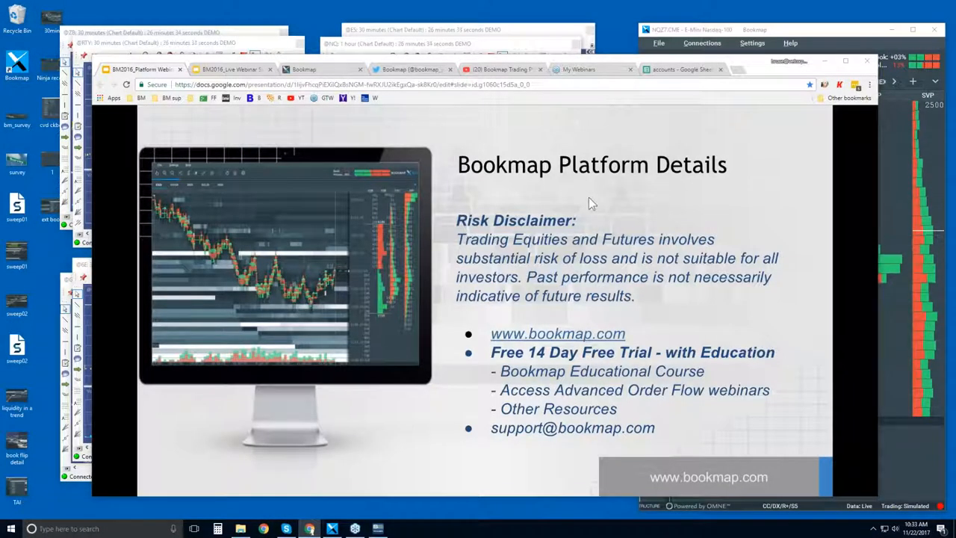
mouse_move(581, 239)
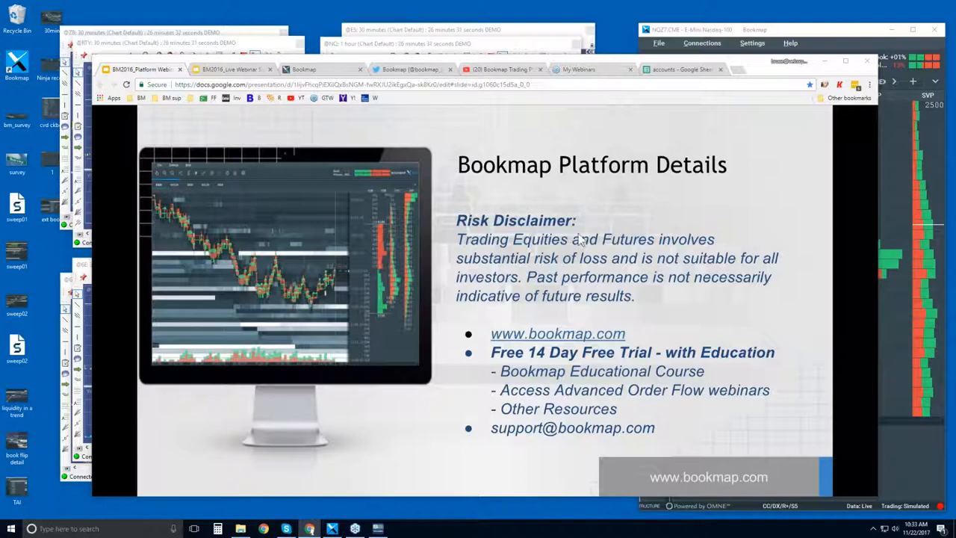
mouse_move(609, 261)
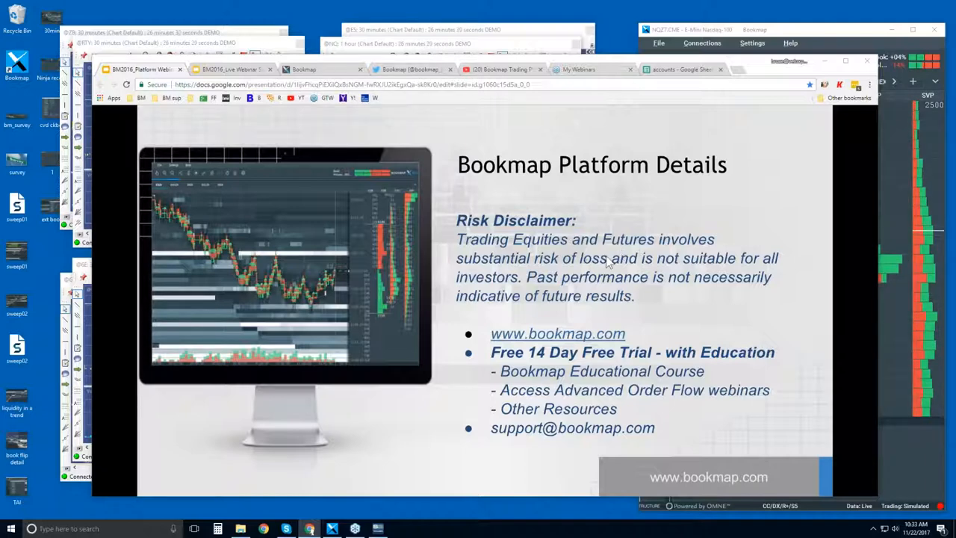
mouse_move(590, 310)
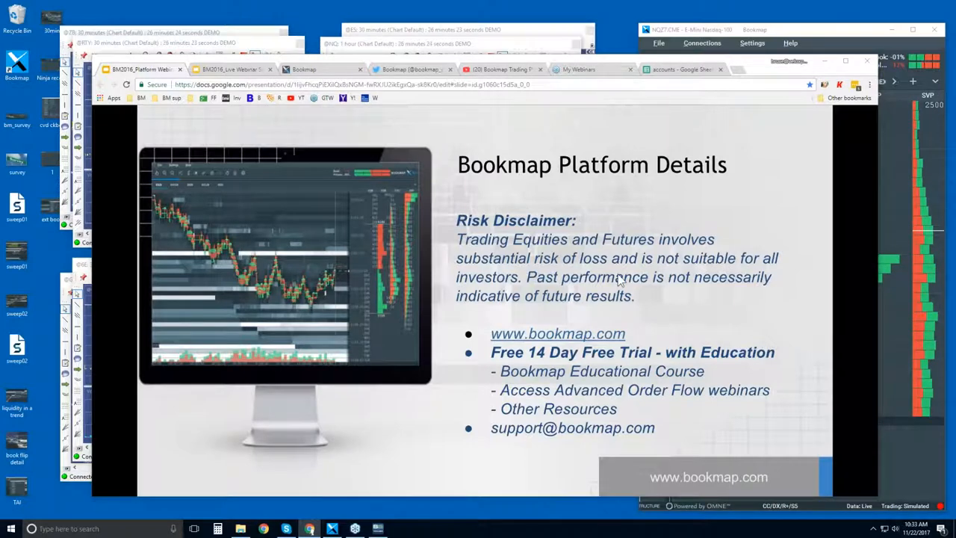
mouse_move(607, 340)
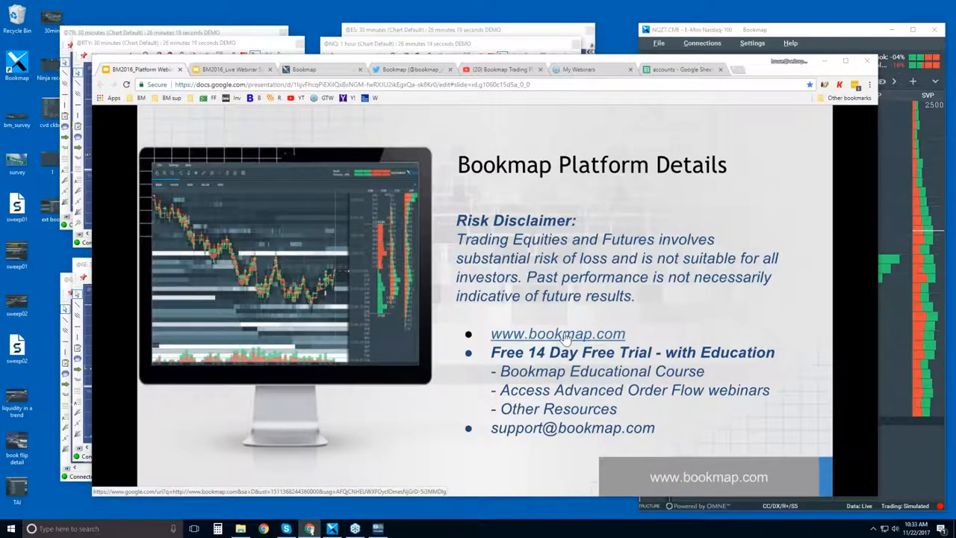
mouse_move(578, 360)
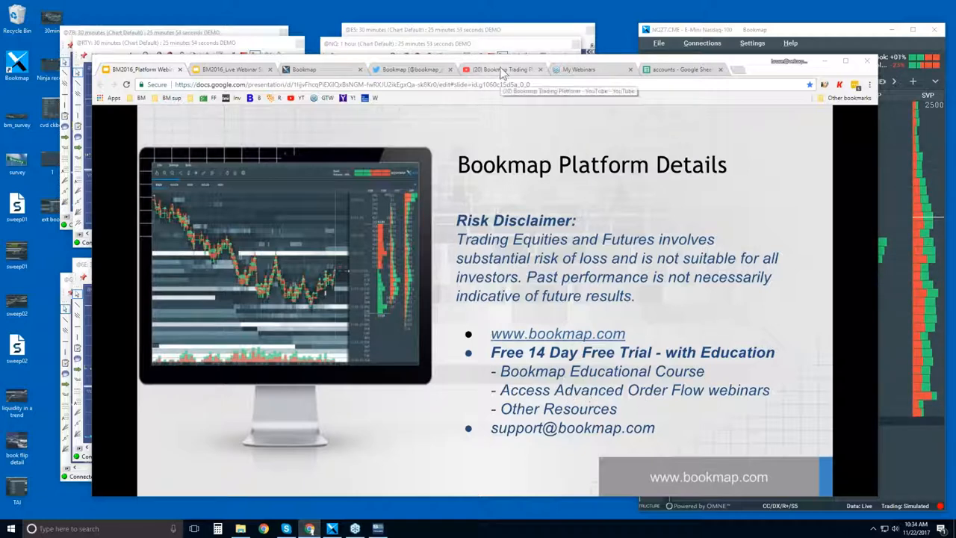
Browse the Bookmap YouTube channel home page down to the Order Flow video snippets row
click(501, 69)
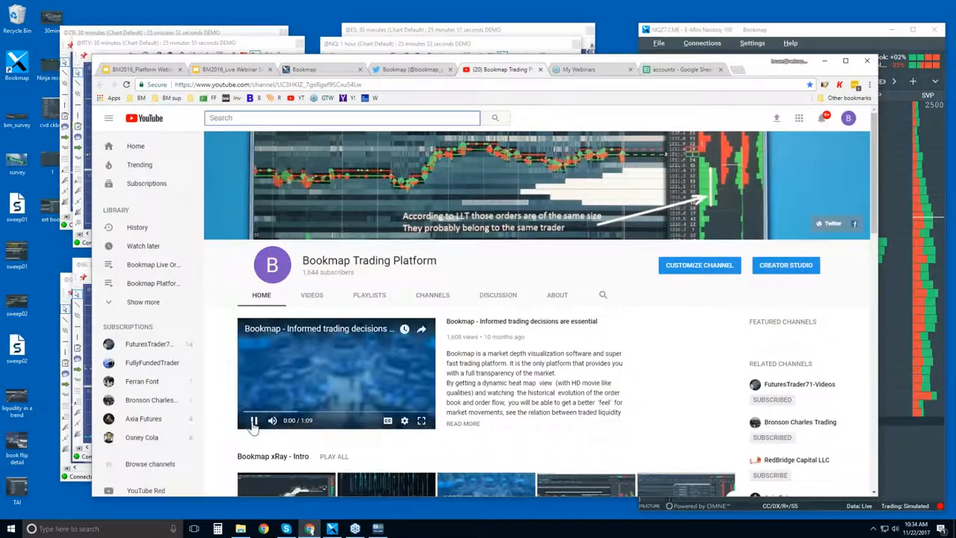
scroll(down, 3)
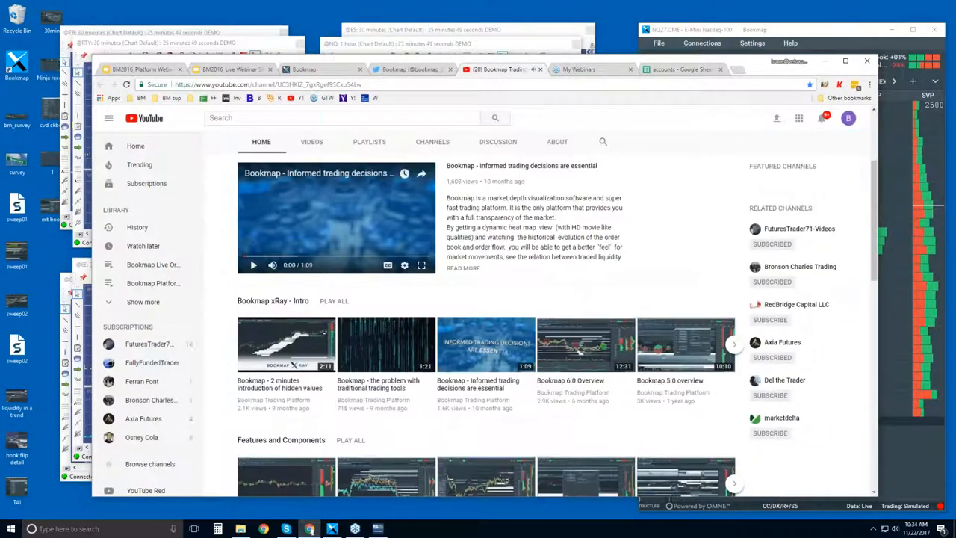
scroll(up, 3)
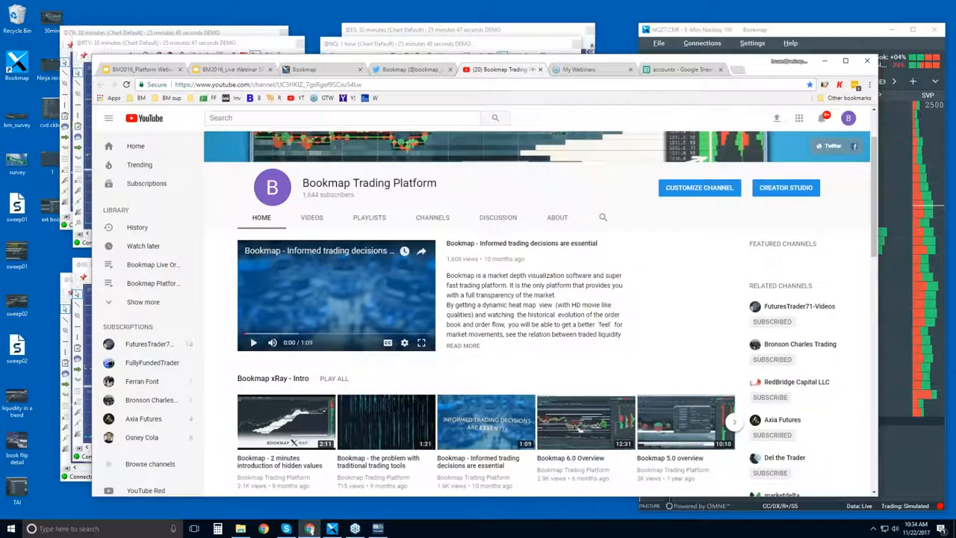
scroll(down, 3)
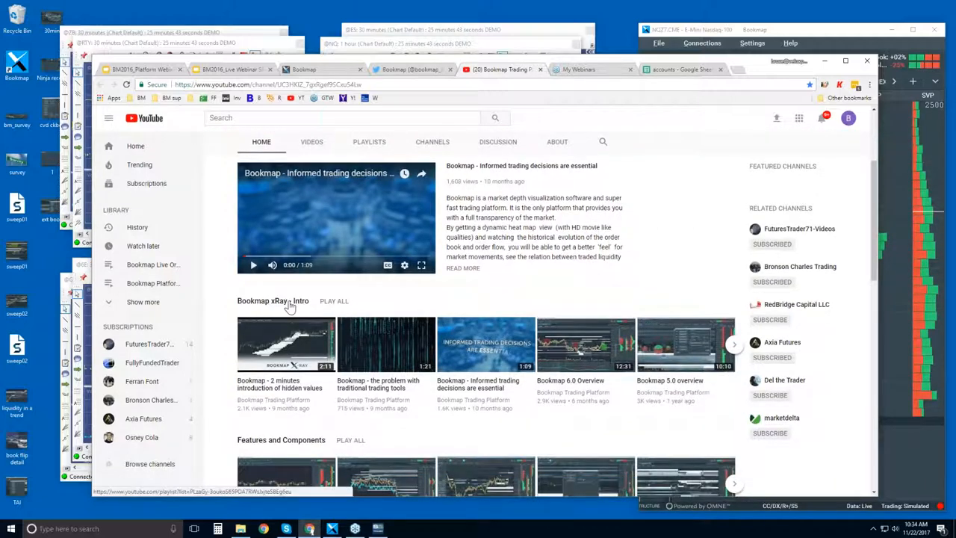
scroll(down, 3)
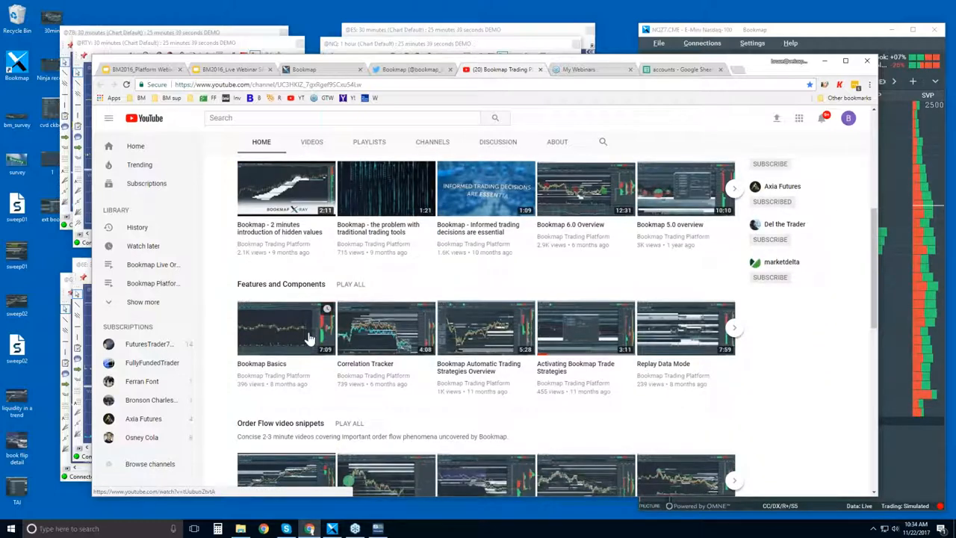
mouse_move(442, 337)
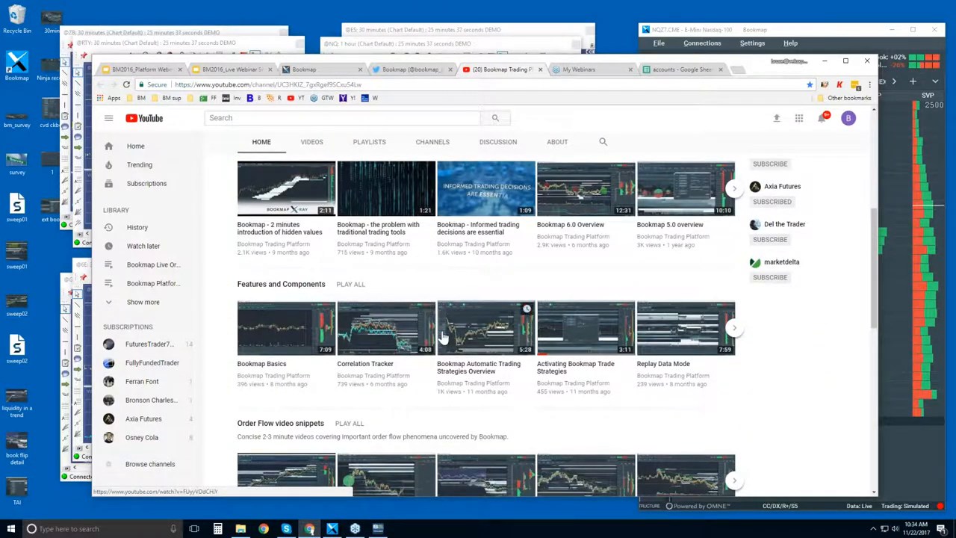
scroll(down, 3)
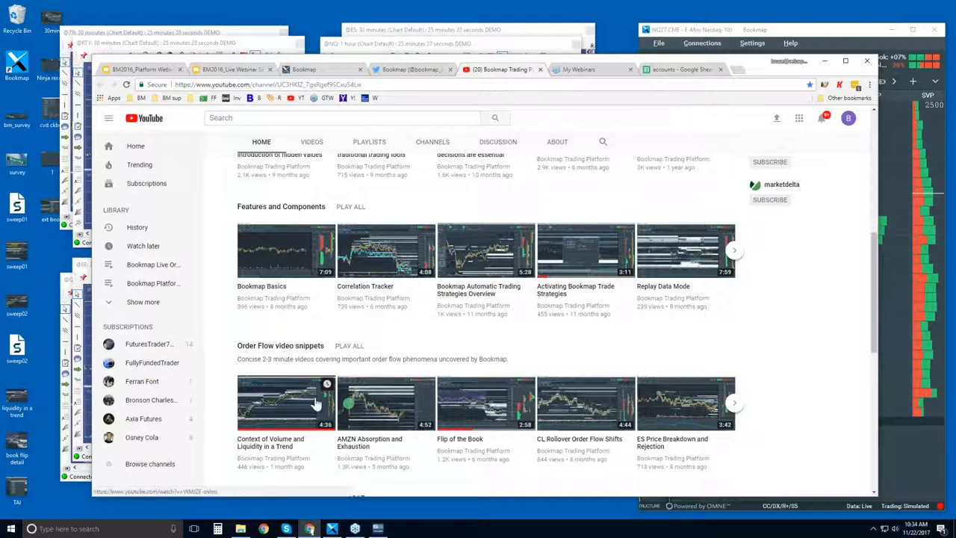
mouse_move(403, 405)
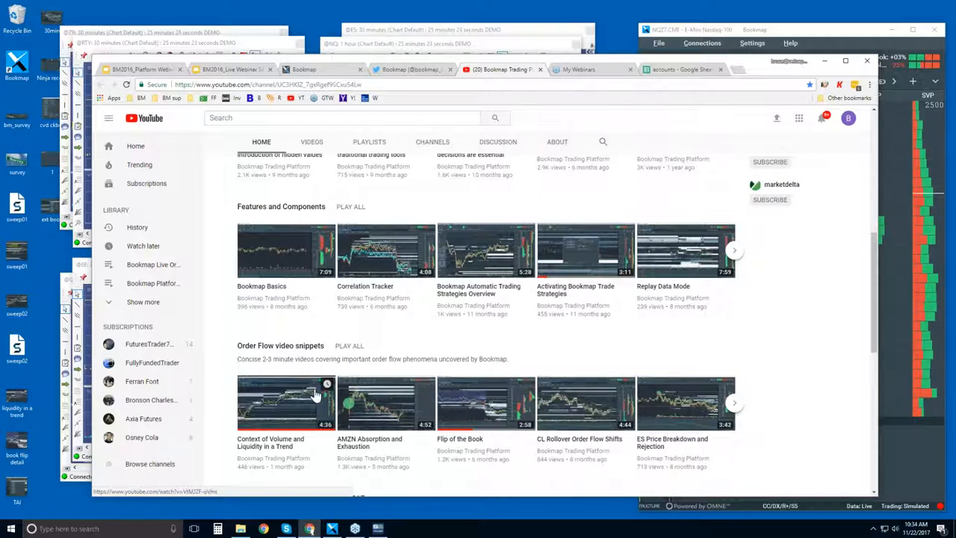
mouse_move(578, 389)
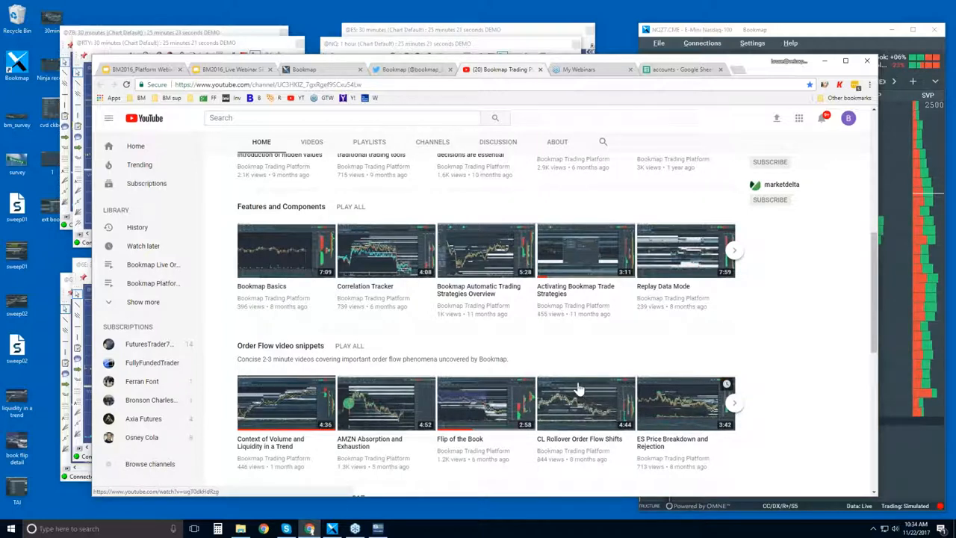
mouse_move(561, 387)
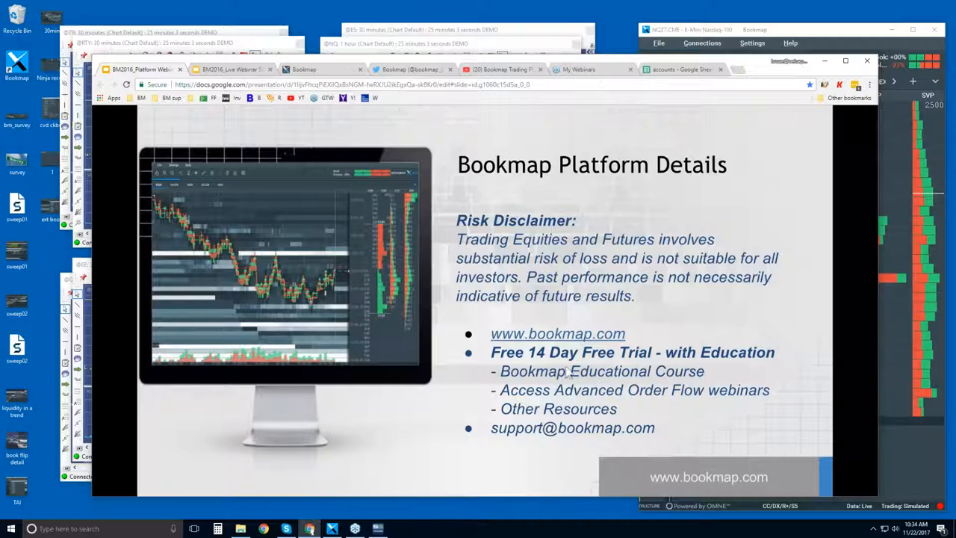
mouse_move(590, 387)
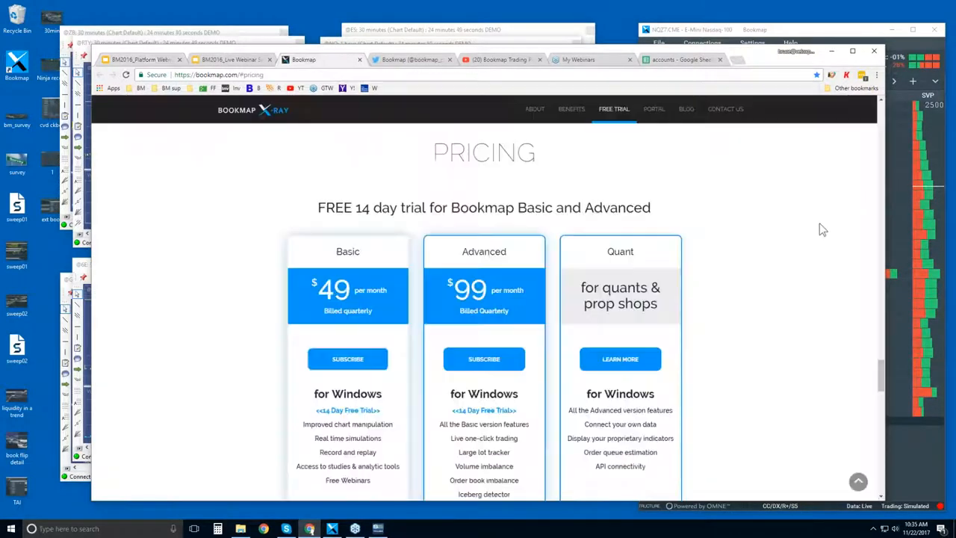
Jump from the pricing plans to the Bookmap site's About intro section
scroll(up, 3)
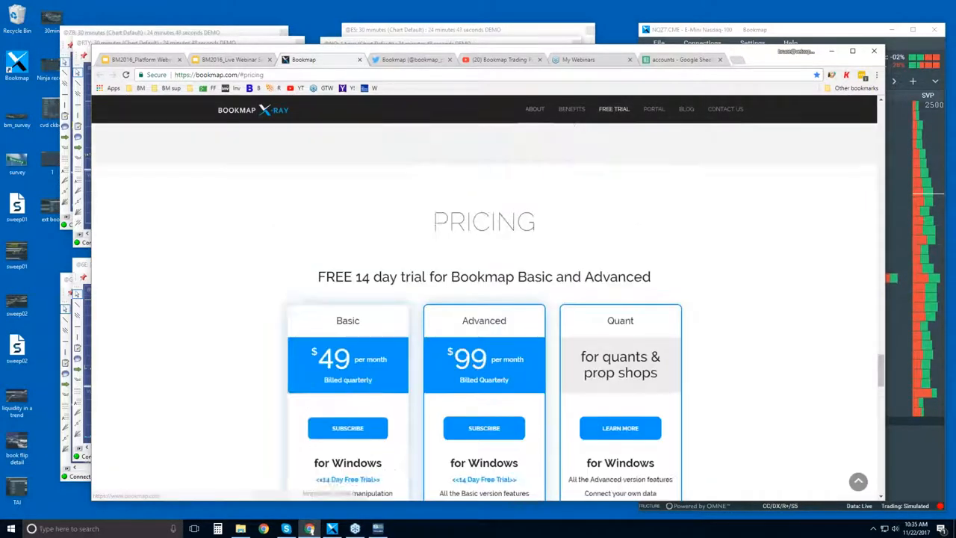
scroll(up, 3)
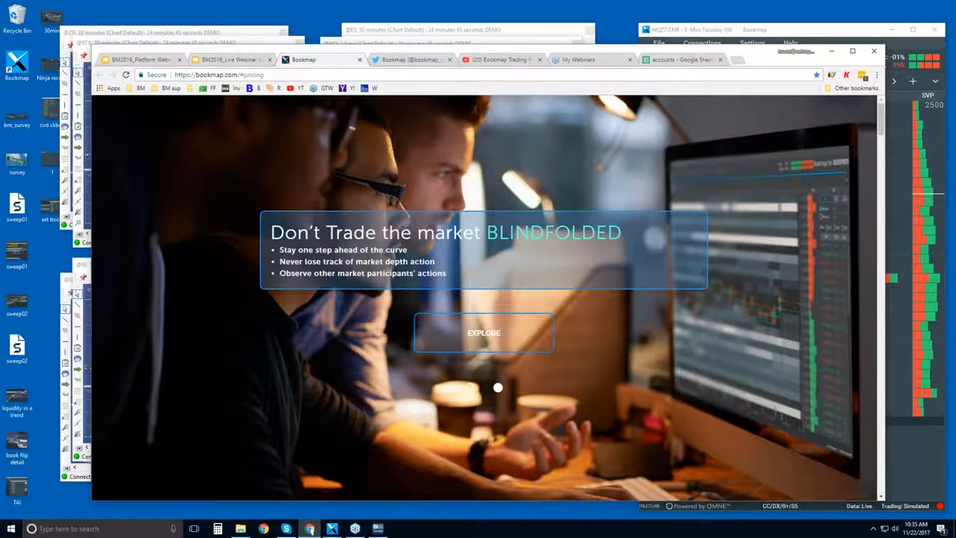
click(484, 332)
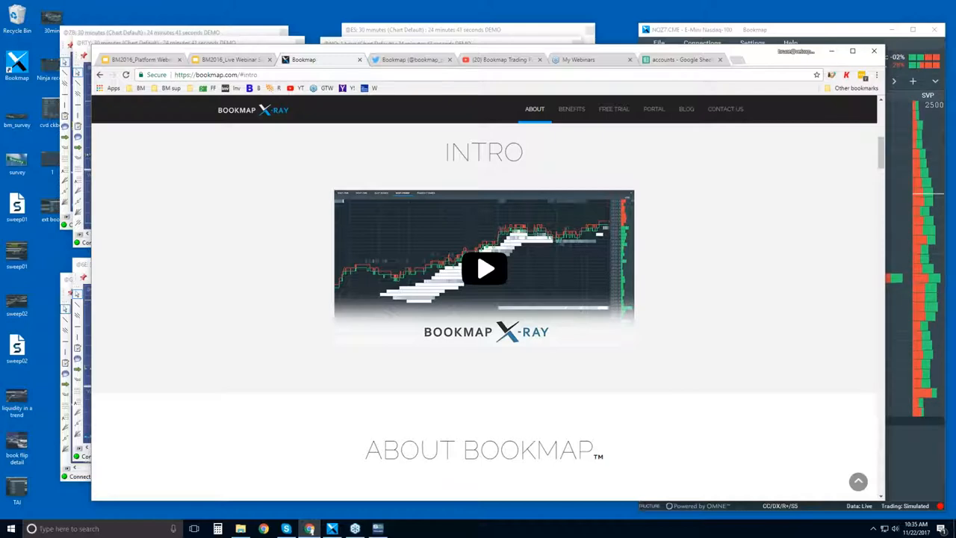
Browse down through Benefits, Equities and Advantages to the connectivity partners
scroll(down, 3)
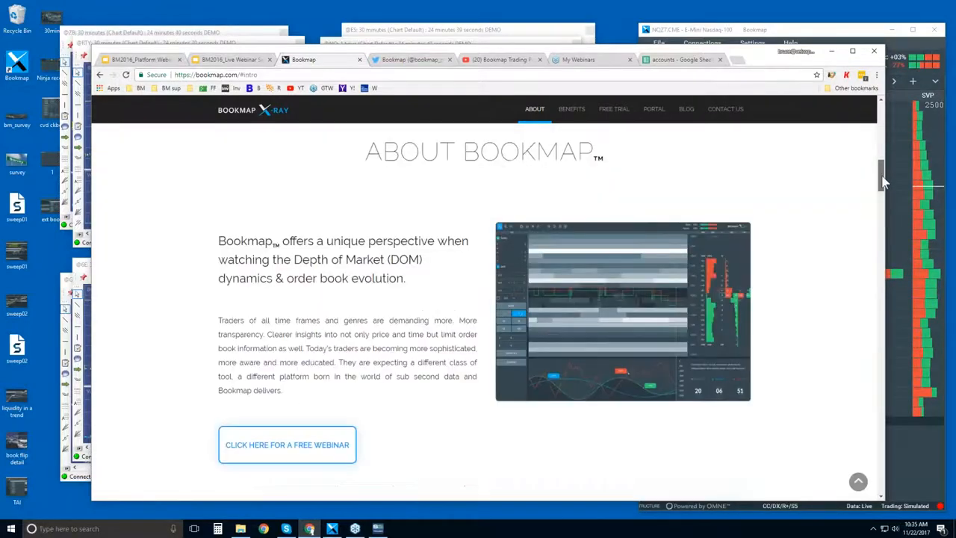
scroll(down, 3)
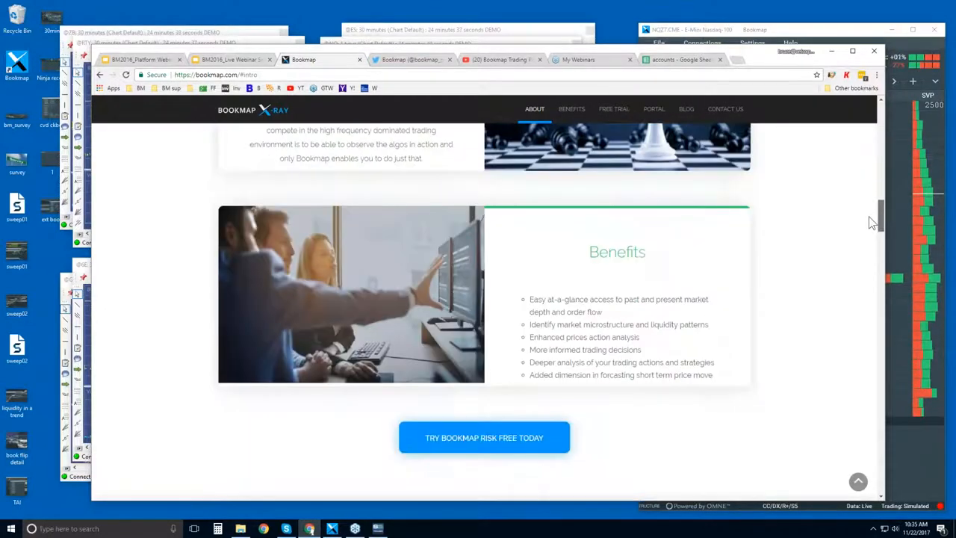
scroll(down, 3)
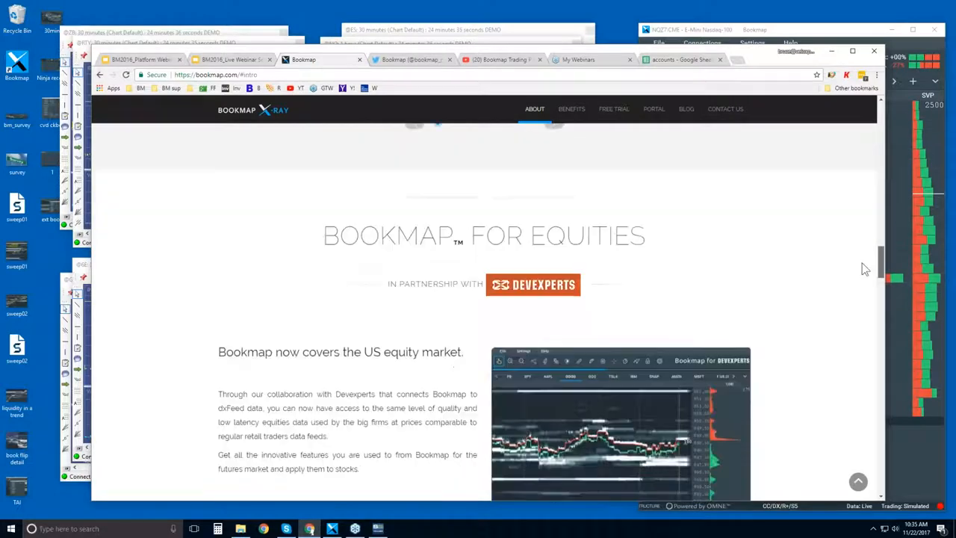
scroll(down, 3)
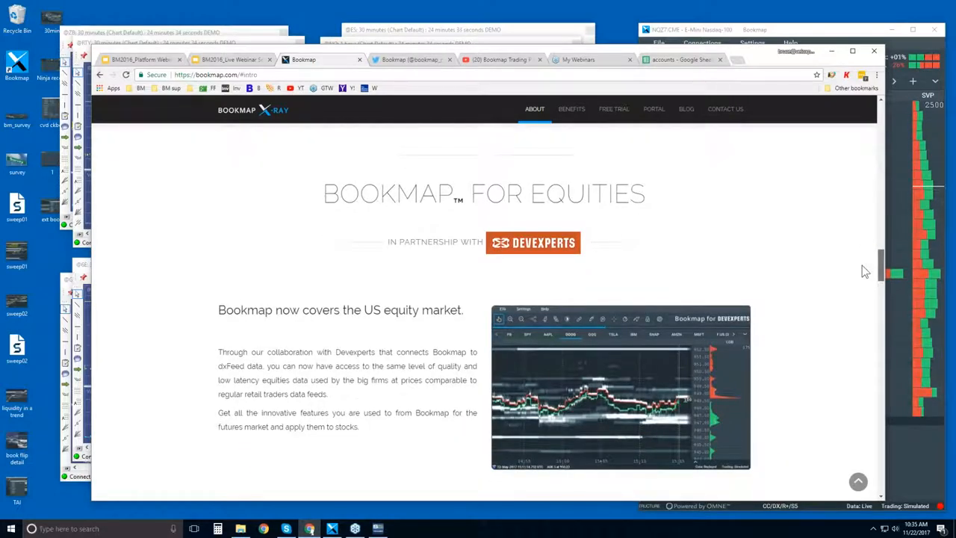
scroll(down, 3)
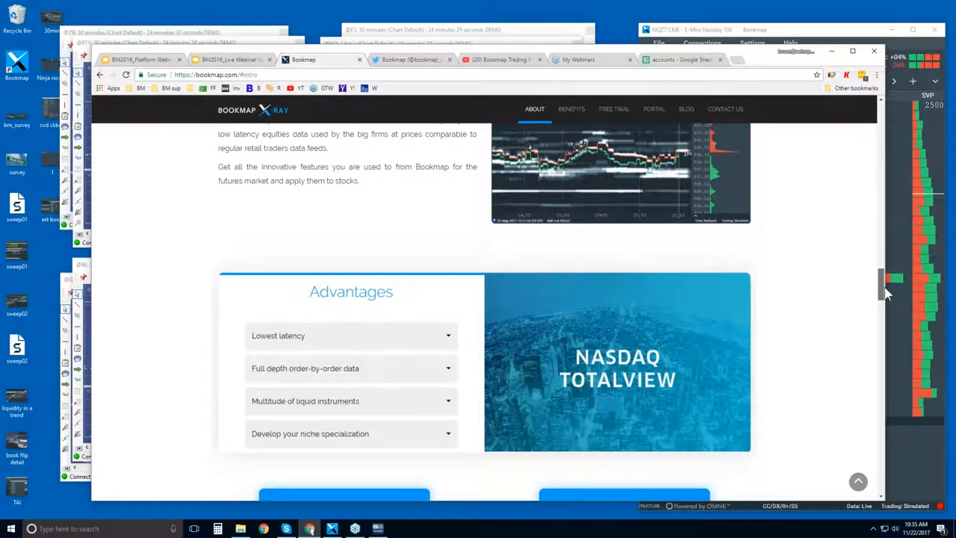
scroll(down, 3)
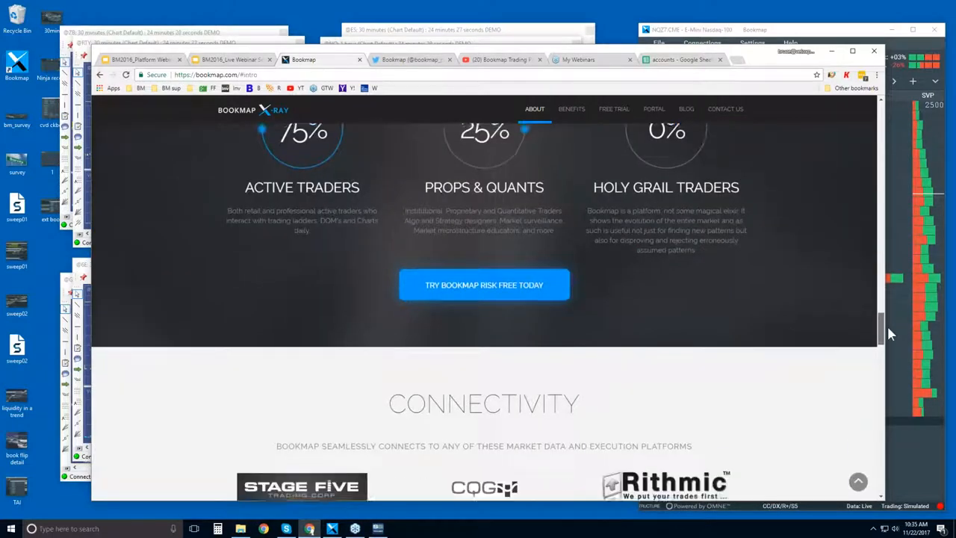
scroll(down, 3)
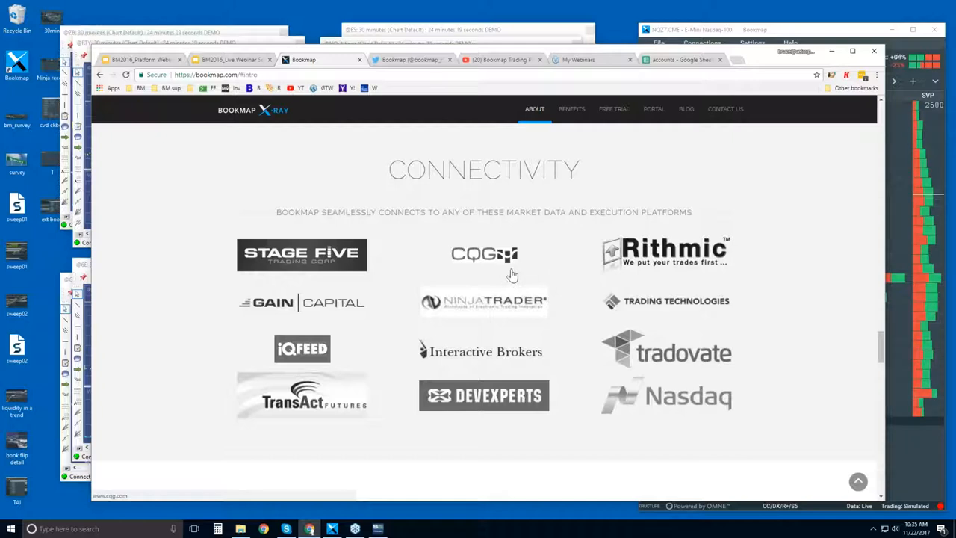
mouse_move(535, 271)
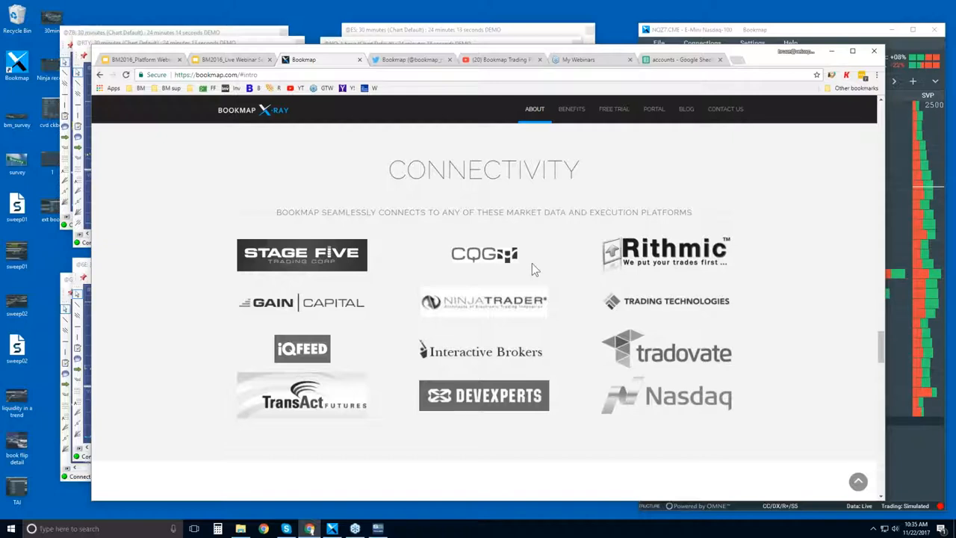
mouse_move(504, 295)
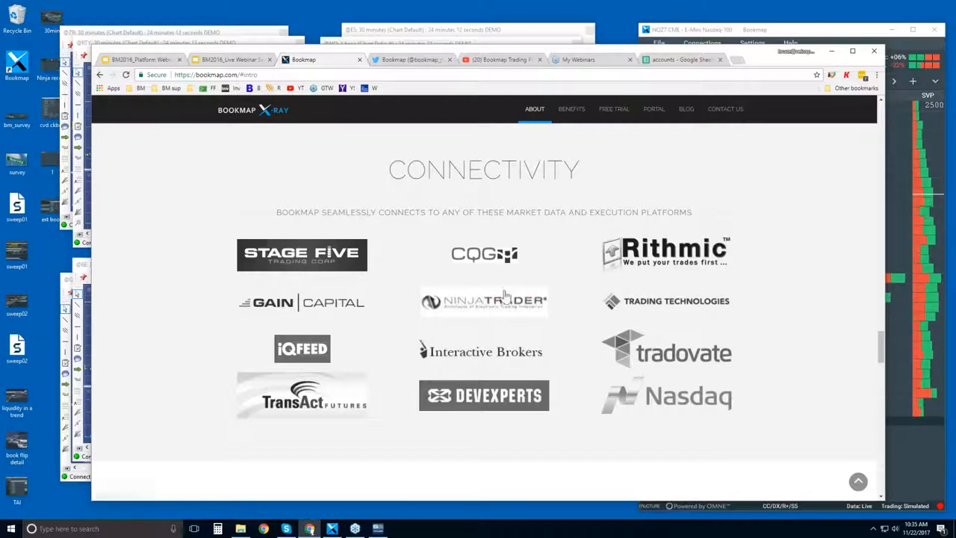
mouse_move(679, 307)
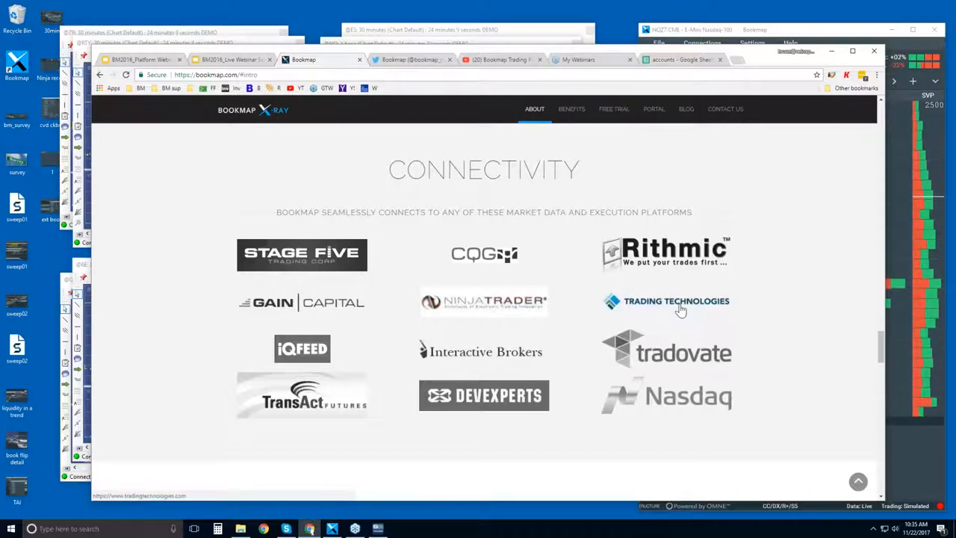
mouse_move(485, 352)
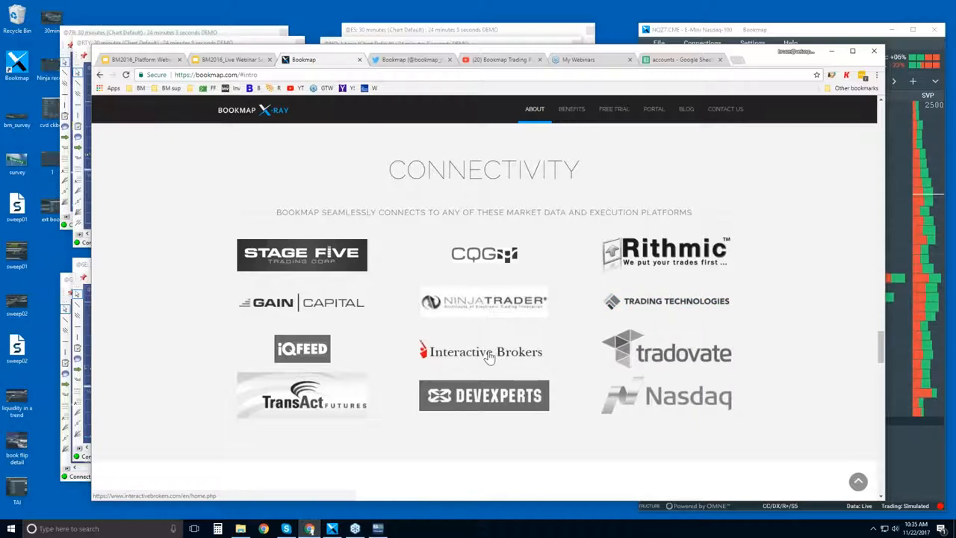
mouse_move(604, 305)
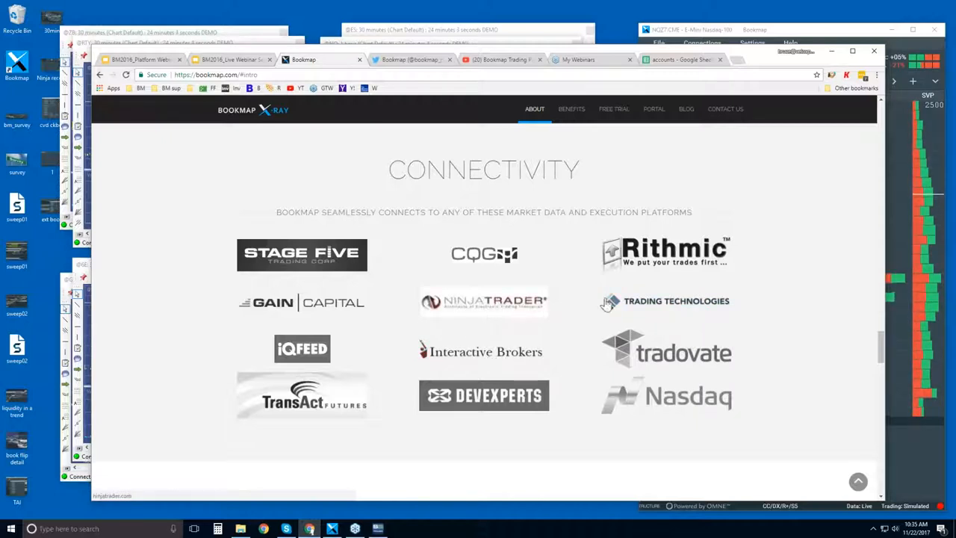
mouse_move(520, 365)
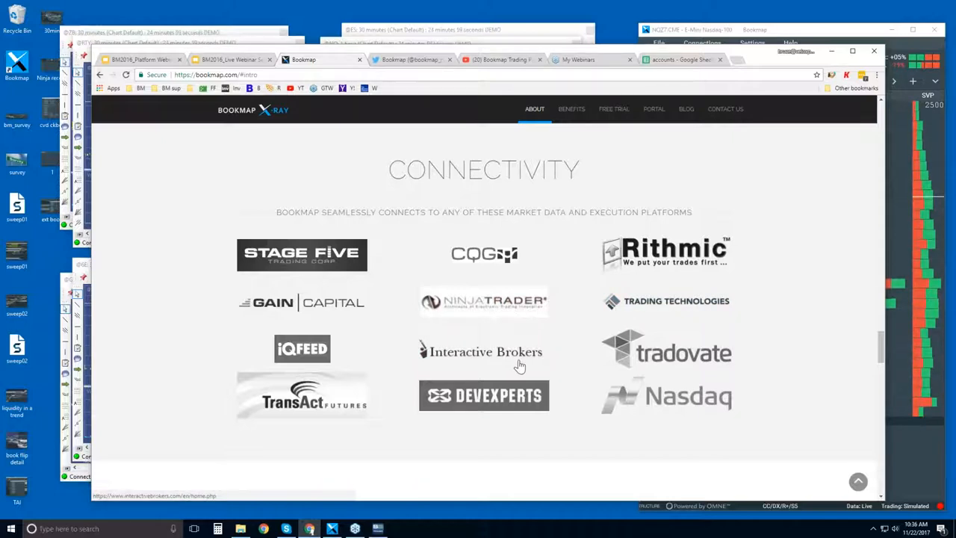
mouse_move(640, 306)
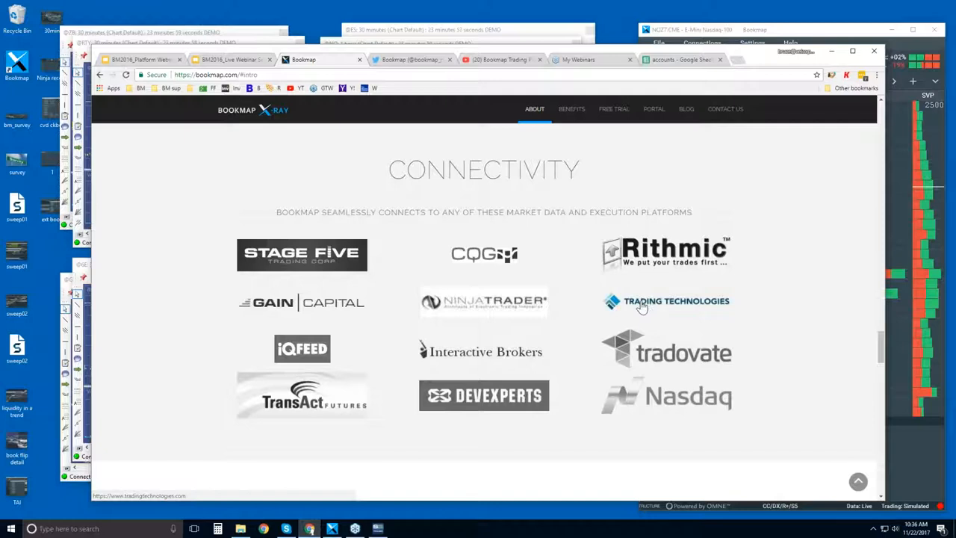
mouse_move(667, 254)
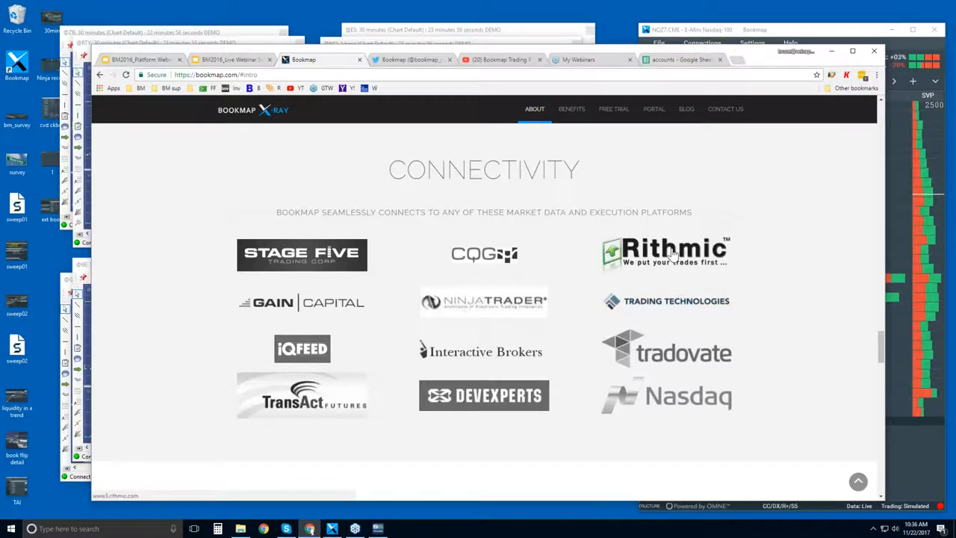
mouse_move(470, 260)
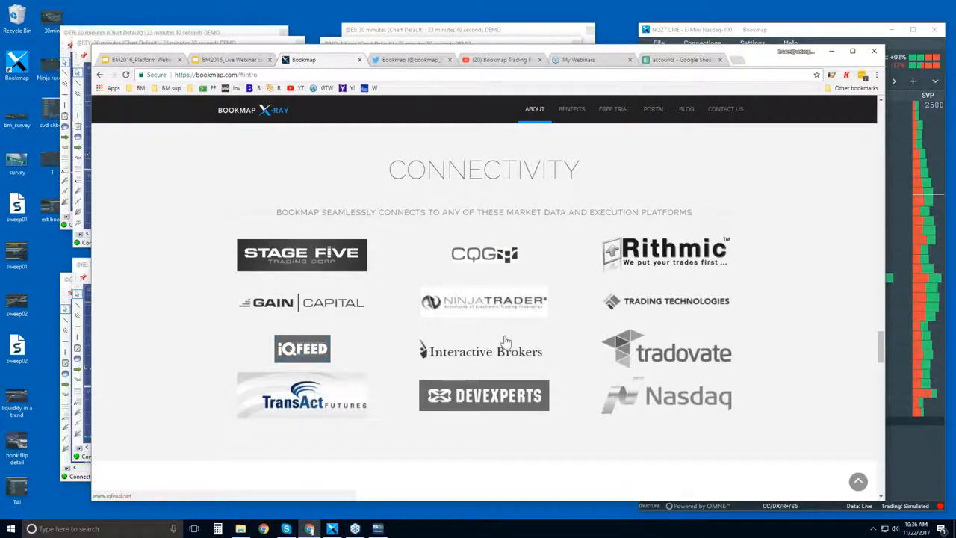
mouse_move(499, 262)
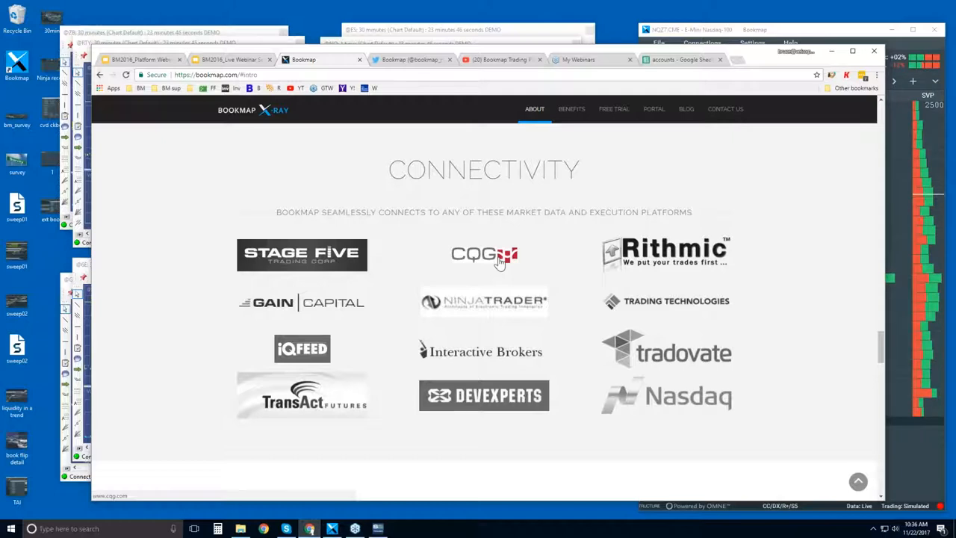
mouse_move(530, 325)
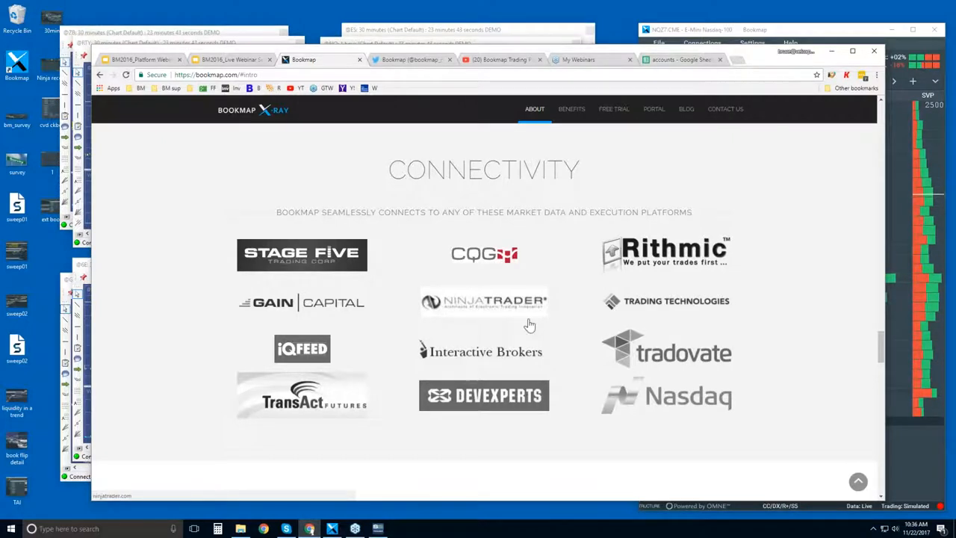
mouse_move(541, 305)
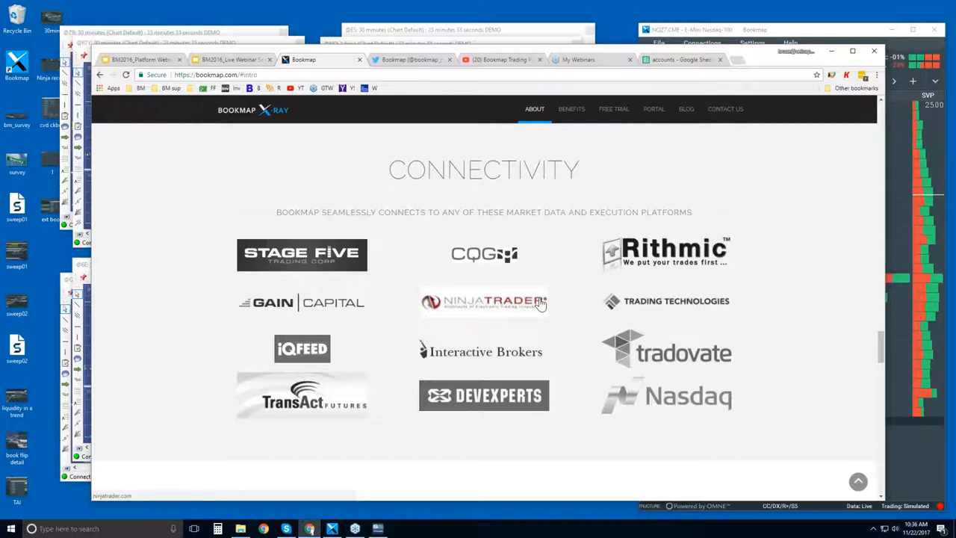
mouse_move(796, 223)
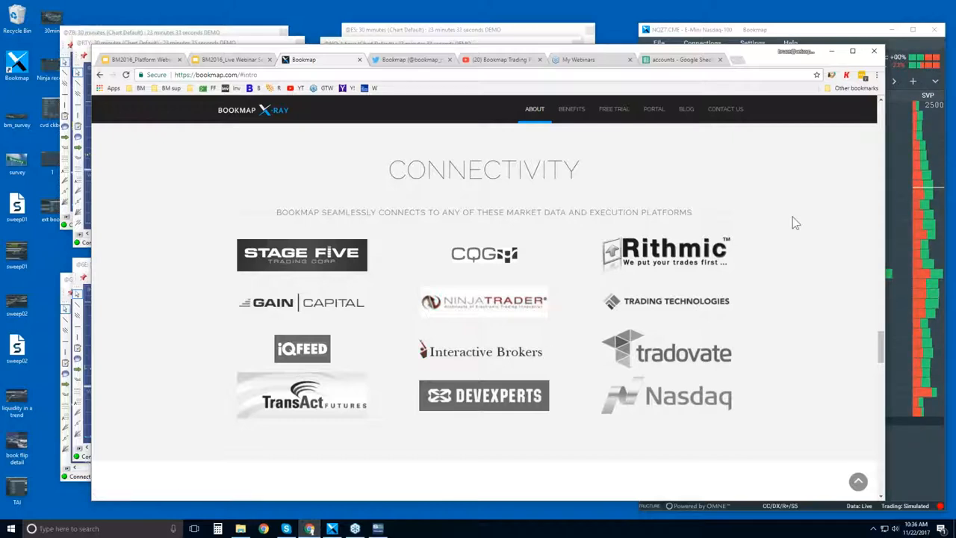
mouse_move(646, 254)
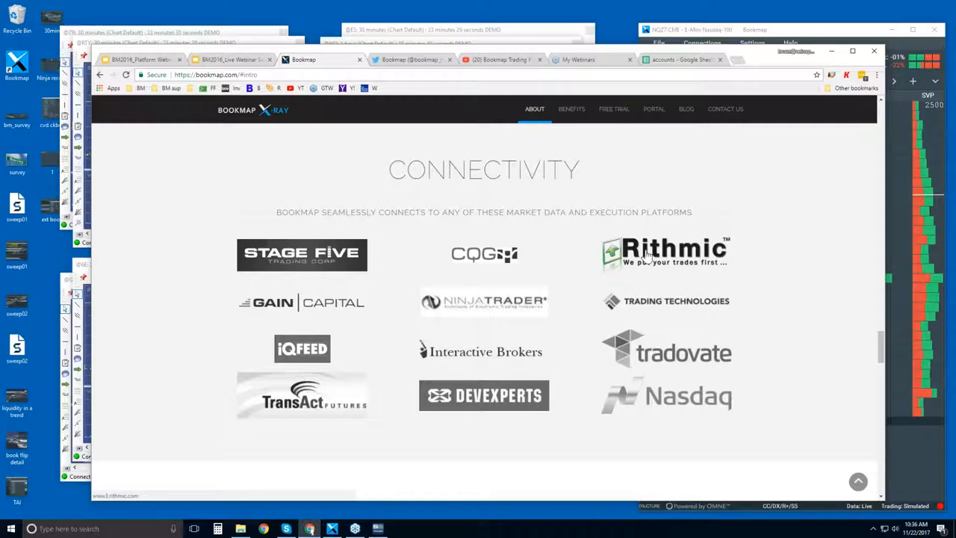
mouse_move(439, 133)
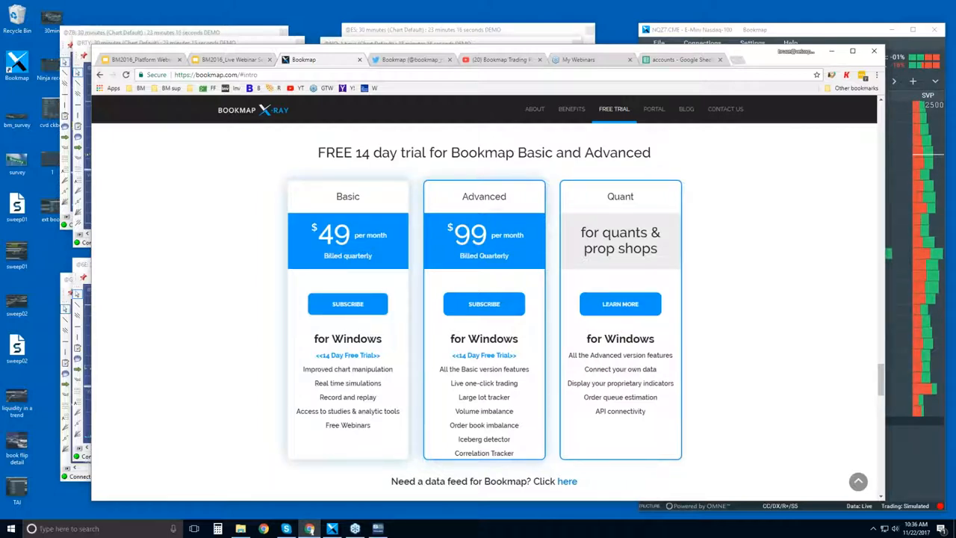
mouse_move(366, 255)
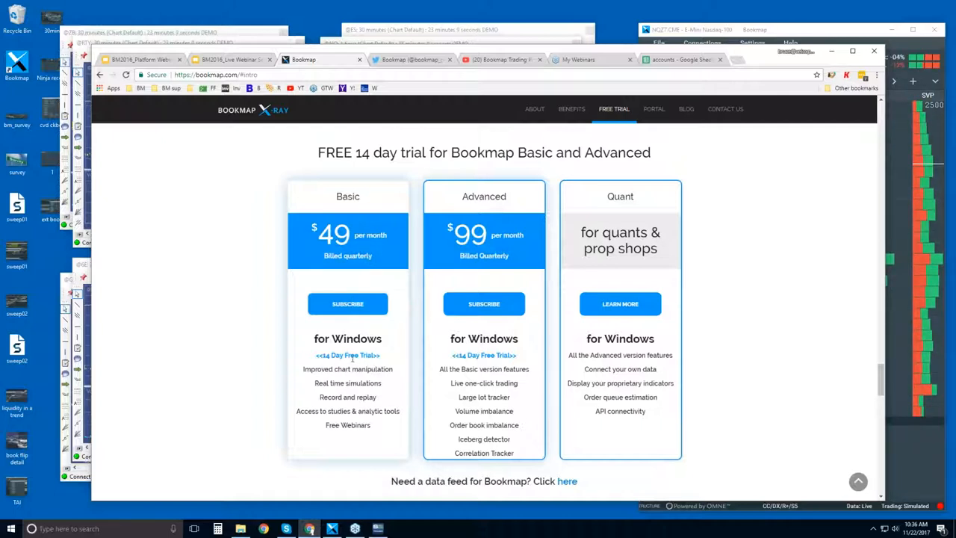
mouse_move(359, 366)
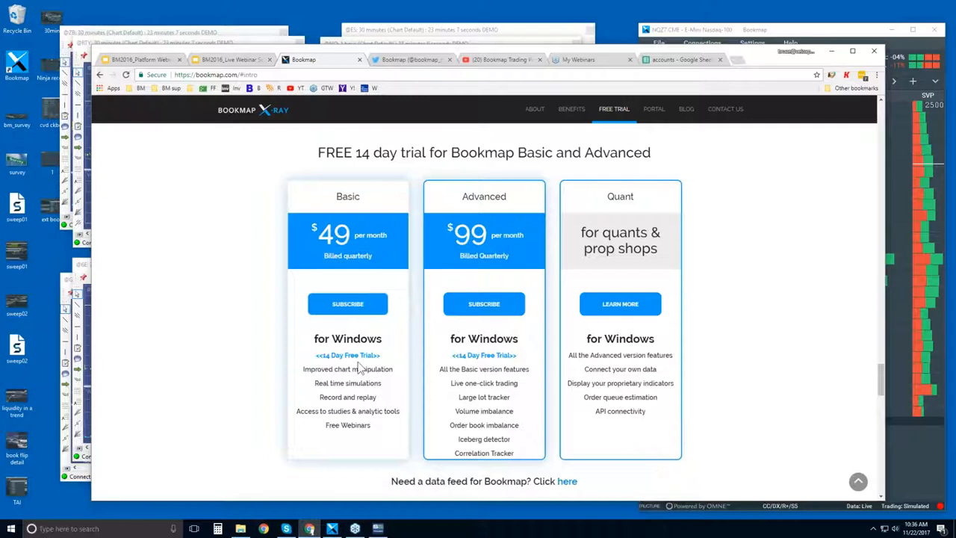
mouse_move(373, 251)
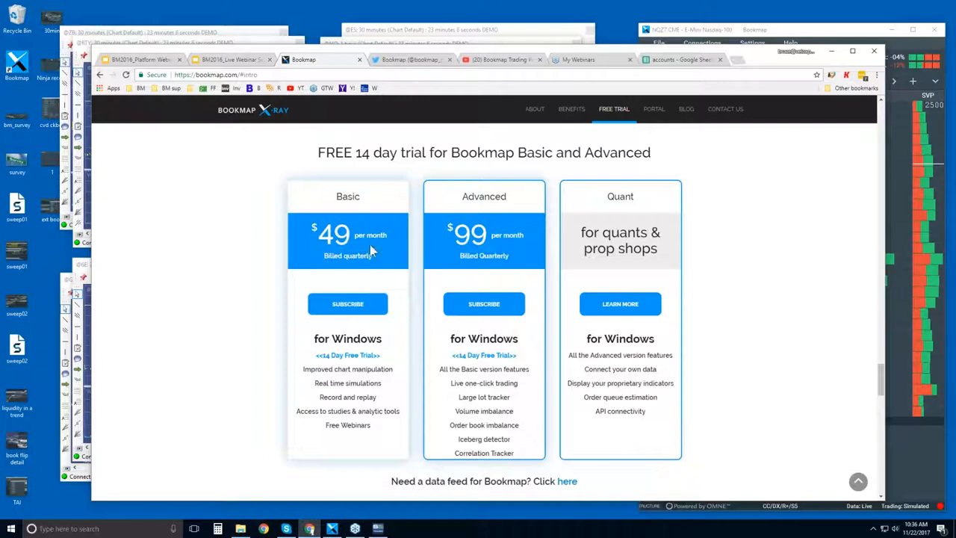
mouse_move(347, 304)
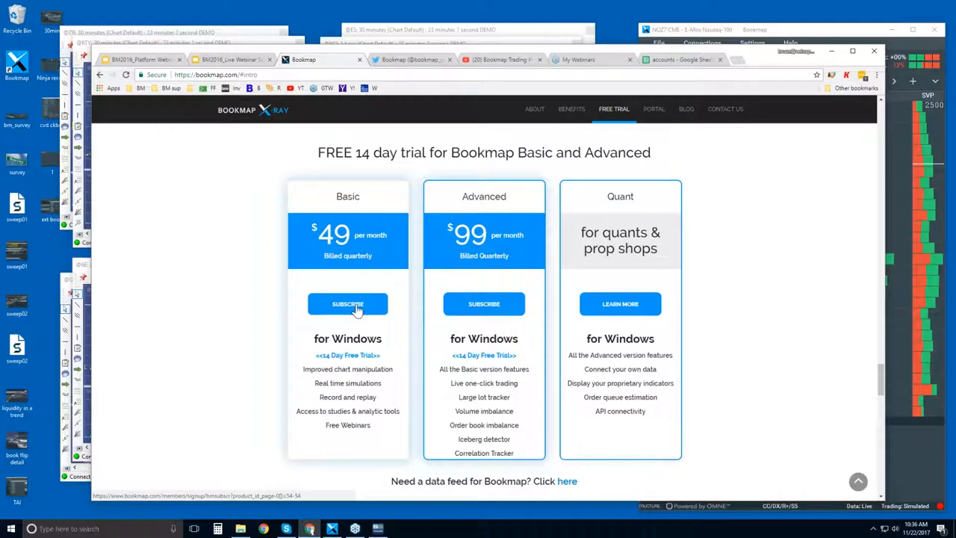
mouse_move(347, 310)
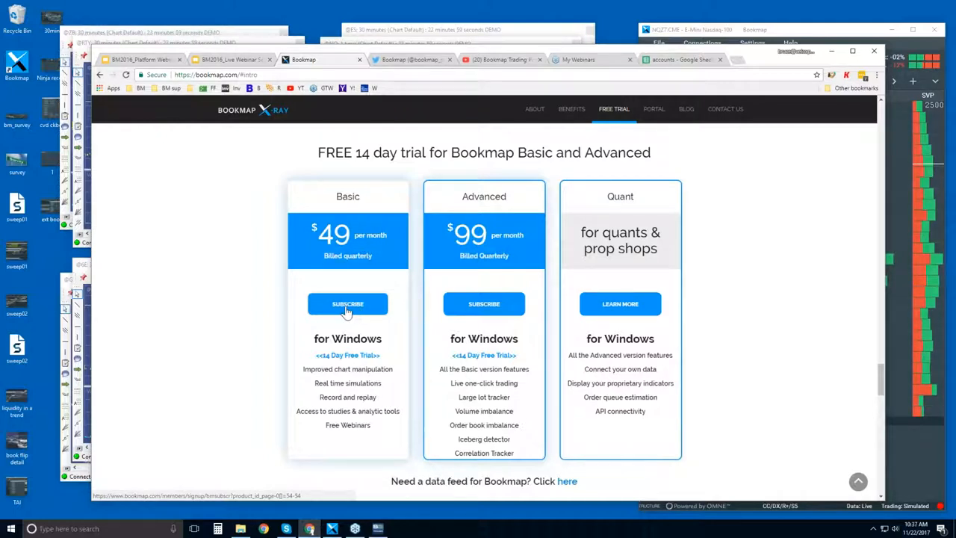
mouse_move(381, 314)
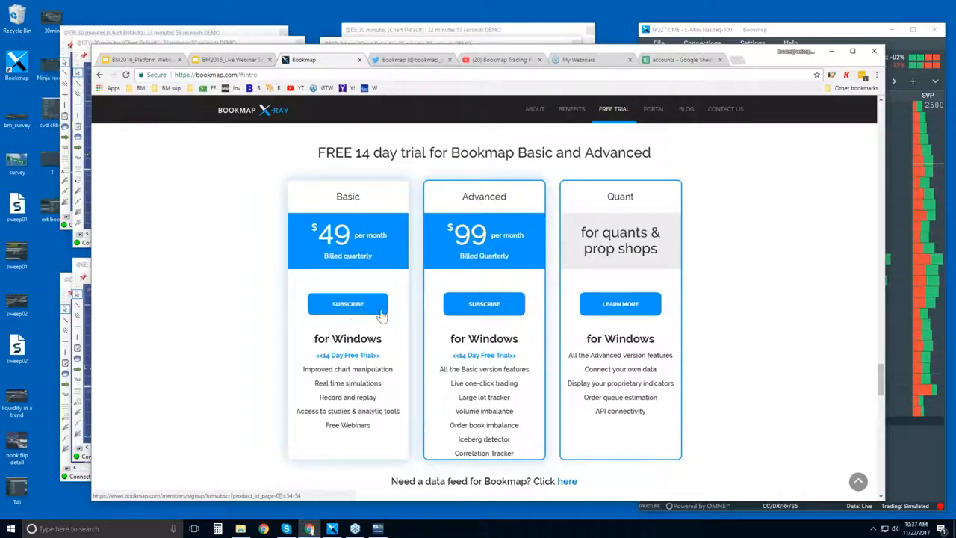
mouse_move(436, 181)
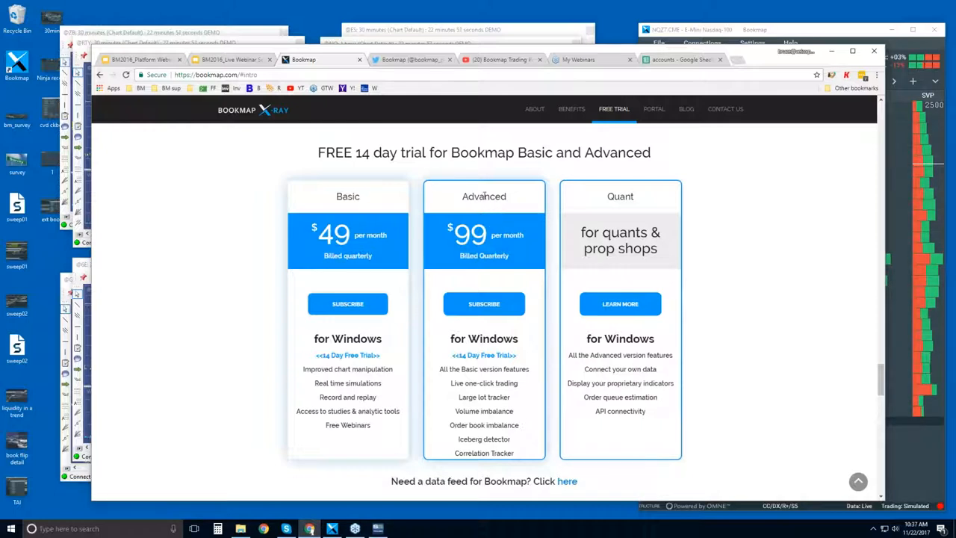
mouse_move(519, 168)
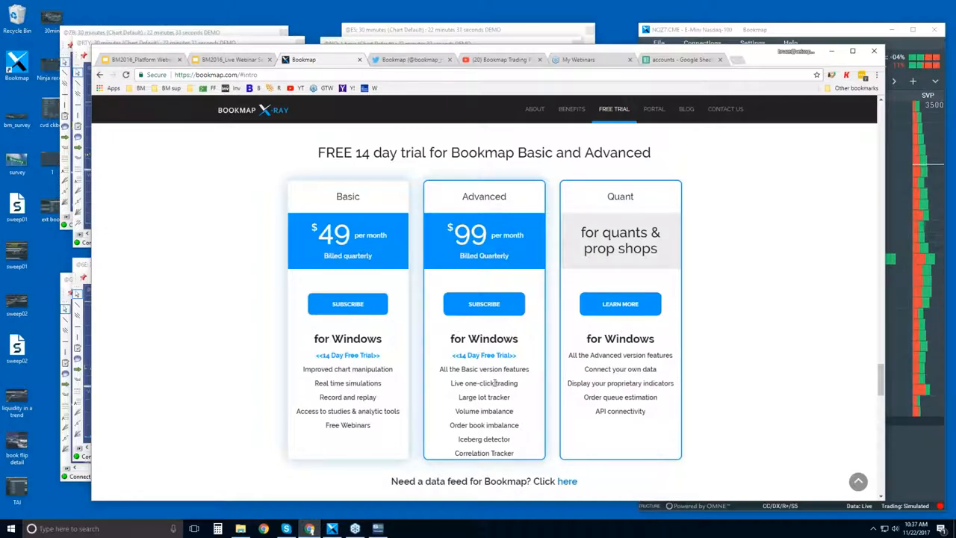
mouse_move(514, 410)
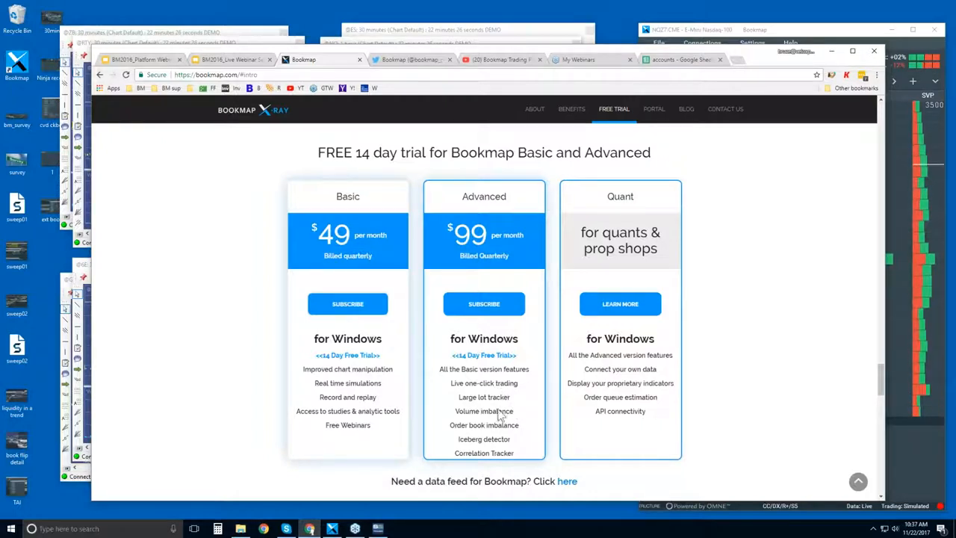
mouse_move(475, 410)
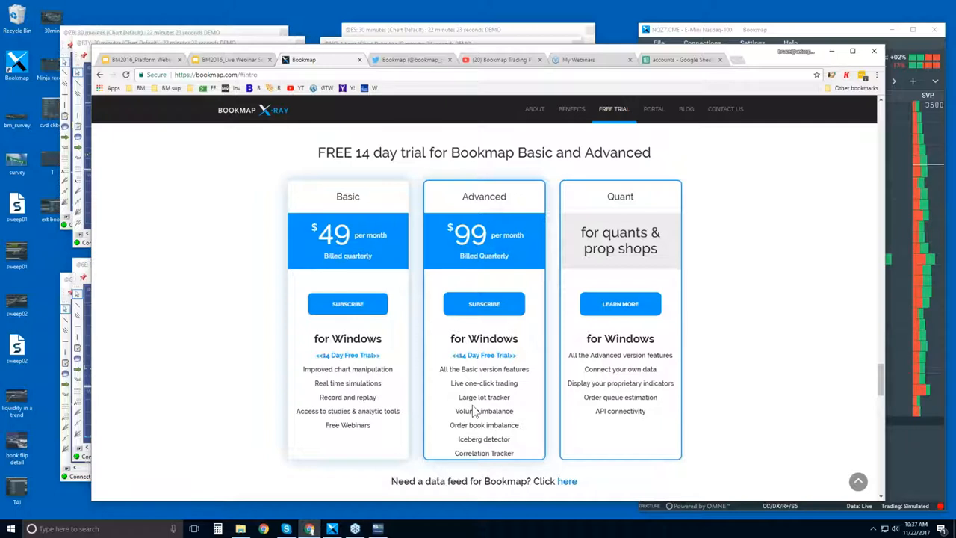
drag(484, 397, 484, 439)
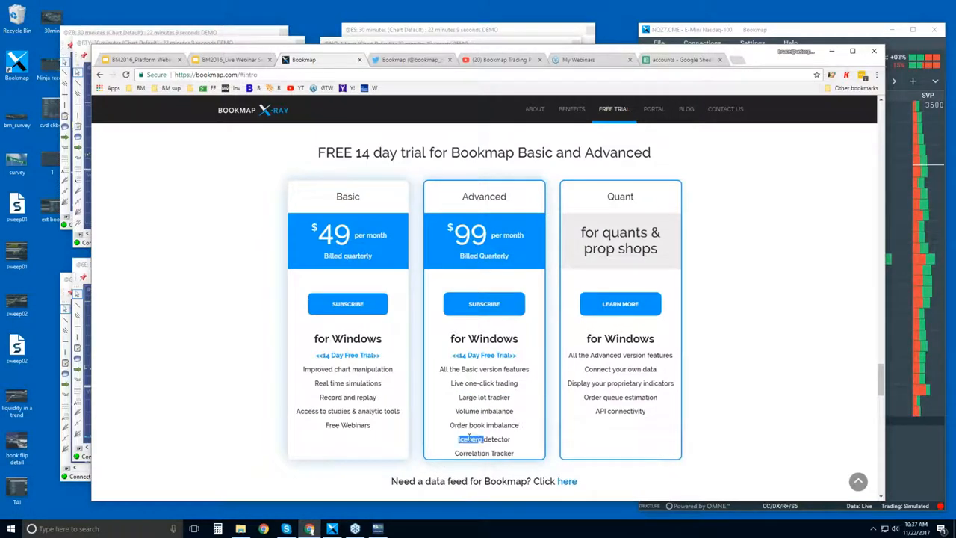
double_click(484, 438)
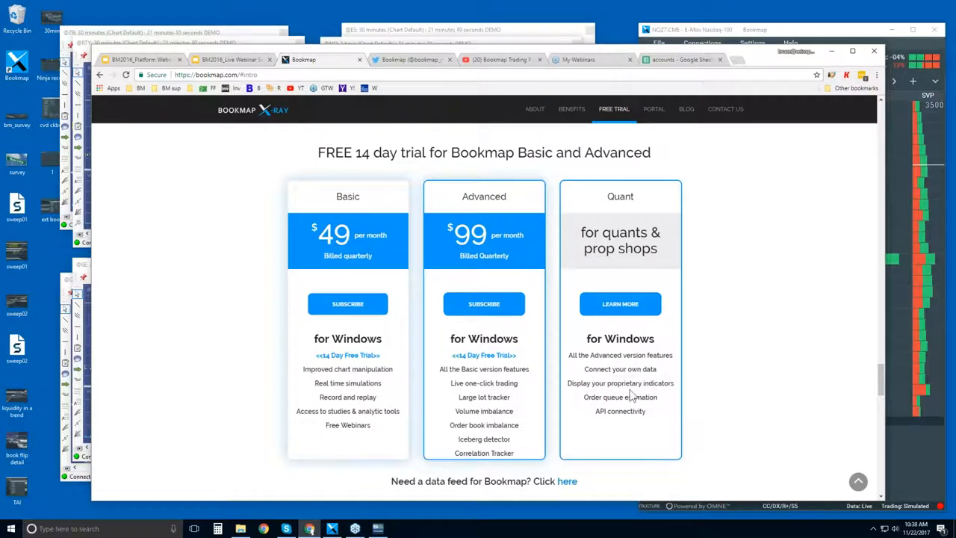
mouse_move(620, 304)
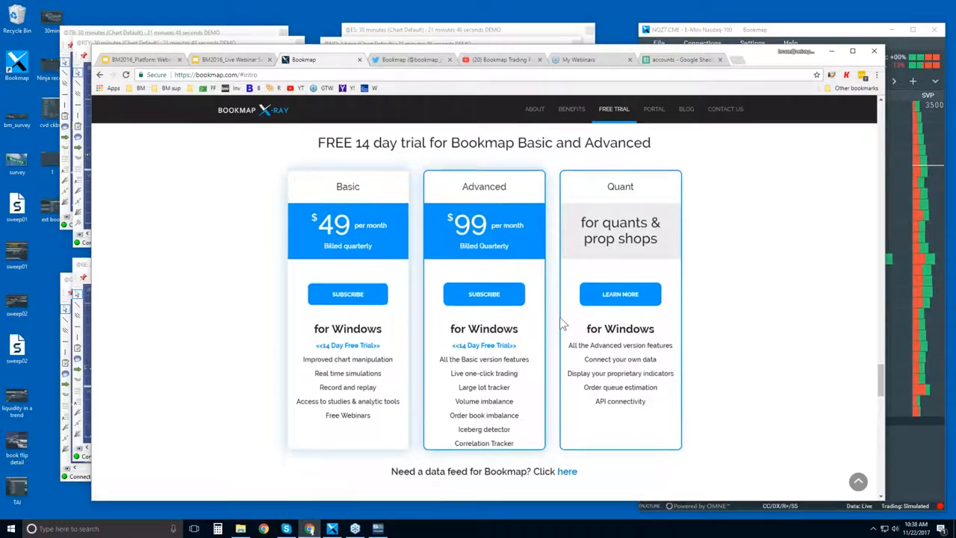
scroll(down, 3)
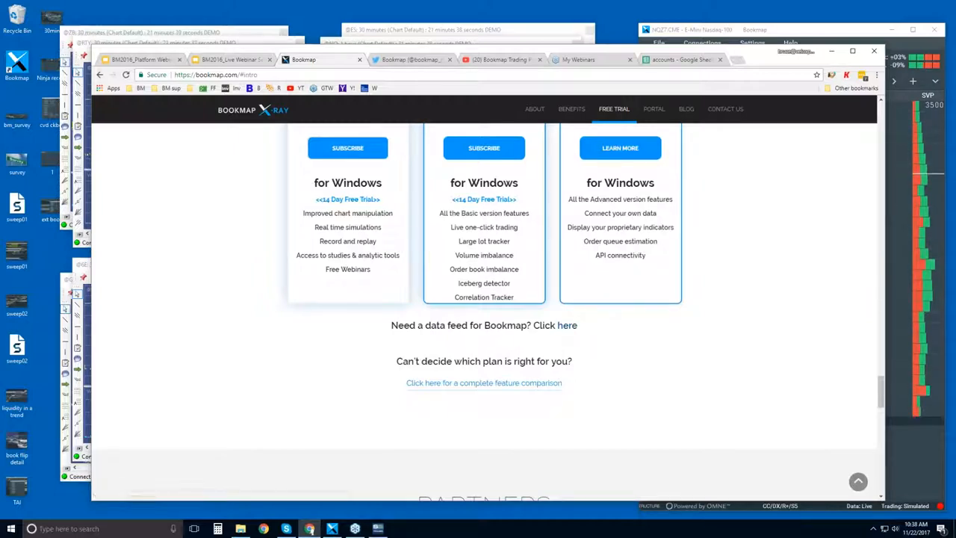
mouse_move(567, 325)
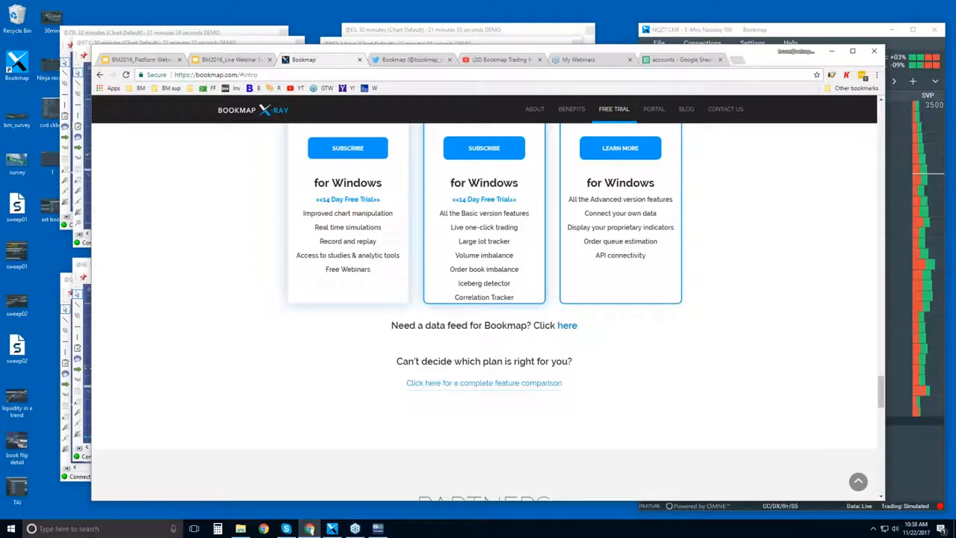
mouse_move(567, 325)
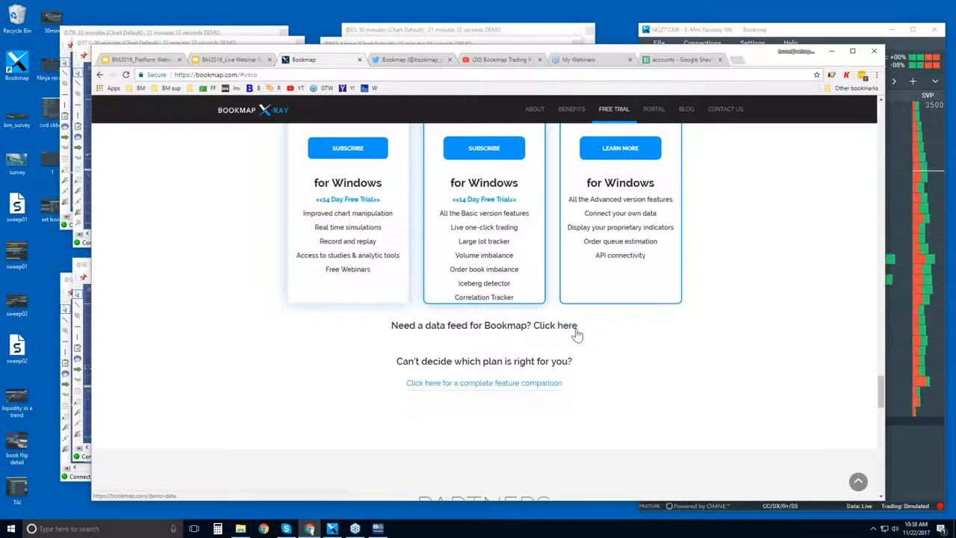
click(555, 325)
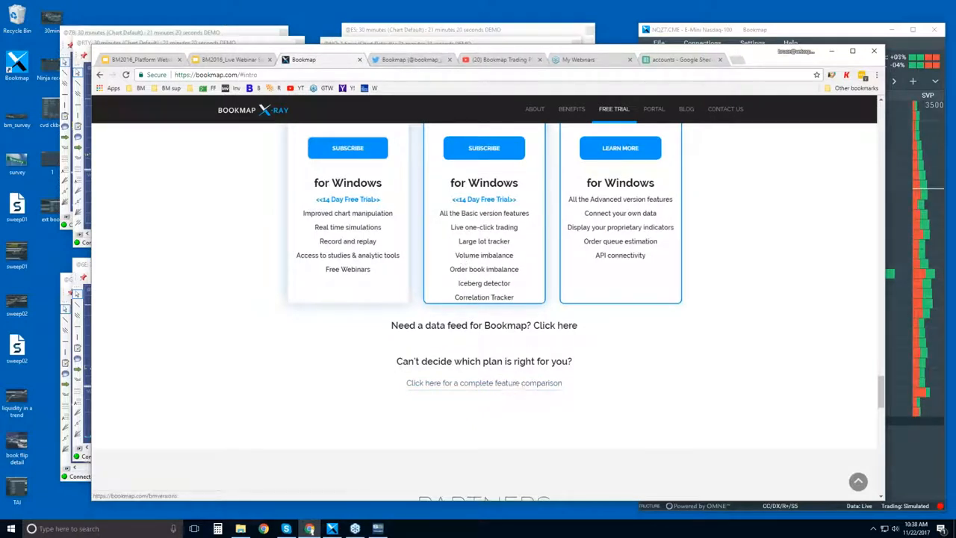
scroll(up, 3)
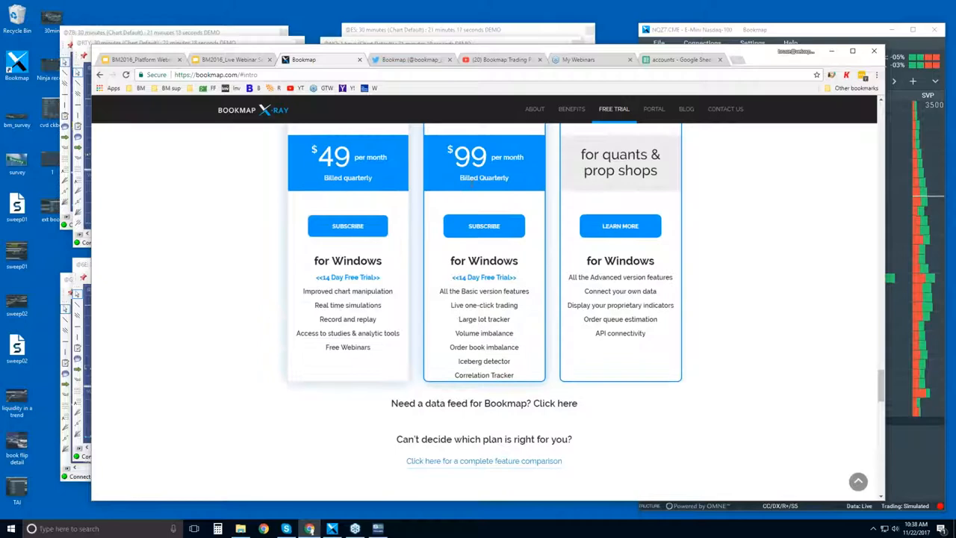
scroll(down, 3)
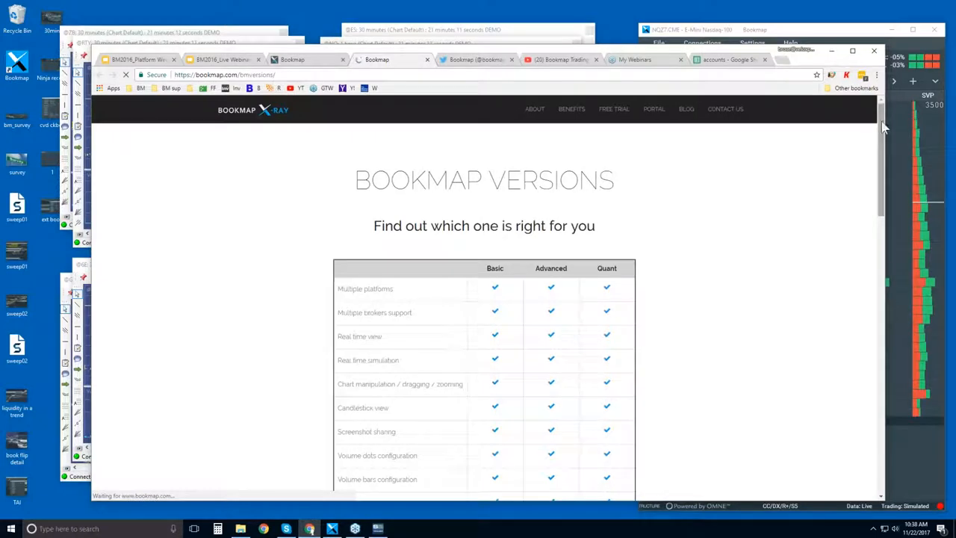
scroll(down, 3)
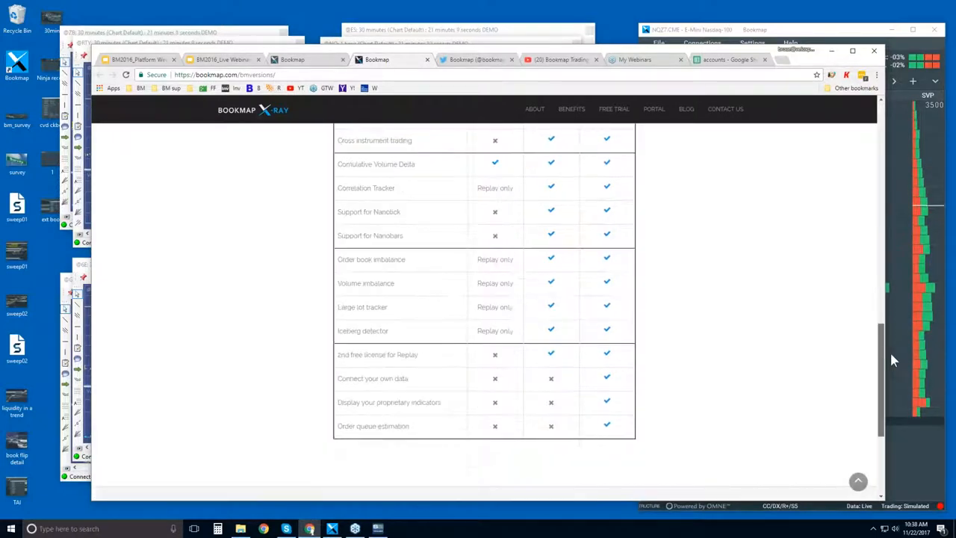
scroll(up, 3)
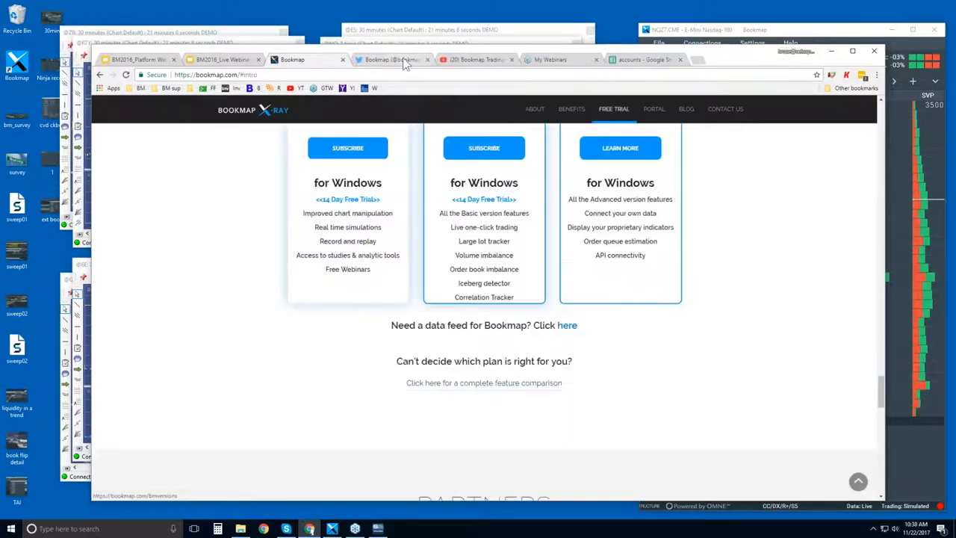
Look through Bookmap's Twitter profile feed
click(392, 59)
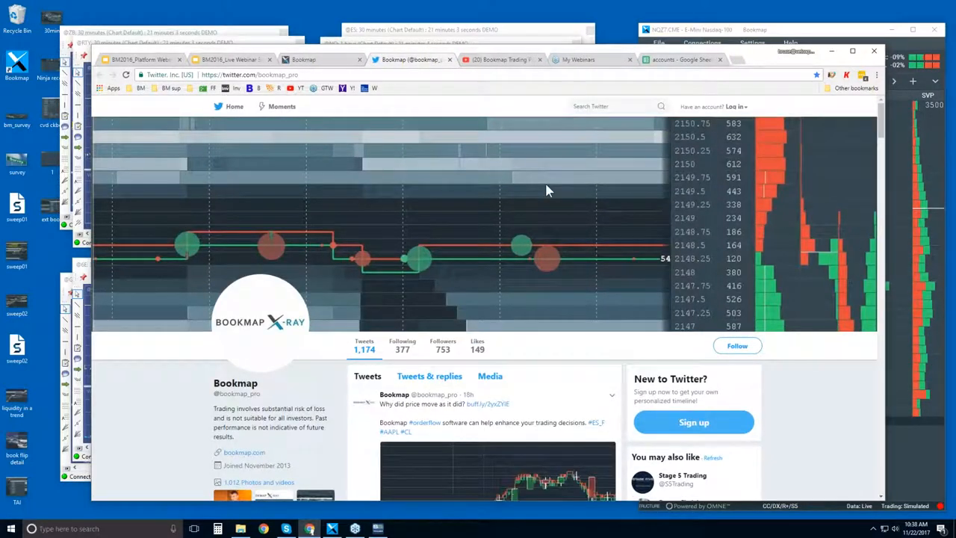
scroll(down, 3)
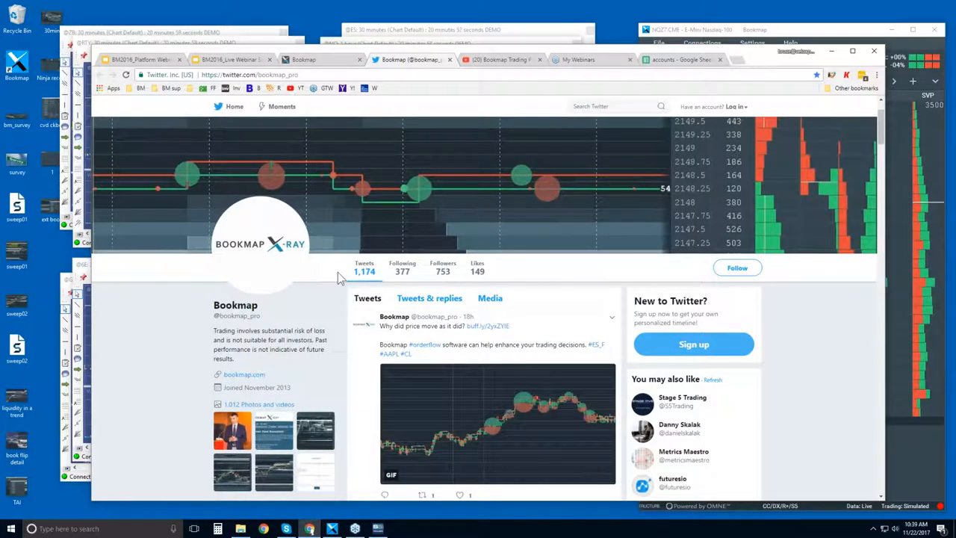
scroll(down, 3)
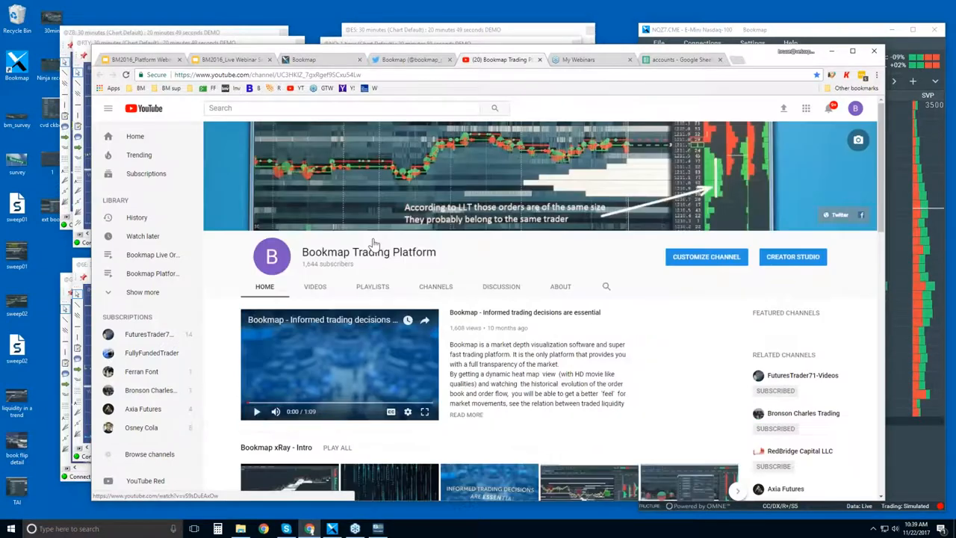
scroll(down, 3)
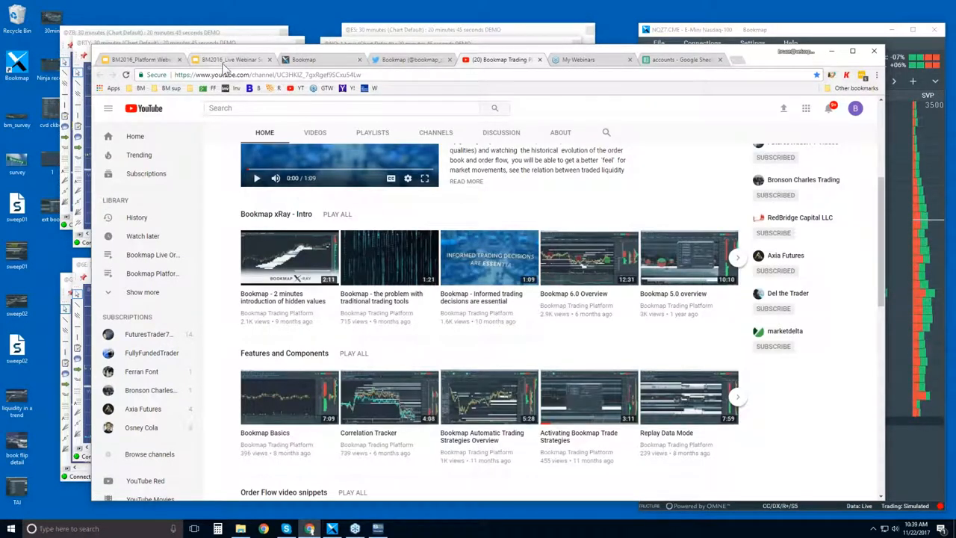
Return to the live webinar slides tab
click(142, 59)
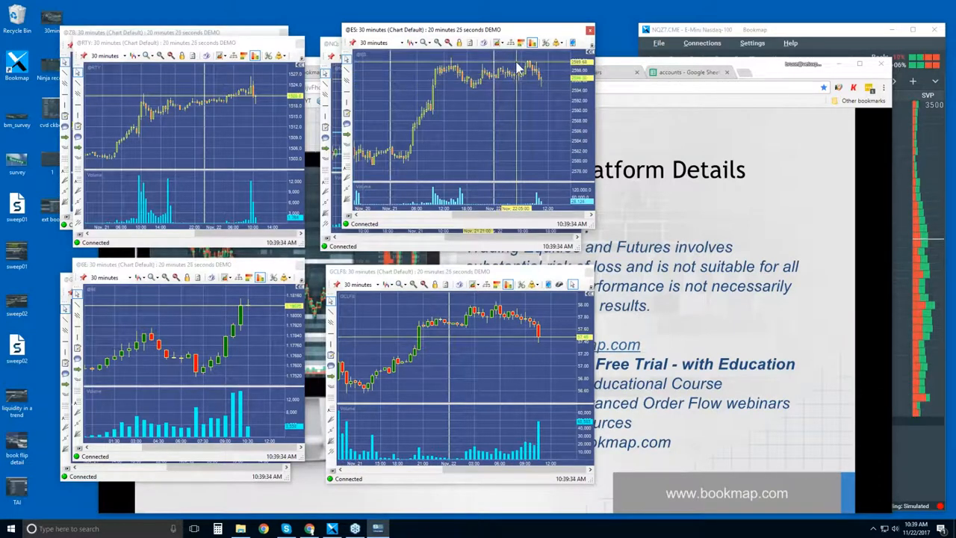
mouse_move(520, 93)
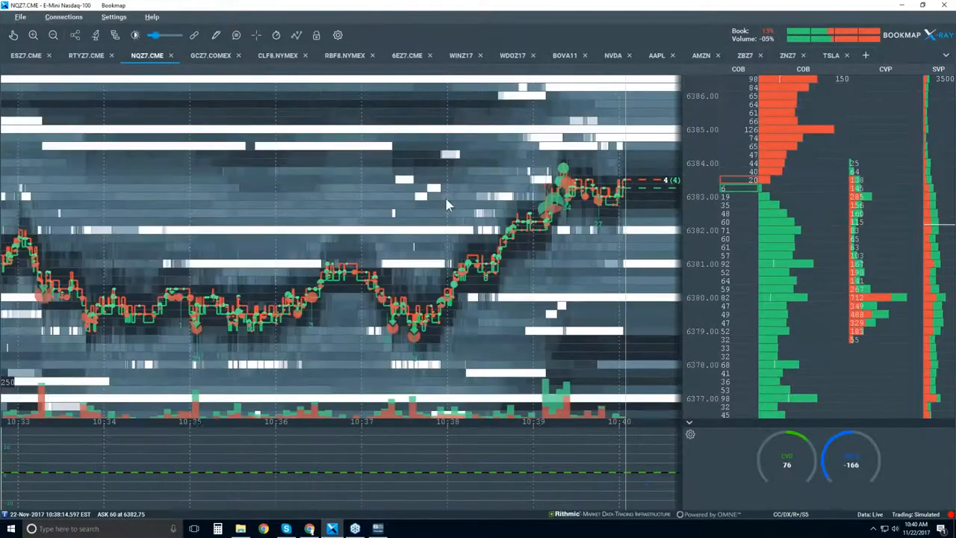
click(277, 56)
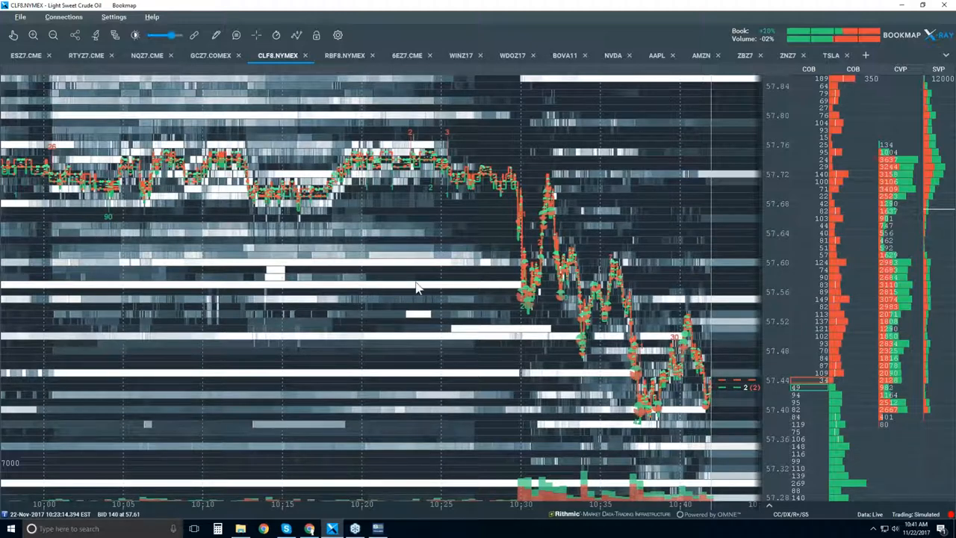
Bring up the Configure visible components choices for the crude oil heatmap
click(296, 35)
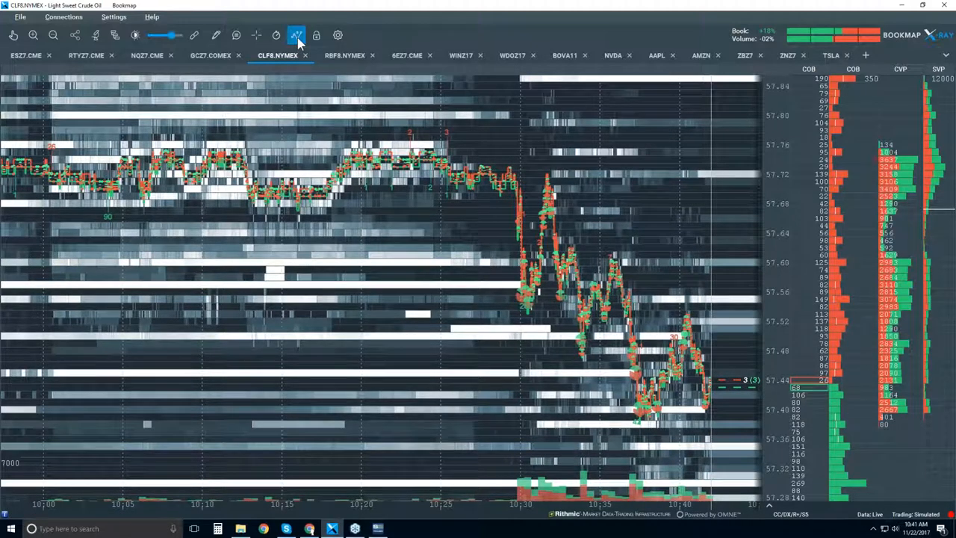
Show crude oil as candlesticks only, without heatmap and trades
click(296, 35)
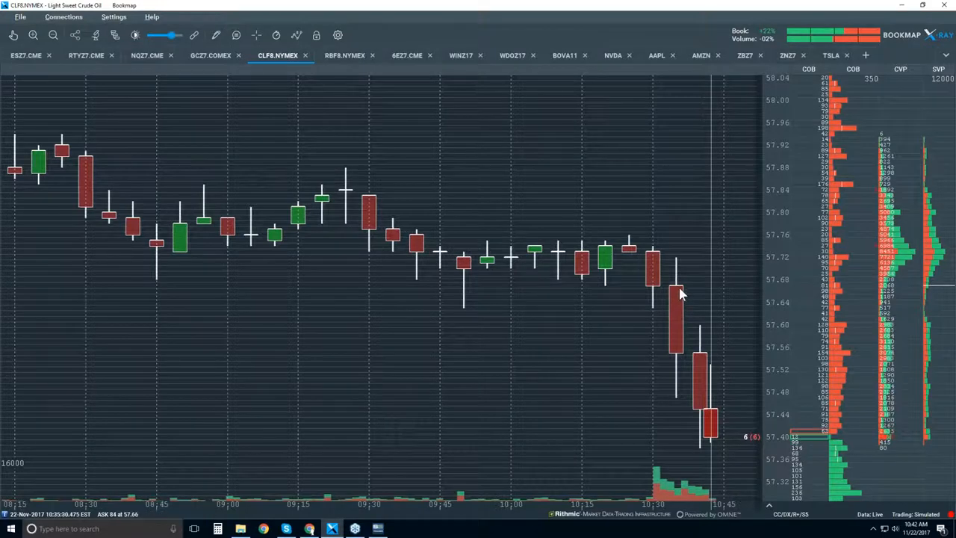
mouse_move(680, 368)
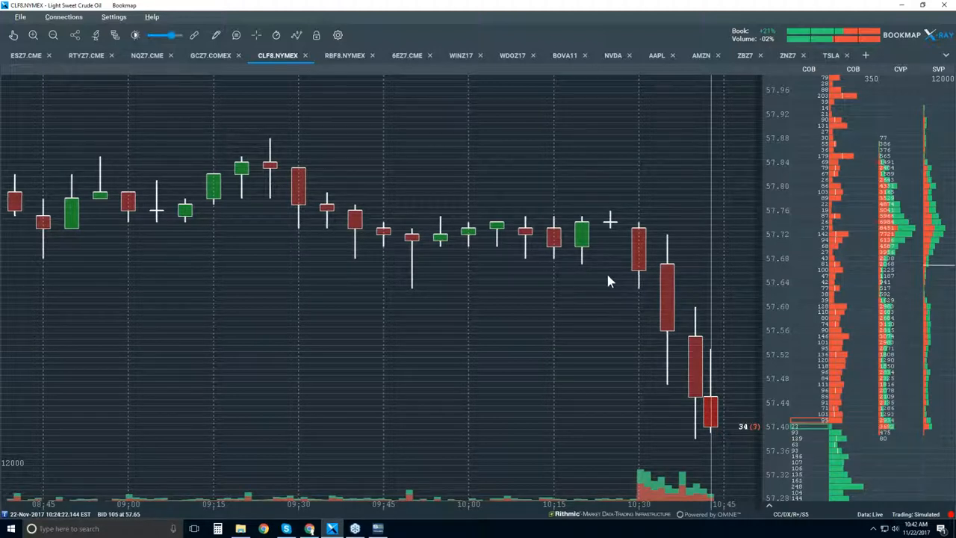
mouse_move(567, 256)
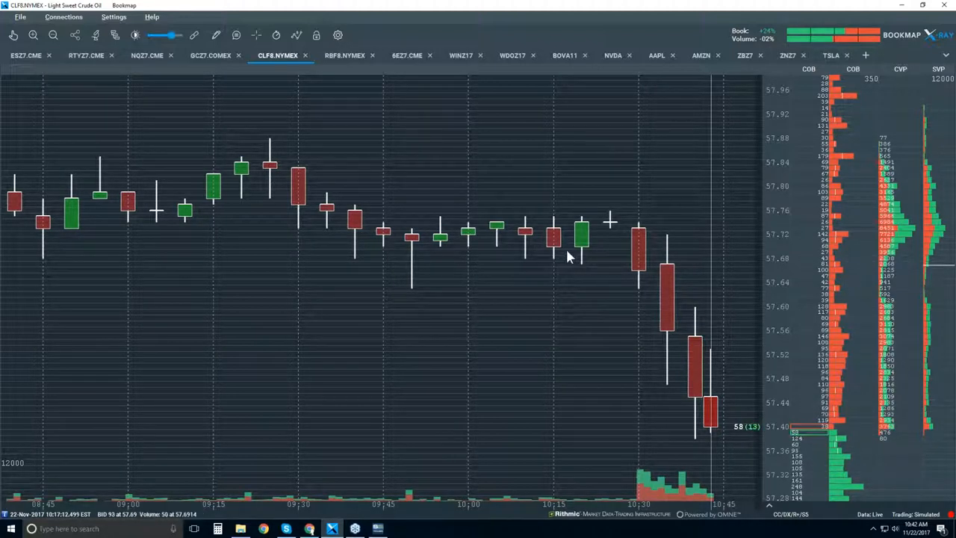
mouse_move(586, 272)
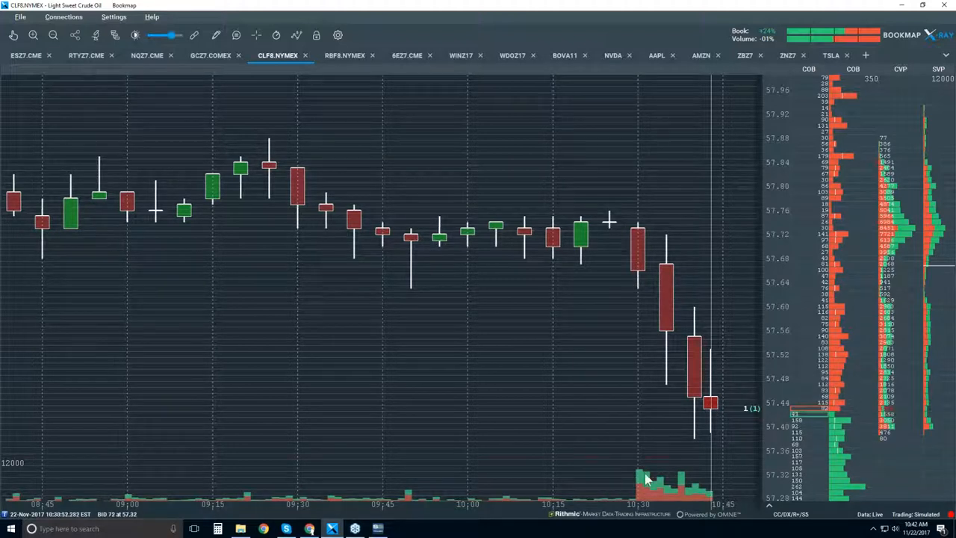
mouse_move(687, 339)
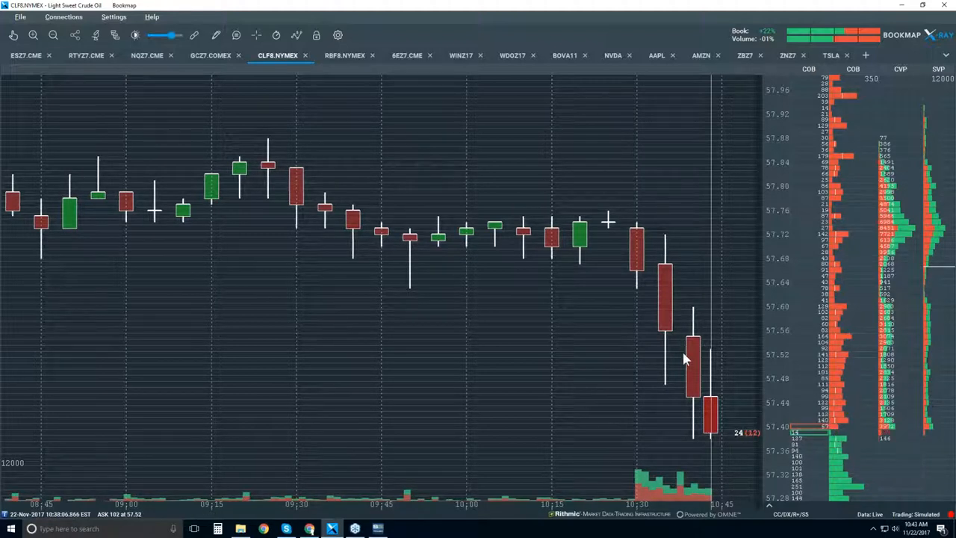
mouse_move(587, 299)
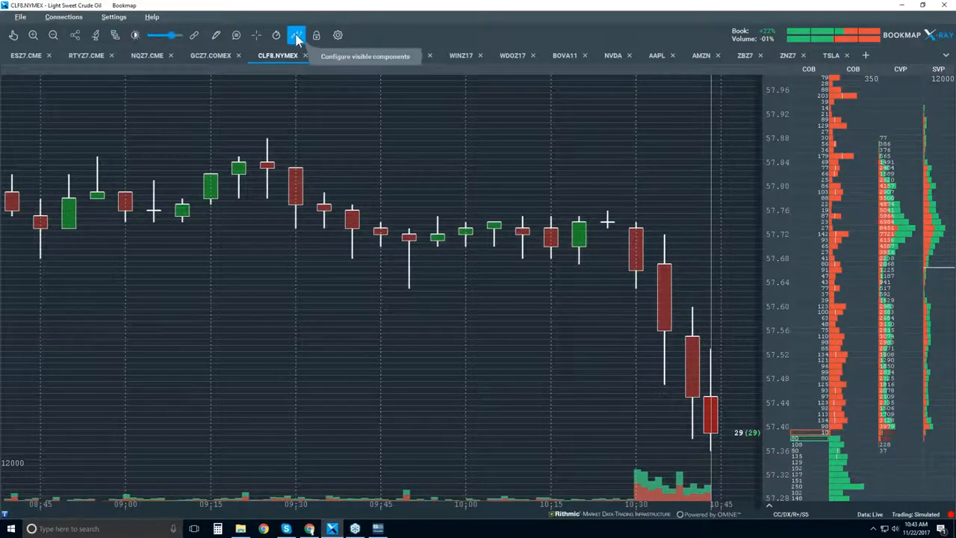
click(296, 36)
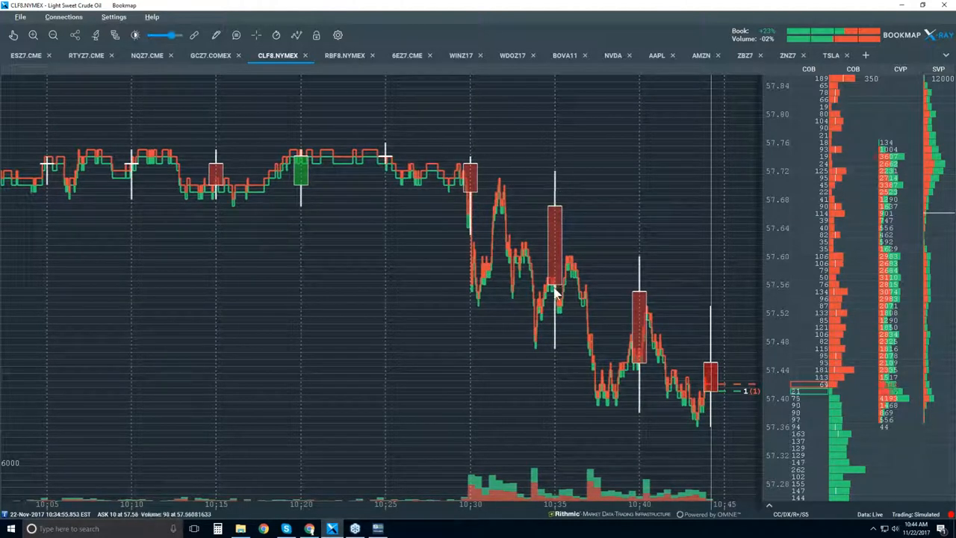
mouse_move(549, 211)
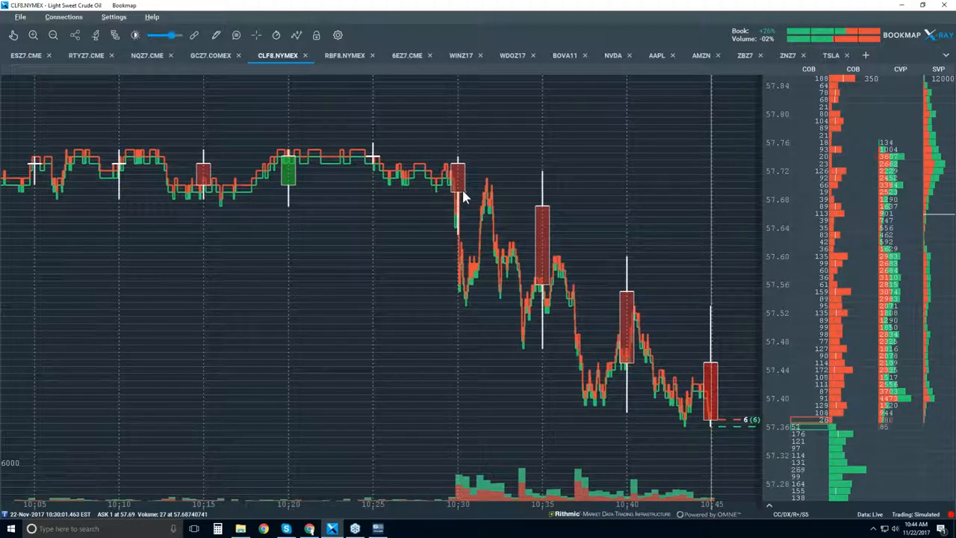
mouse_move(489, 198)
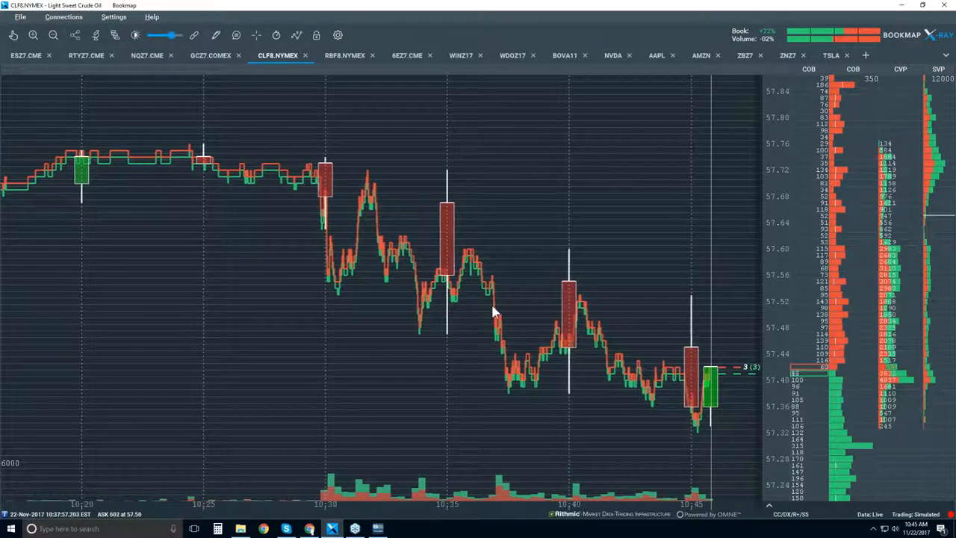
mouse_move(579, 306)
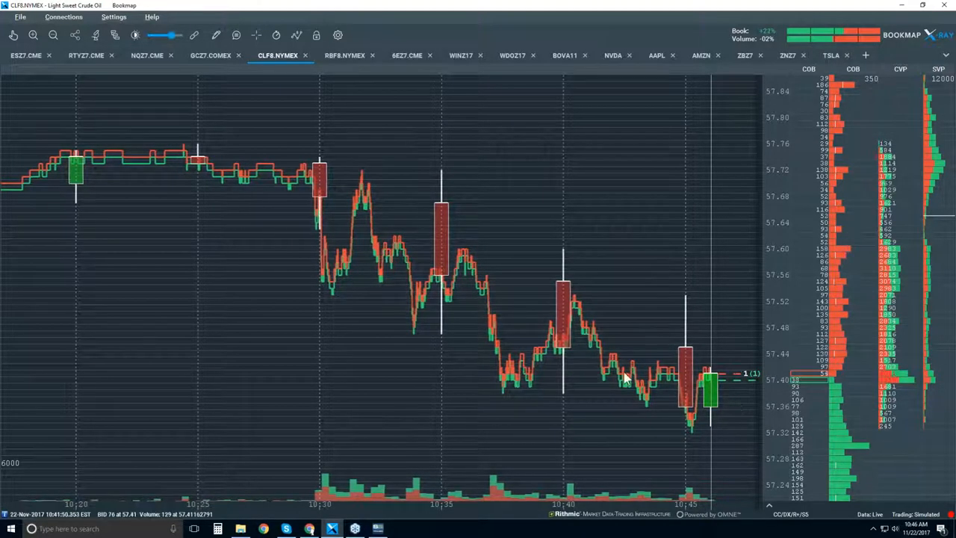
mouse_move(485, 270)
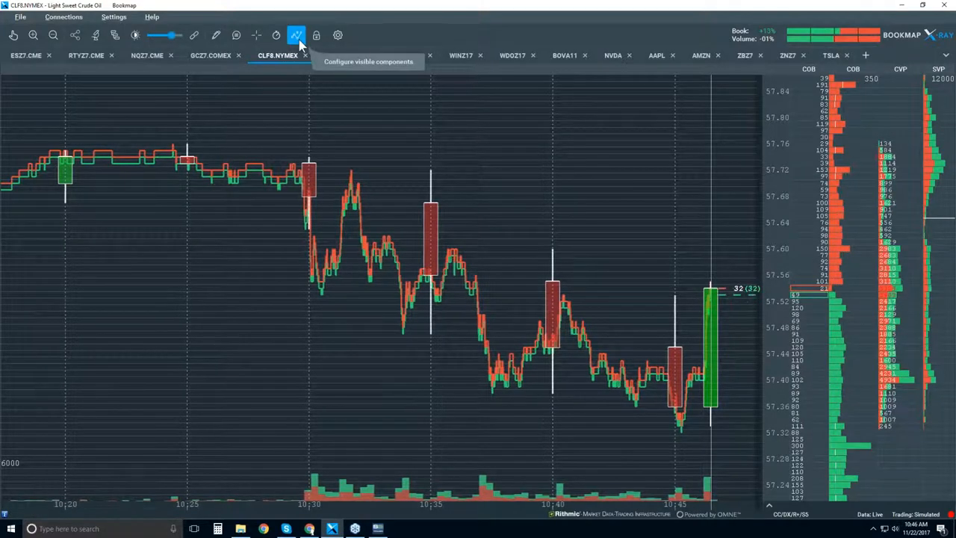
click(297, 36)
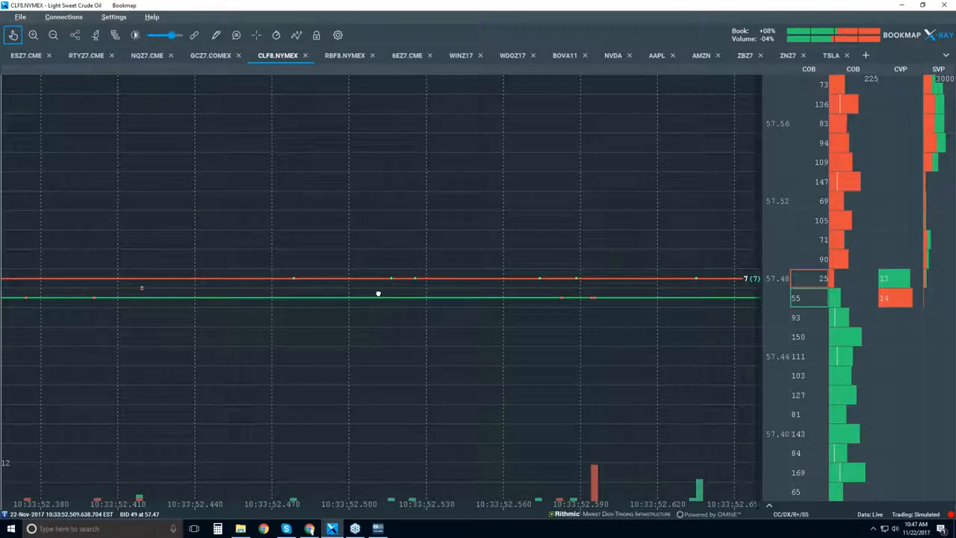
mouse_move(334, 285)
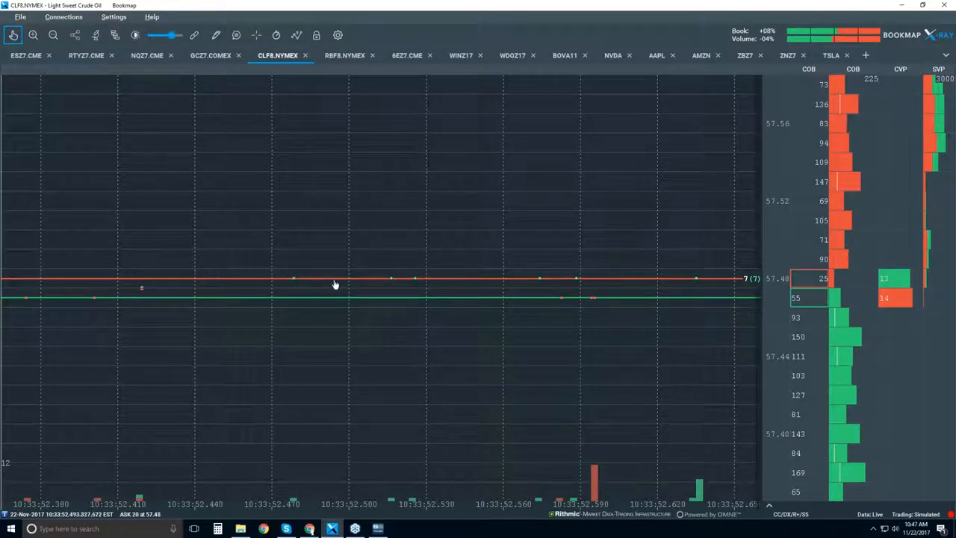
mouse_move(345, 302)
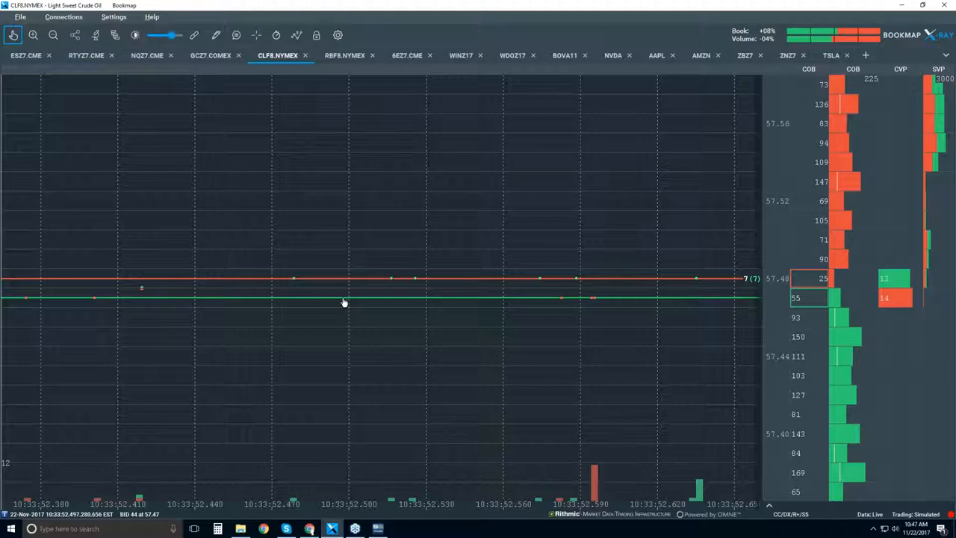
mouse_move(388, 283)
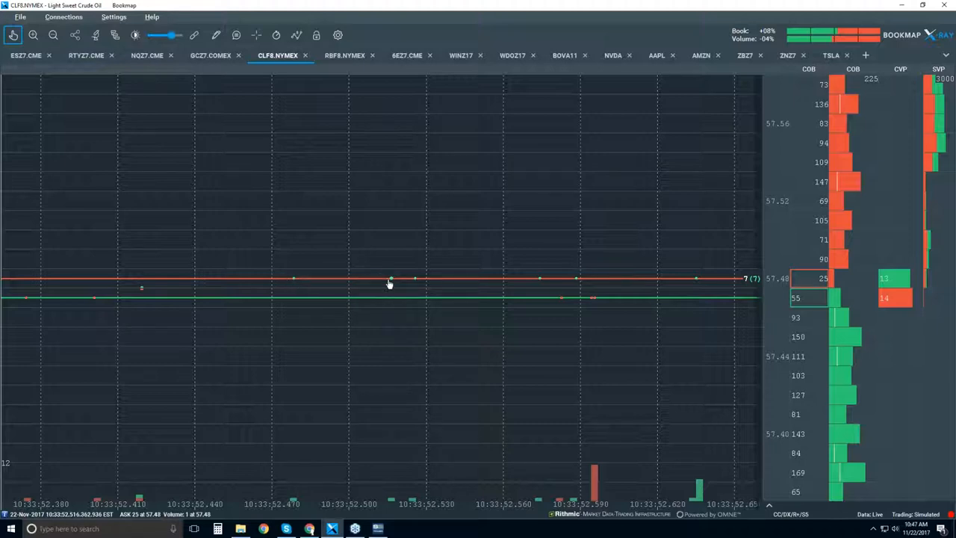
mouse_move(419, 283)
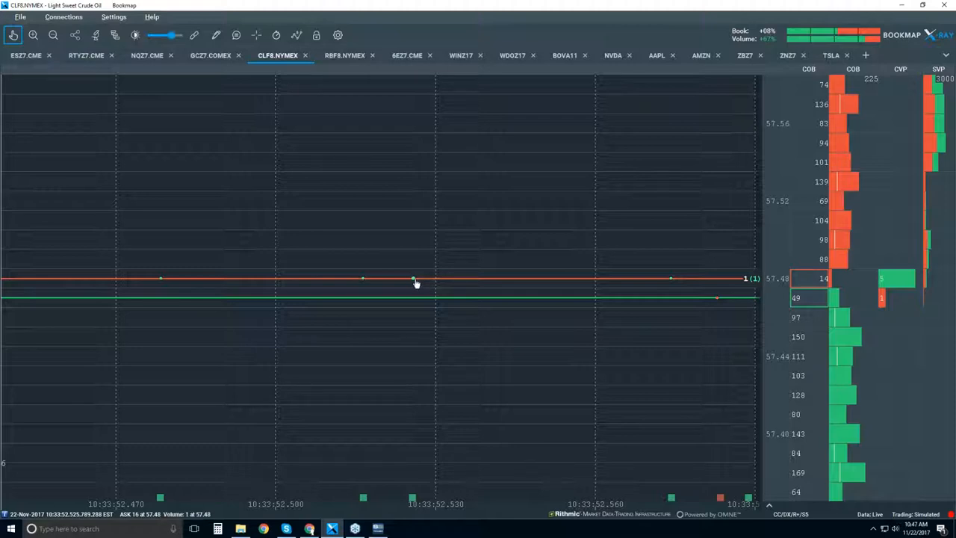
mouse_move(413, 271)
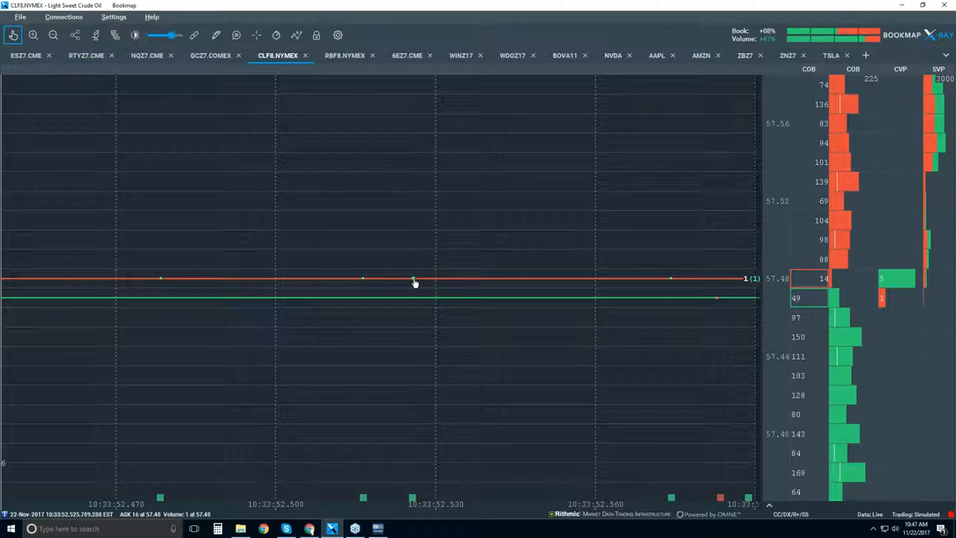
mouse_move(838, 284)
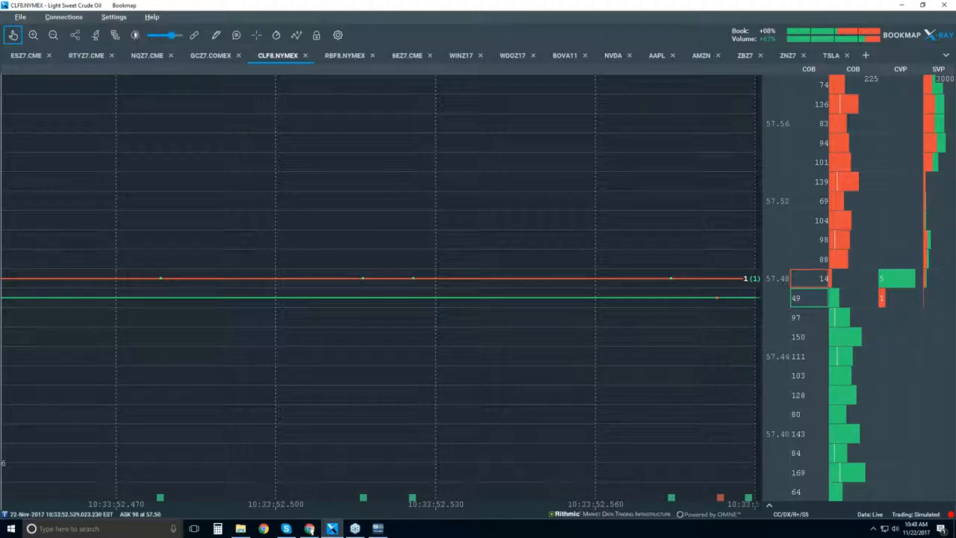
mouse_move(420, 288)
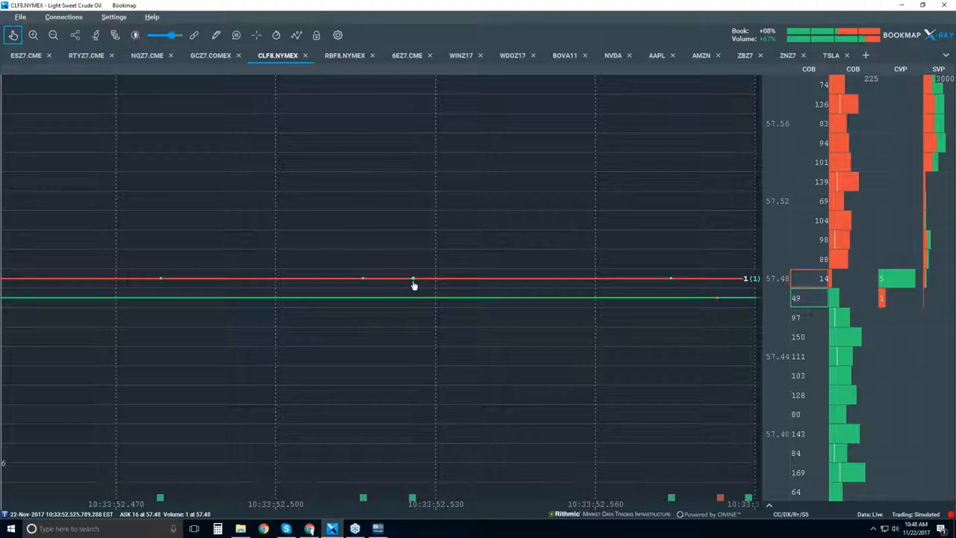
mouse_move(403, 284)
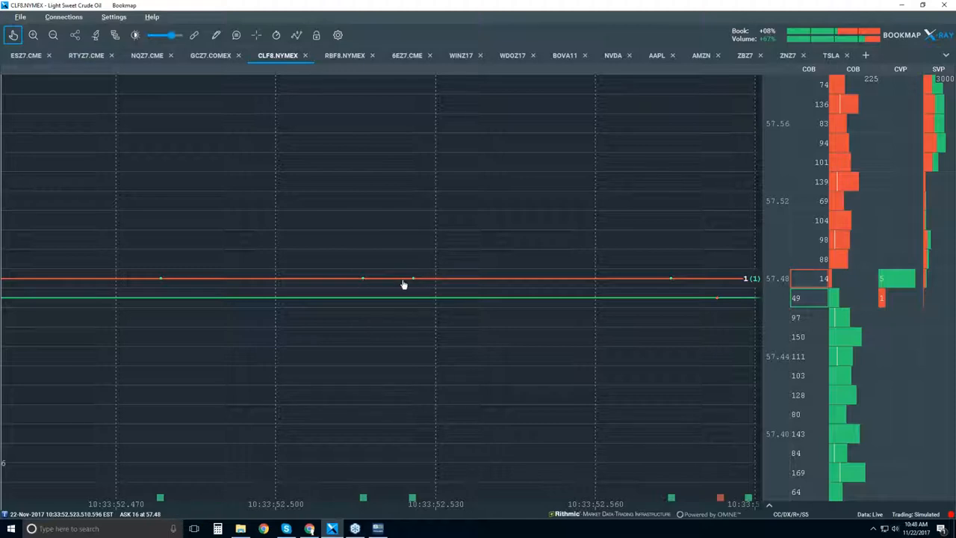
mouse_move(416, 283)
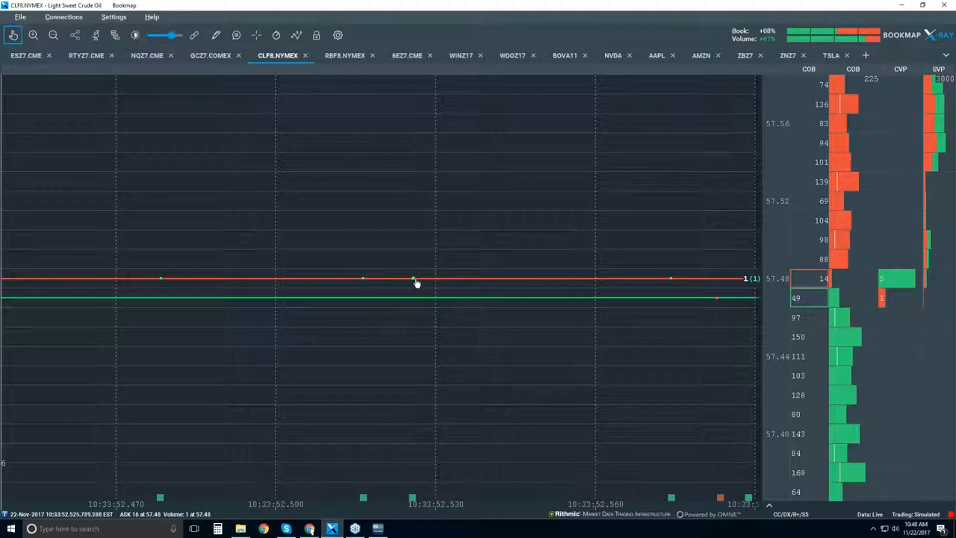
mouse_move(416, 280)
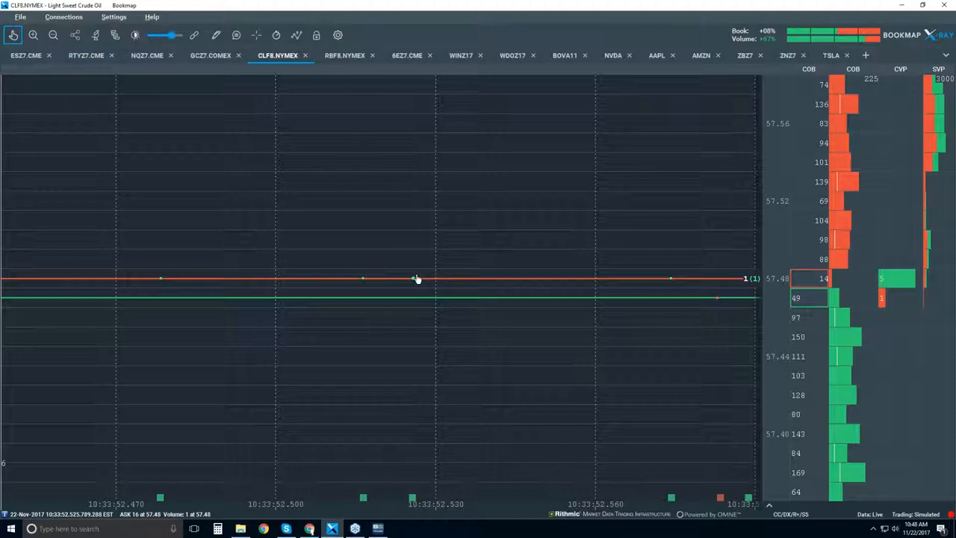
mouse_move(415, 283)
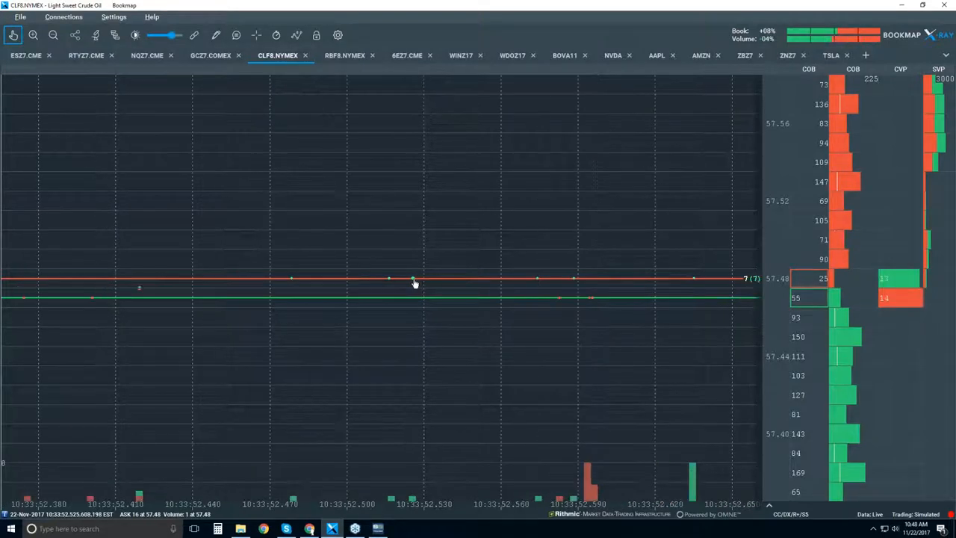
mouse_move(420, 281)
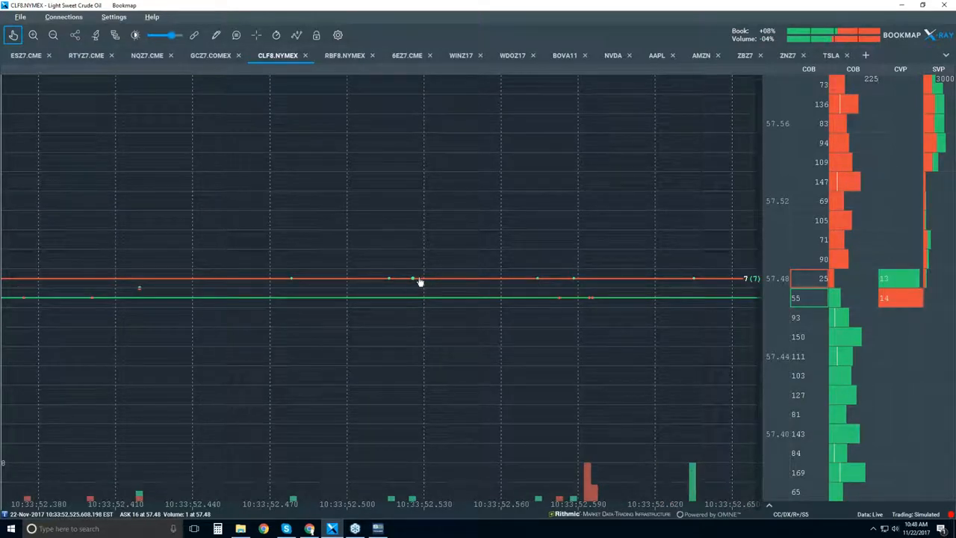
mouse_move(594, 303)
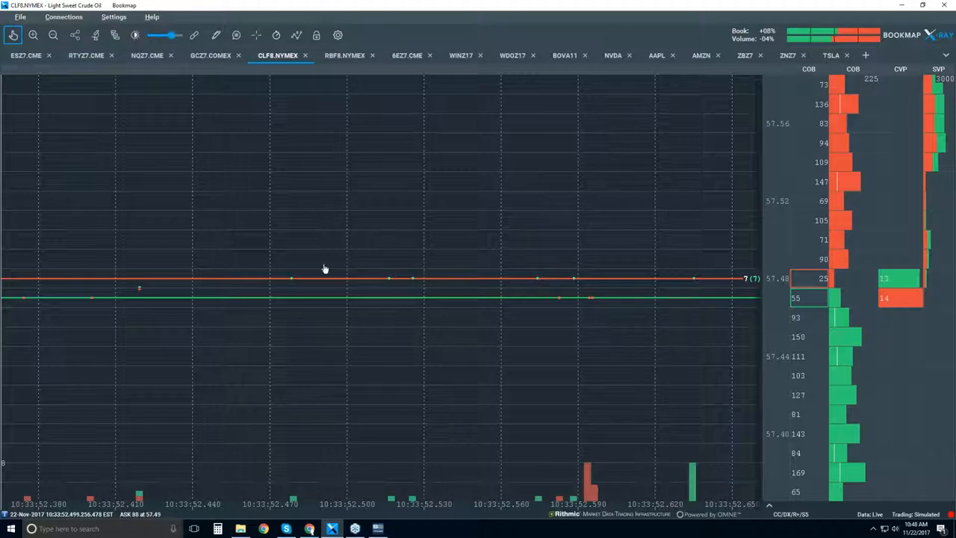
mouse_move(217, 260)
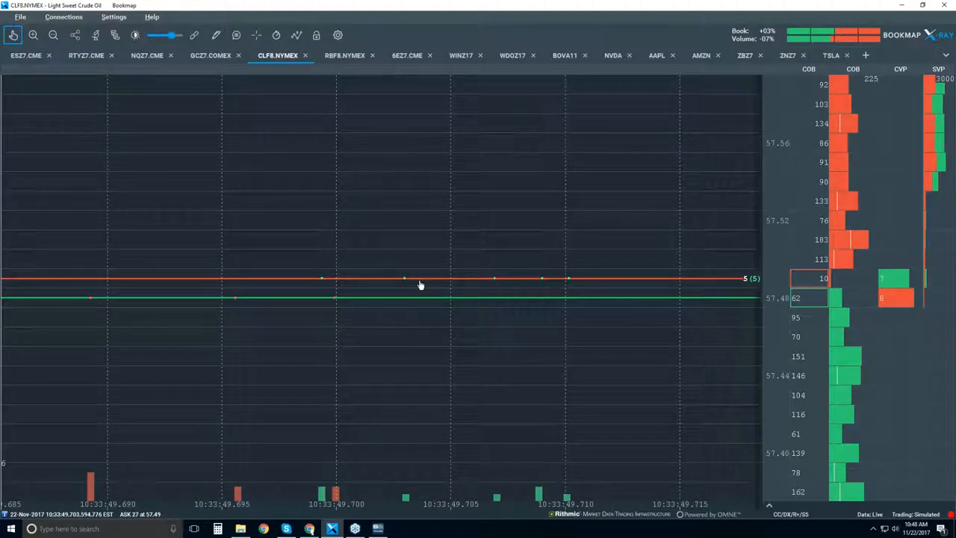
mouse_move(460, 272)
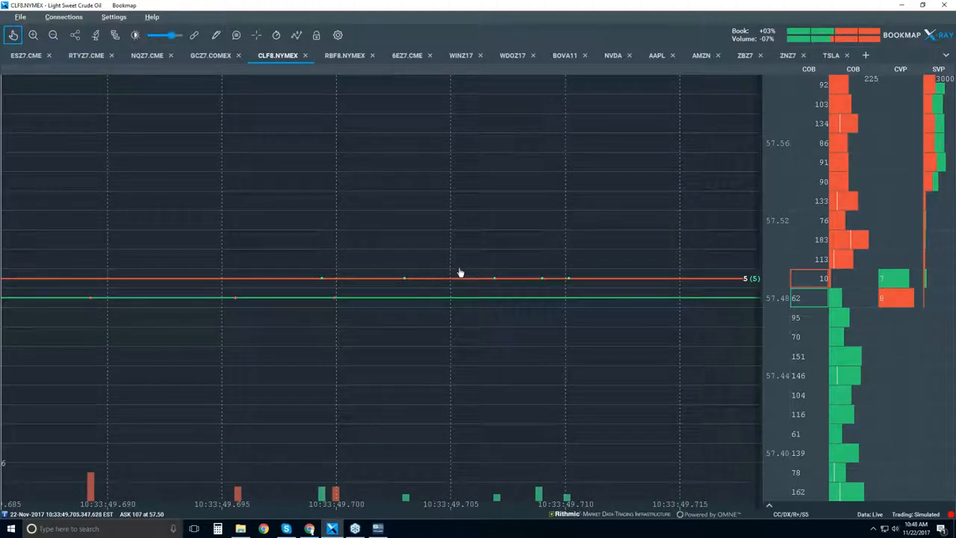
mouse_move(396, 285)
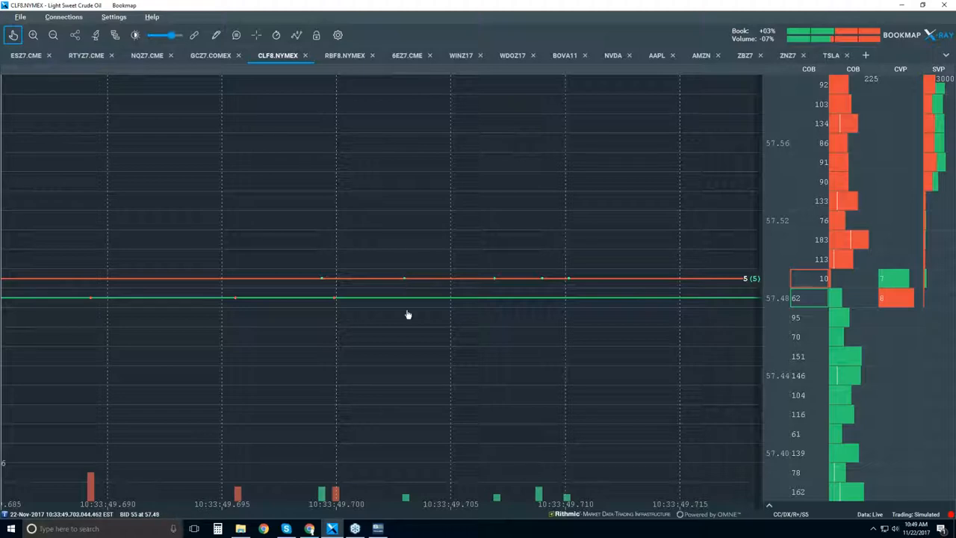
mouse_move(414, 256)
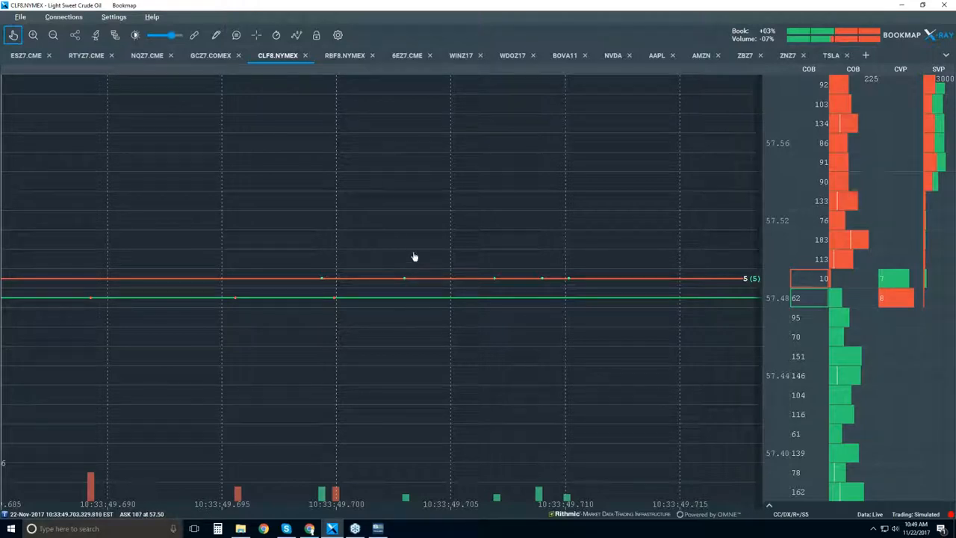
mouse_move(110, 287)
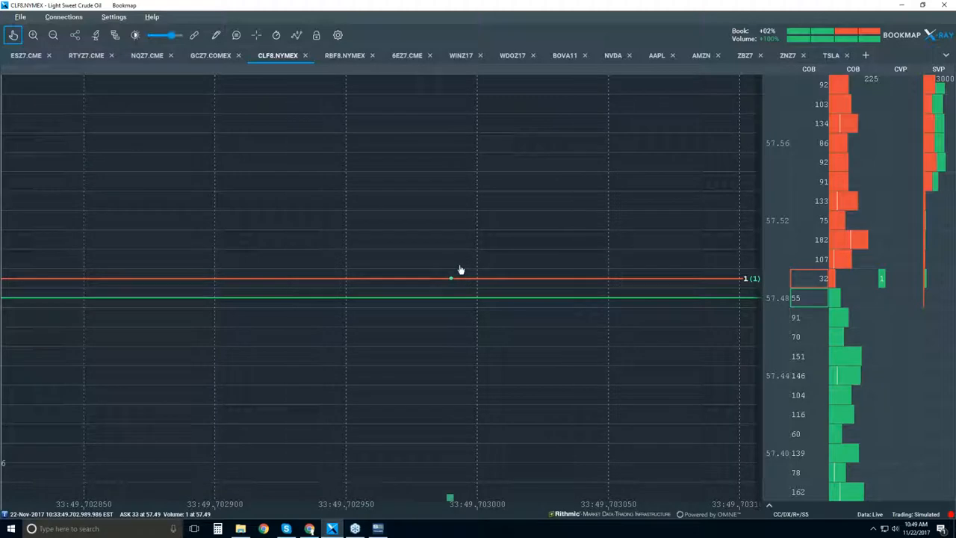
mouse_move(485, 284)
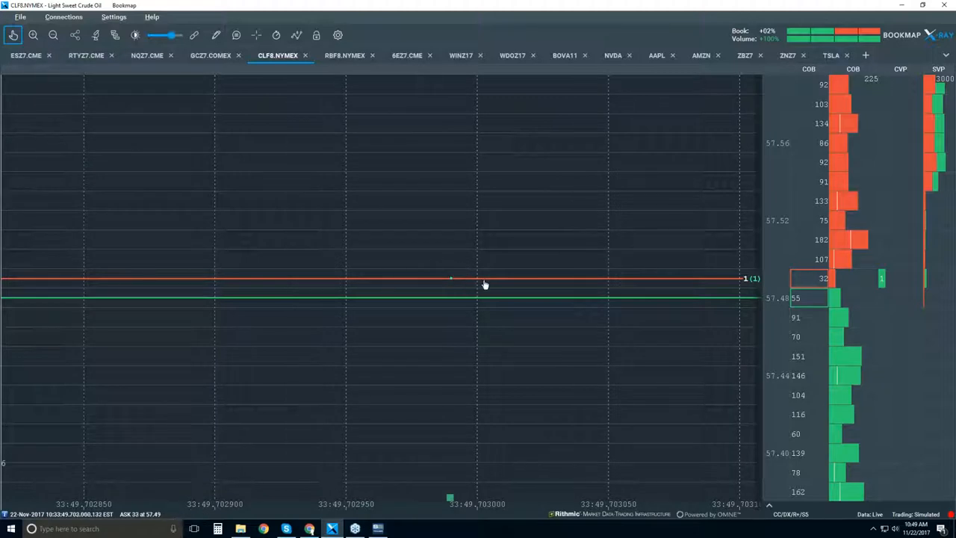
mouse_move(585, 284)
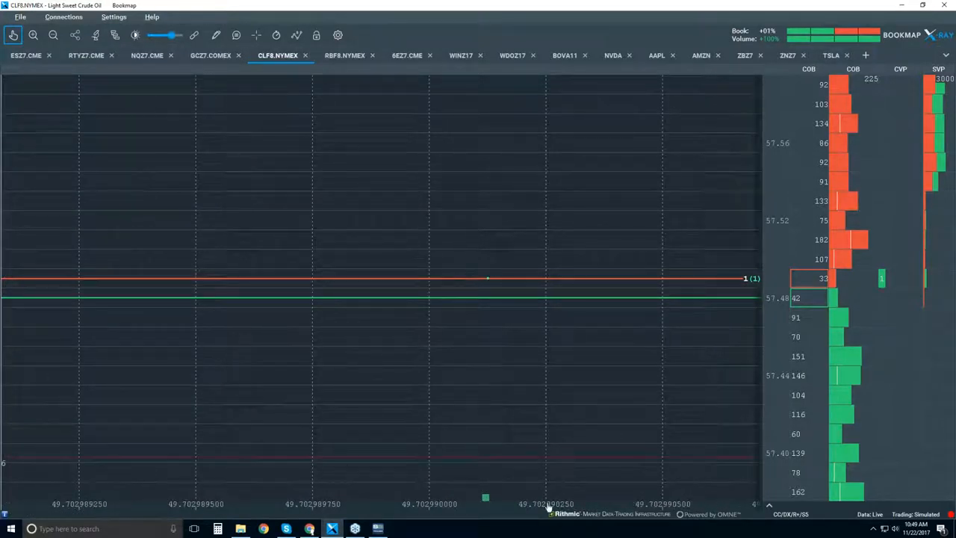
mouse_move(478, 282)
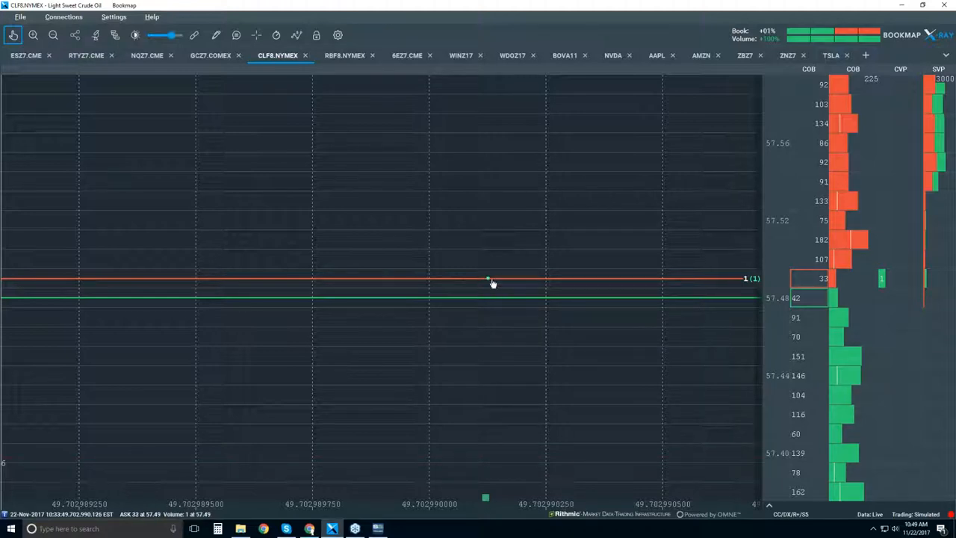
mouse_move(490, 281)
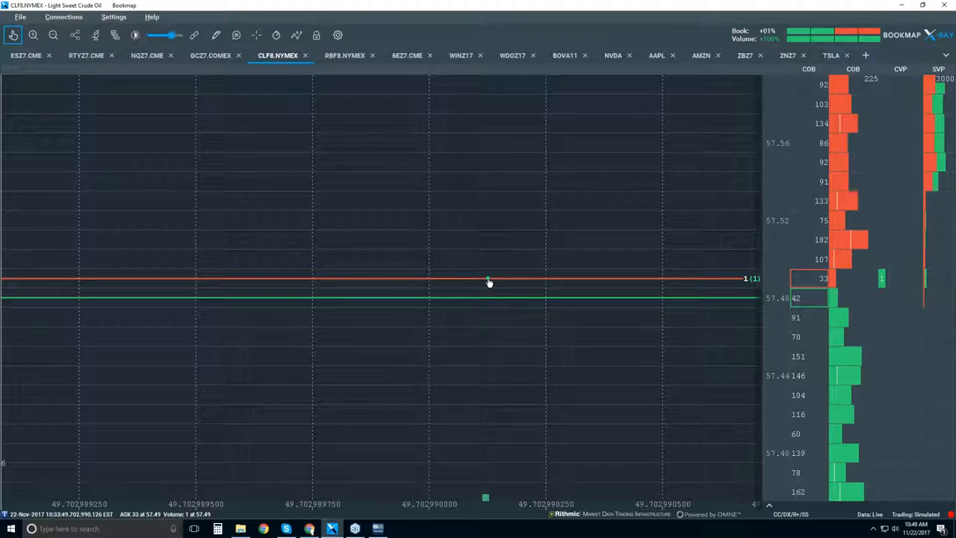
mouse_move(854, 280)
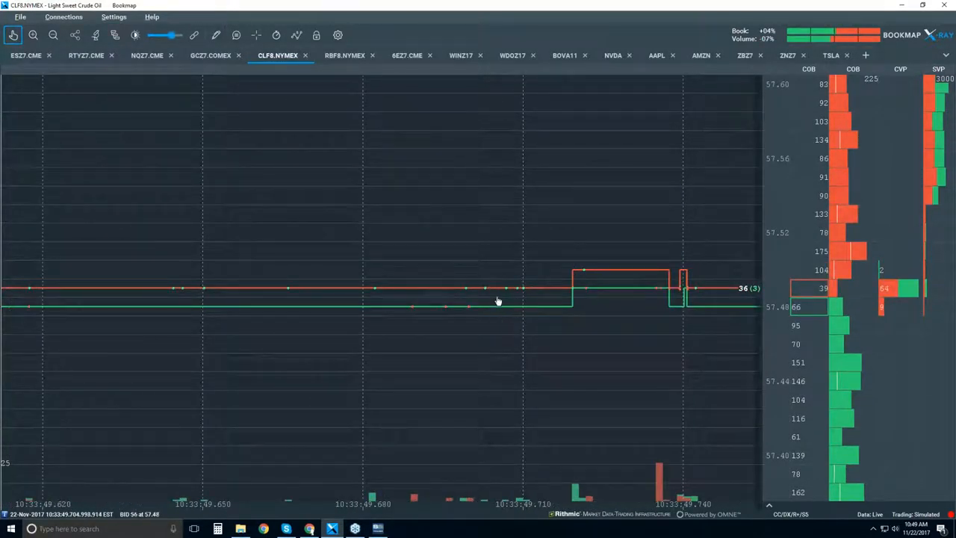
mouse_move(385, 317)
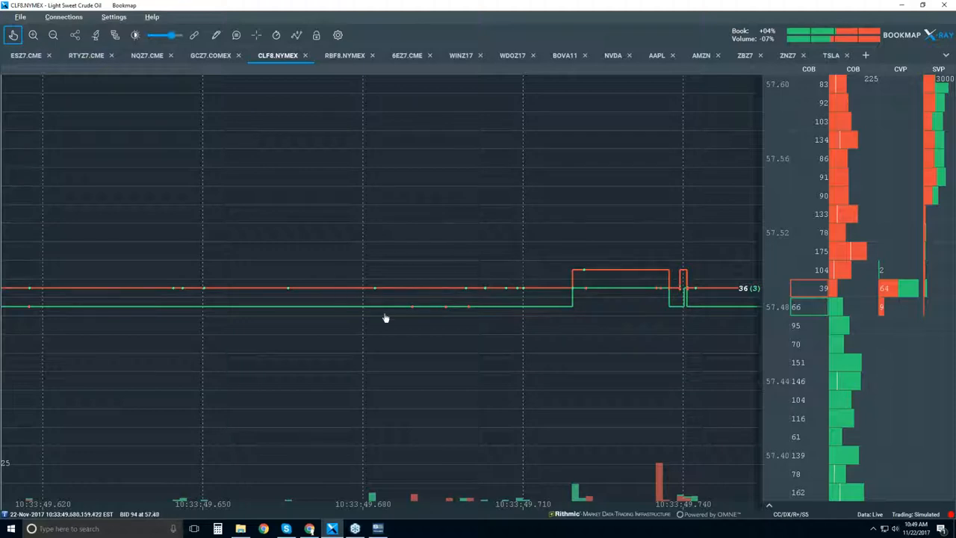
mouse_move(533, 327)
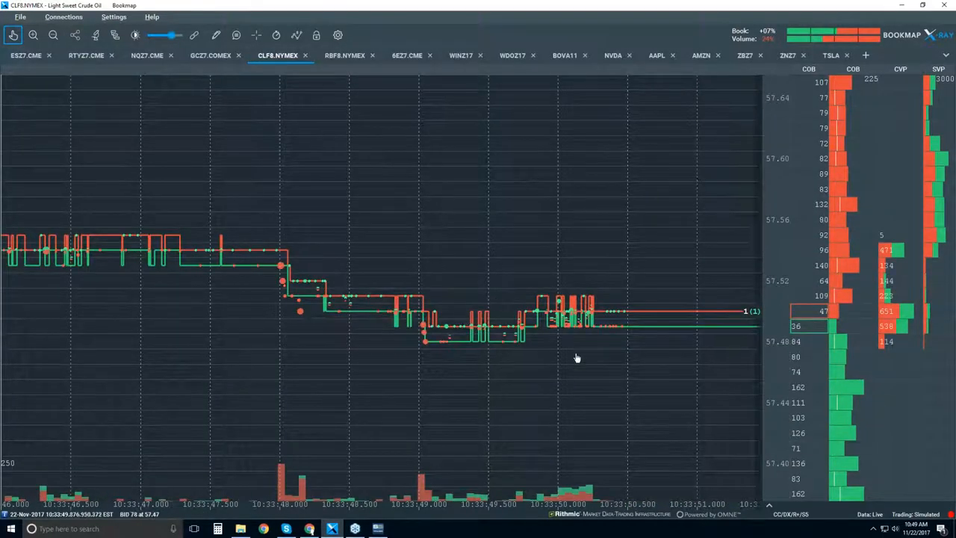
mouse_move(557, 326)
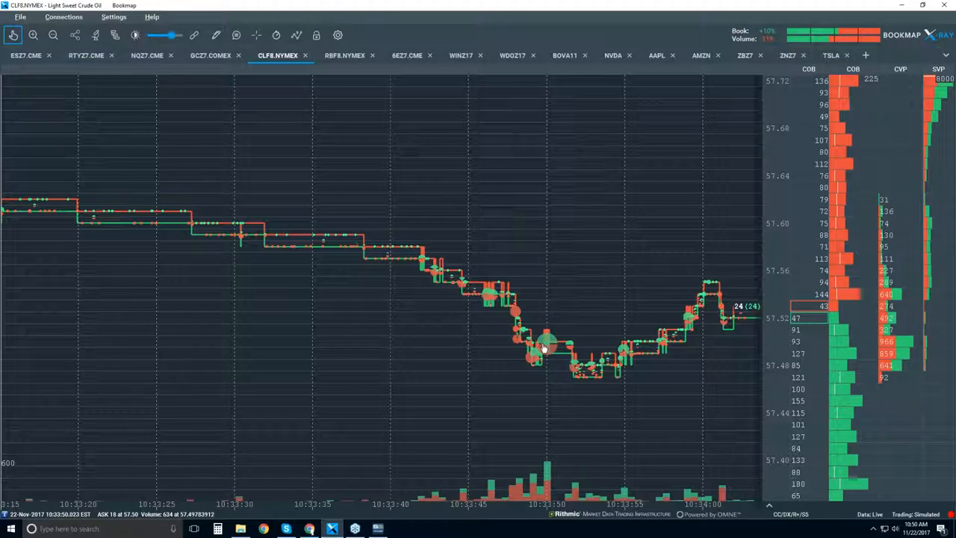
mouse_move(545, 347)
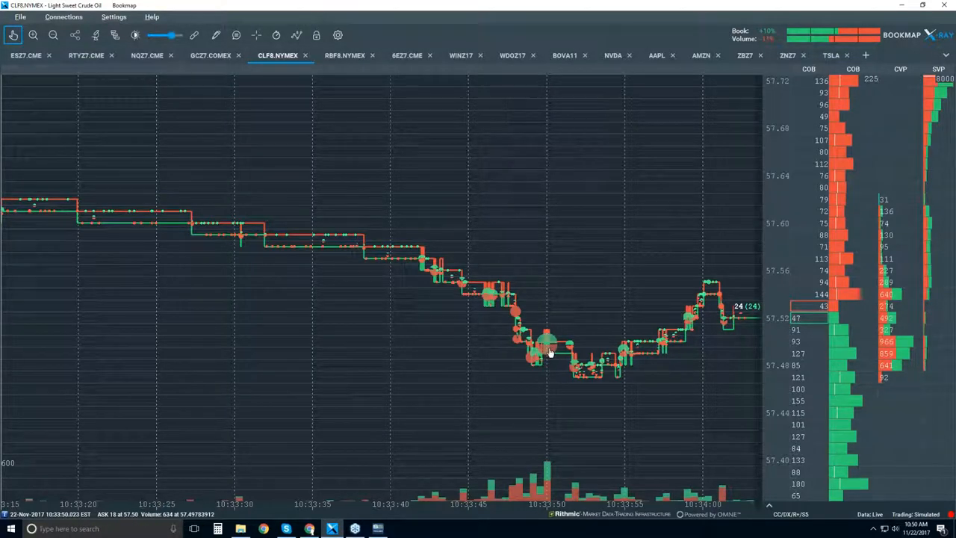
mouse_move(551, 351)
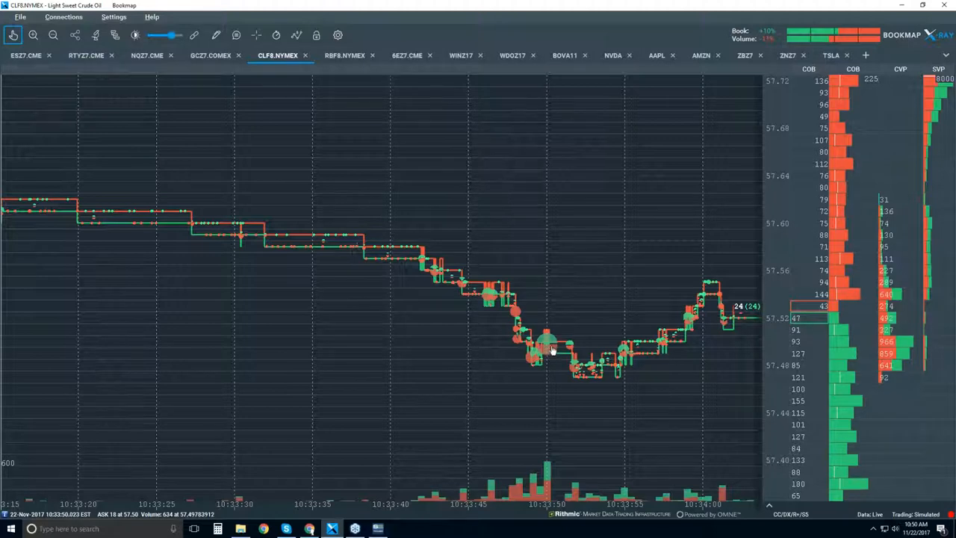
mouse_move(559, 353)
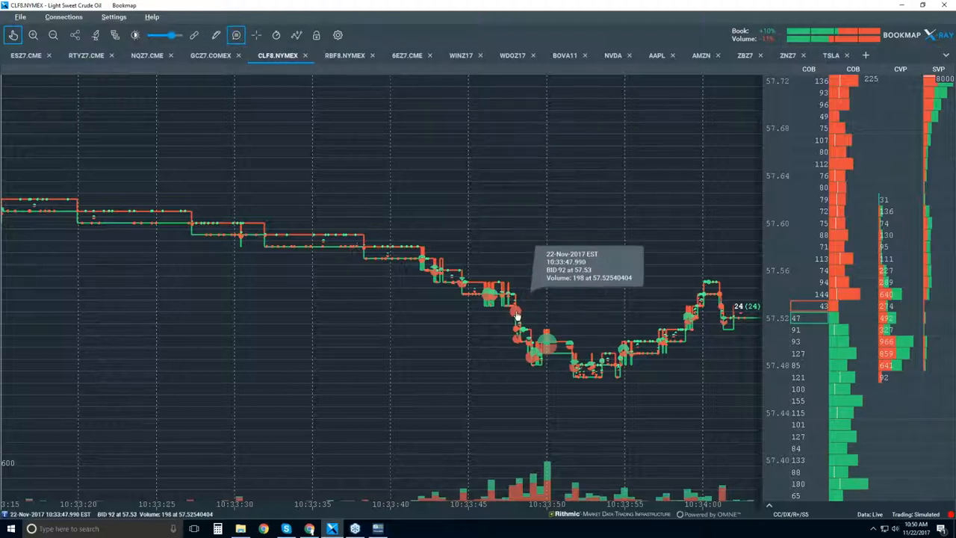
mouse_move(516, 314)
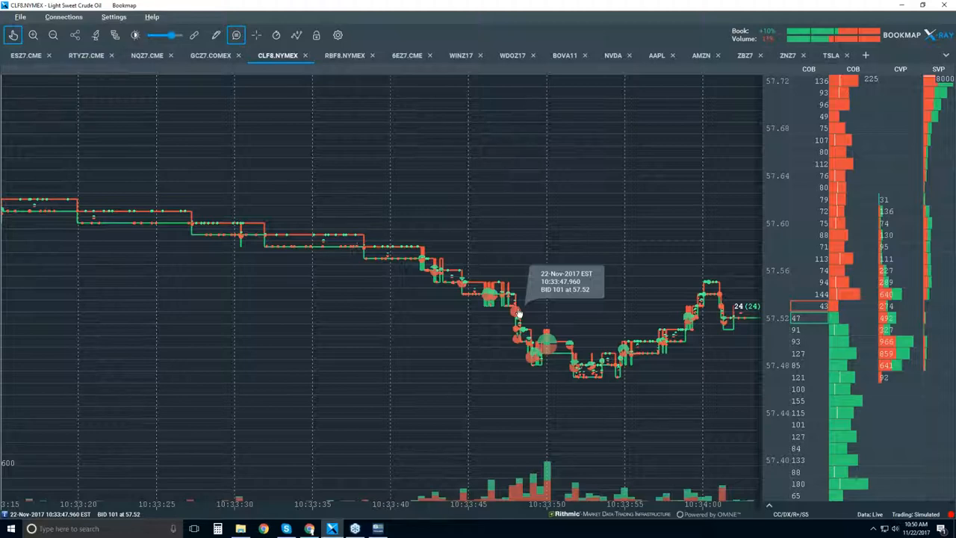
mouse_move(555, 364)
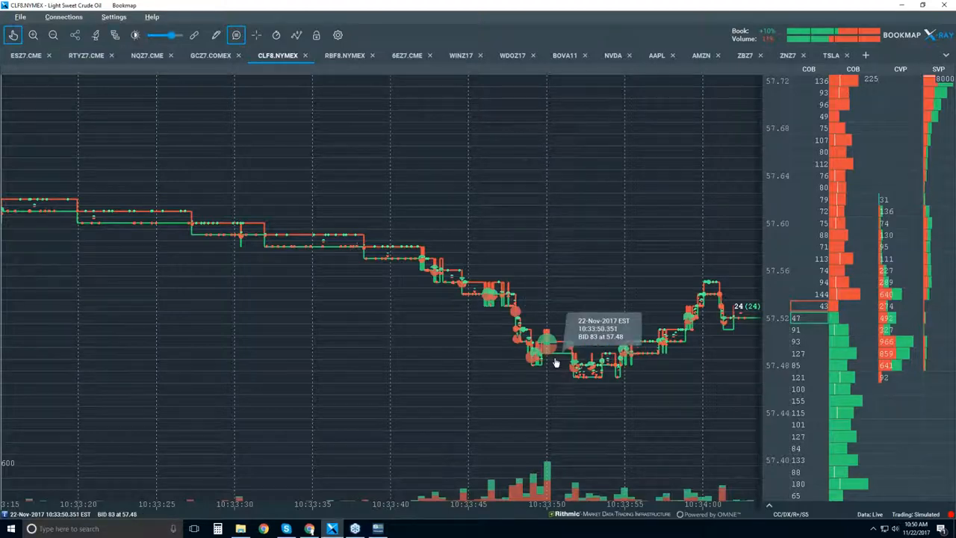
mouse_move(548, 346)
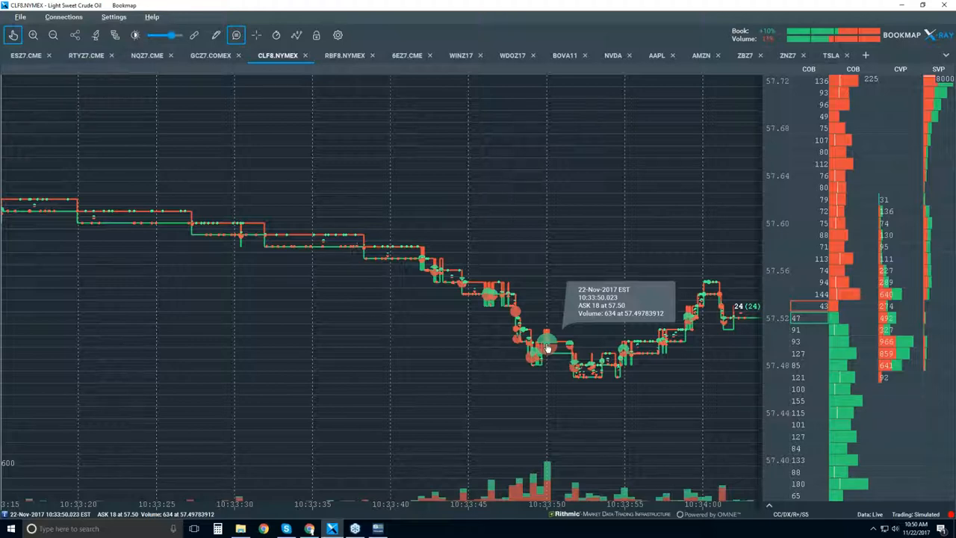
mouse_move(541, 405)
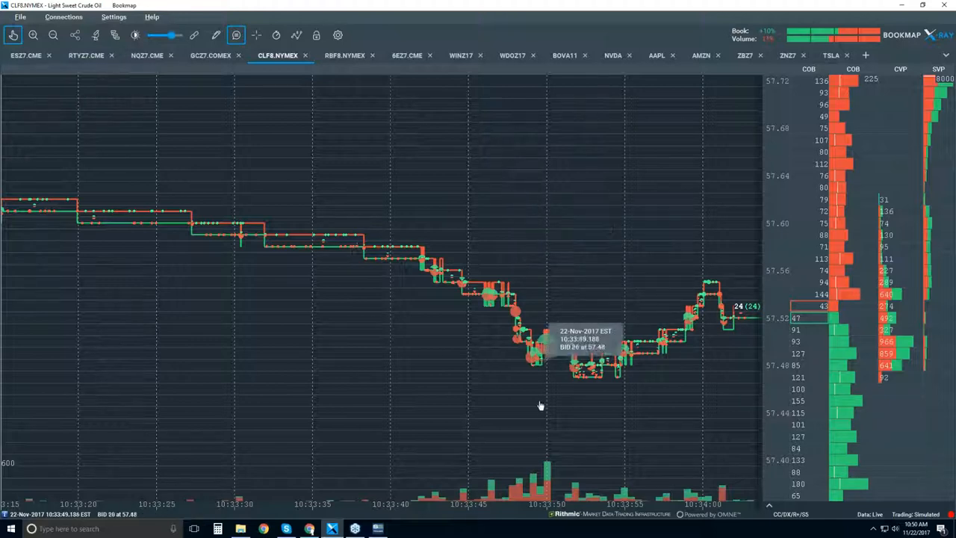
mouse_move(548, 347)
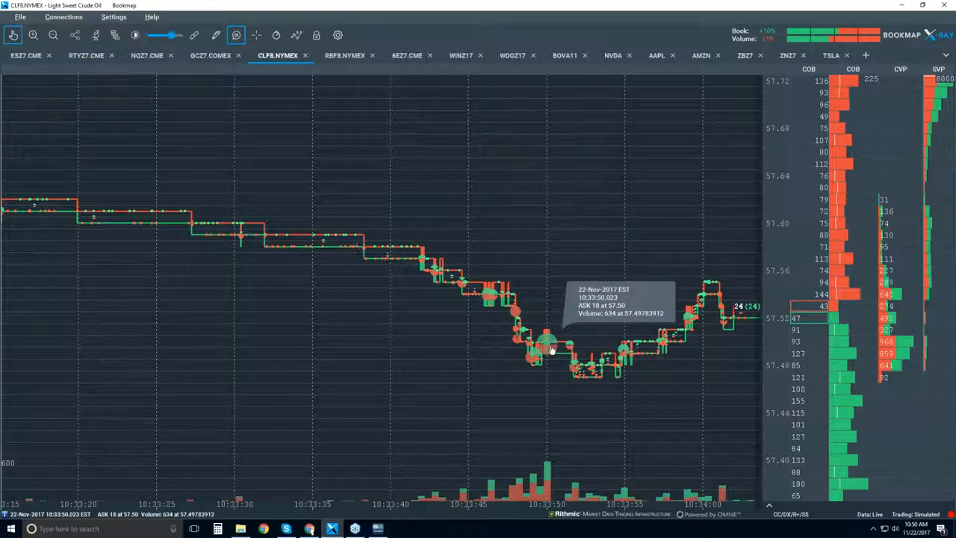
mouse_move(548, 347)
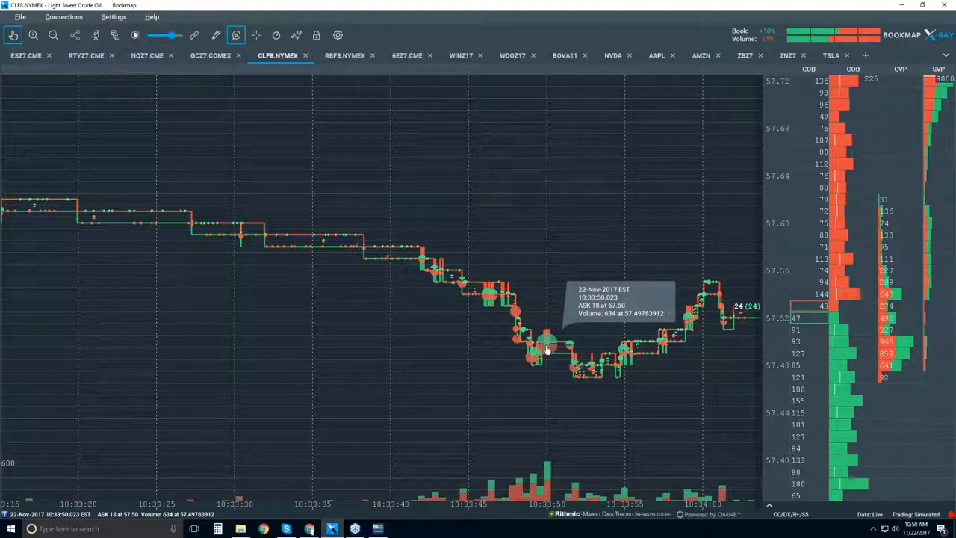
mouse_move(528, 194)
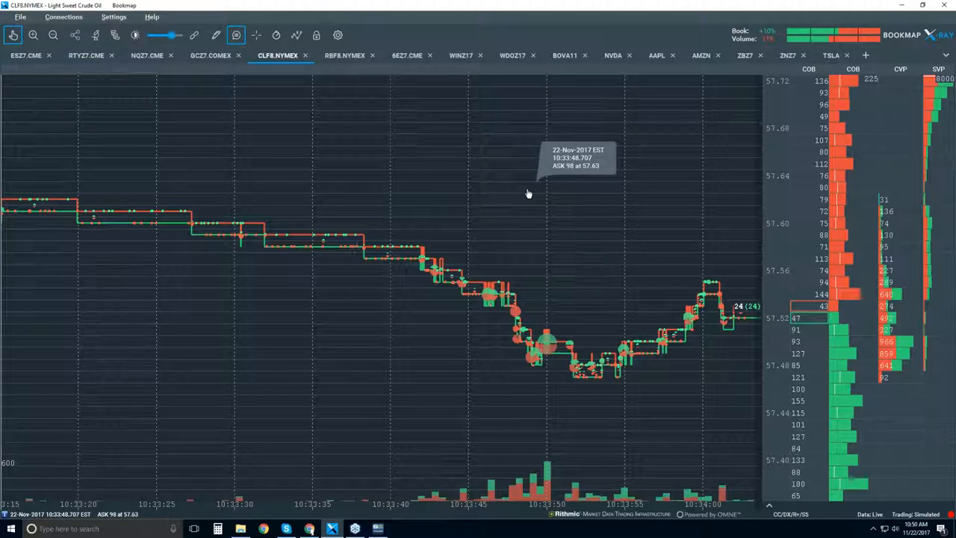
mouse_move(546, 340)
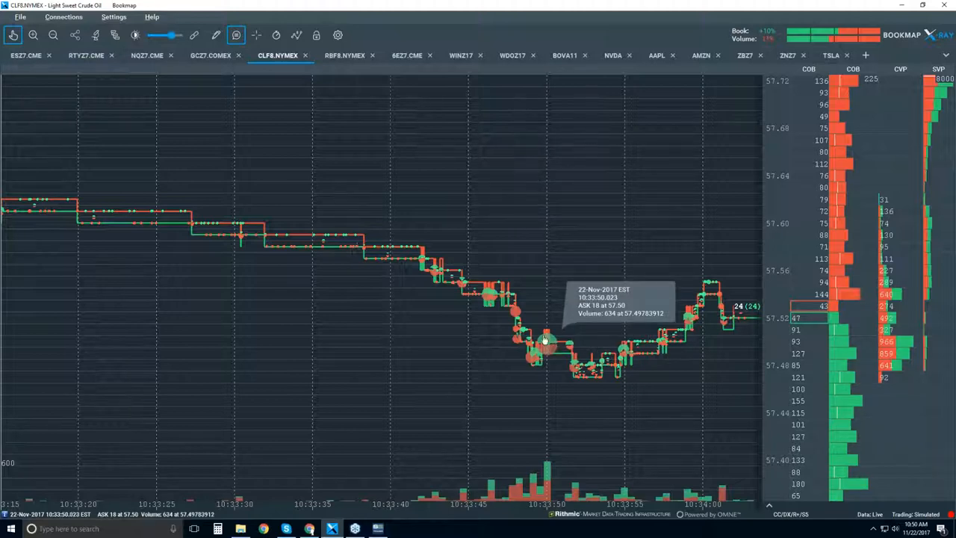
mouse_move(568, 355)
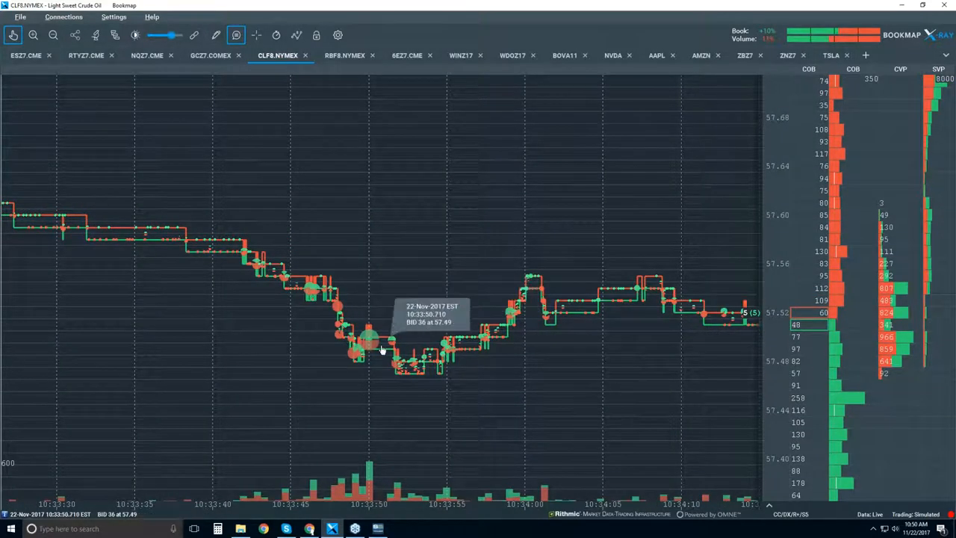
mouse_move(368, 290)
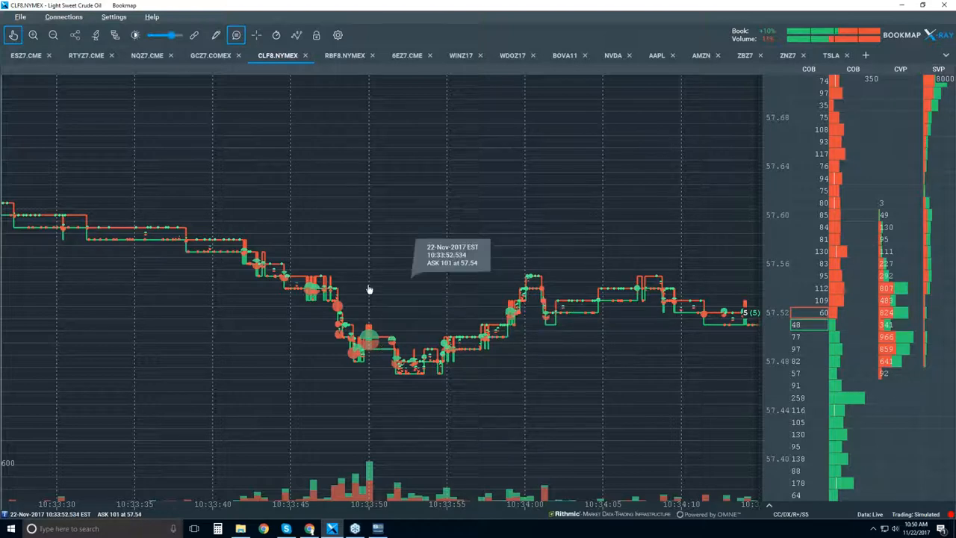
mouse_move(412, 327)
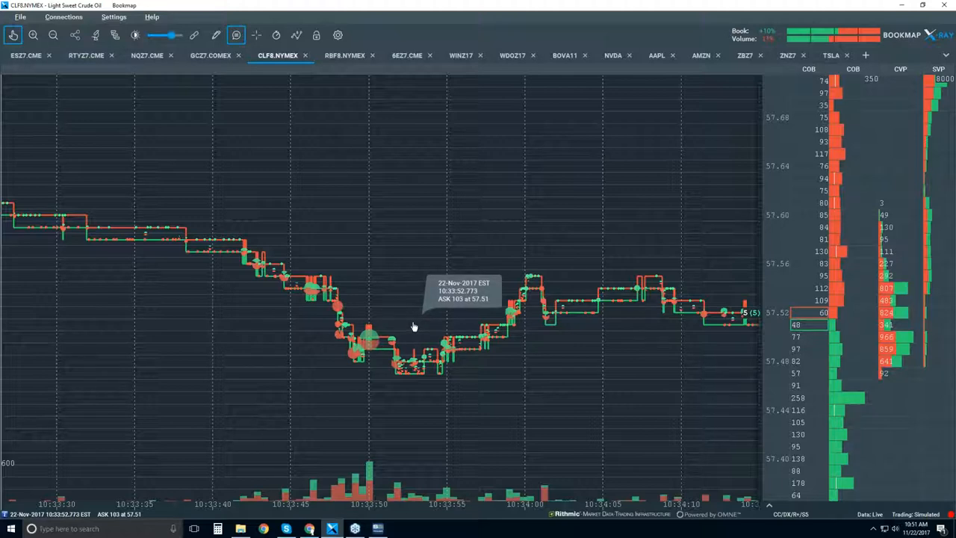
mouse_move(413, 334)
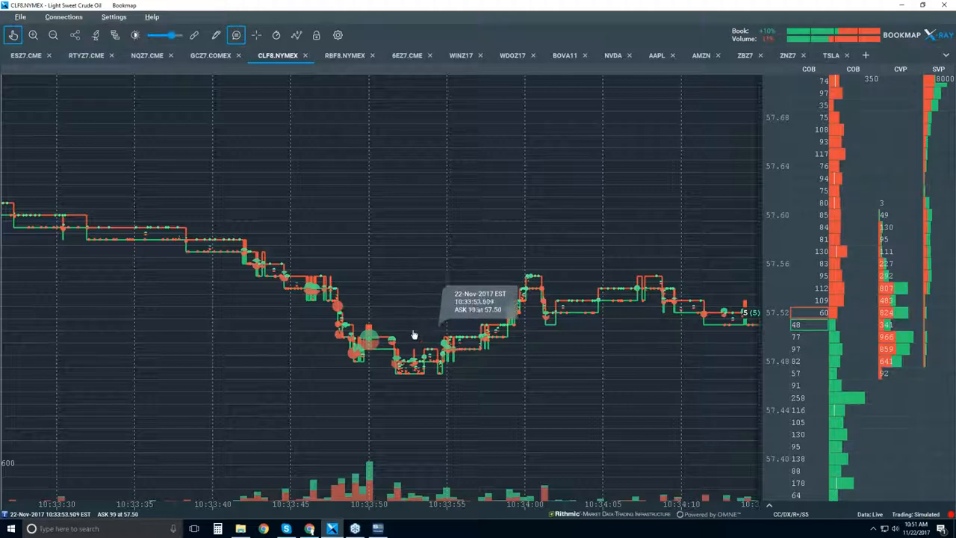
mouse_move(341, 341)
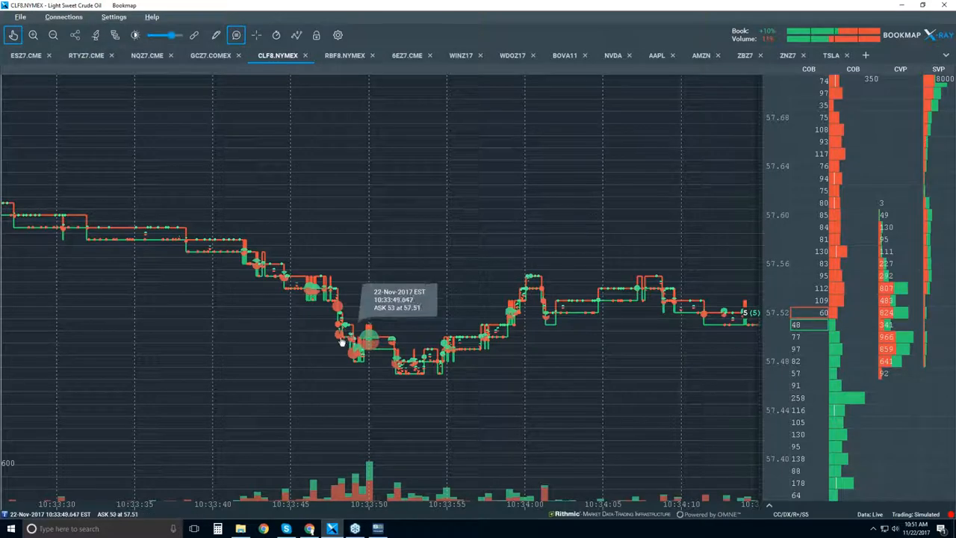
mouse_move(436, 380)
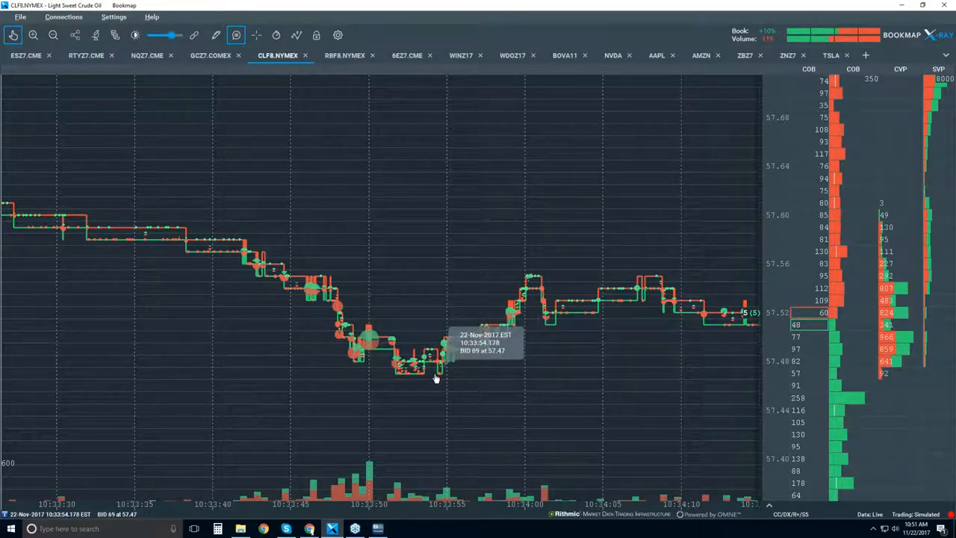
mouse_move(496, 331)
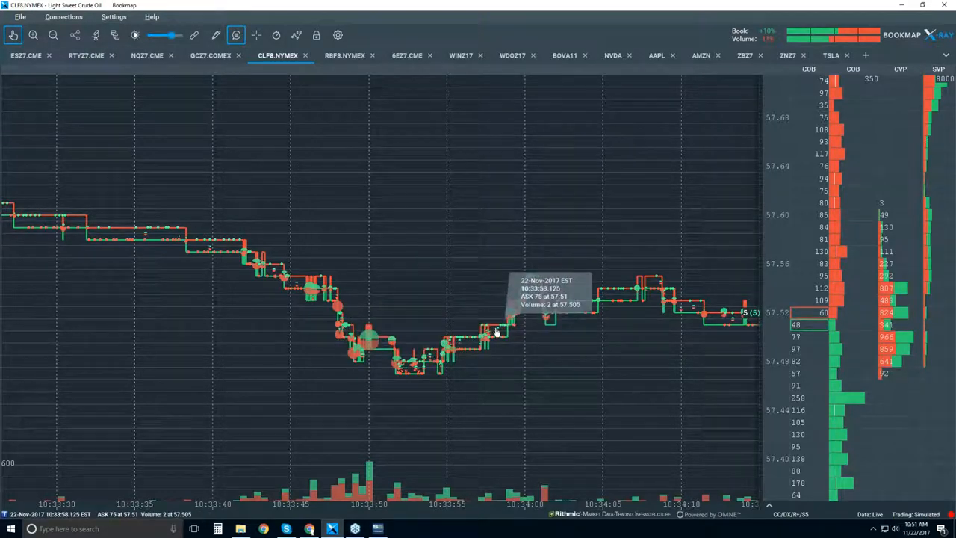
mouse_move(351, 336)
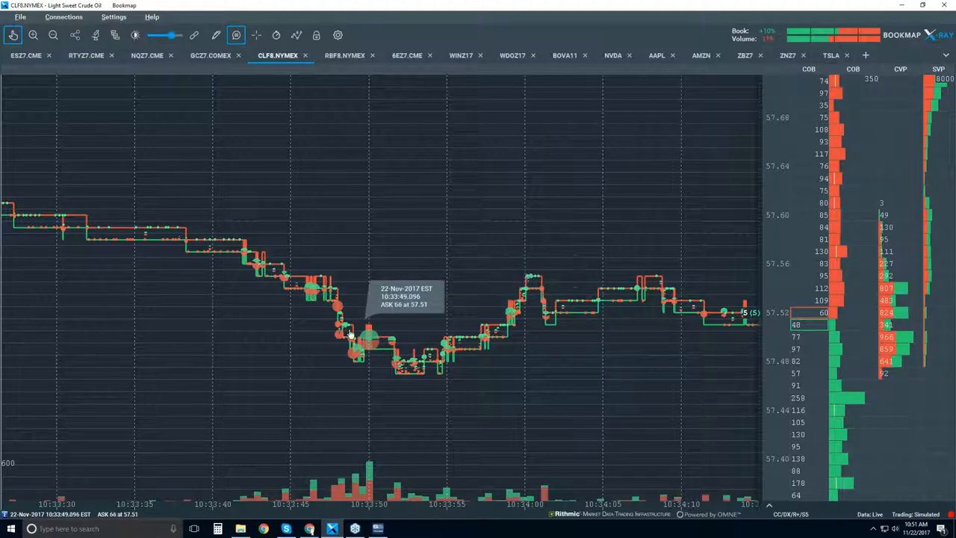
mouse_move(507, 316)
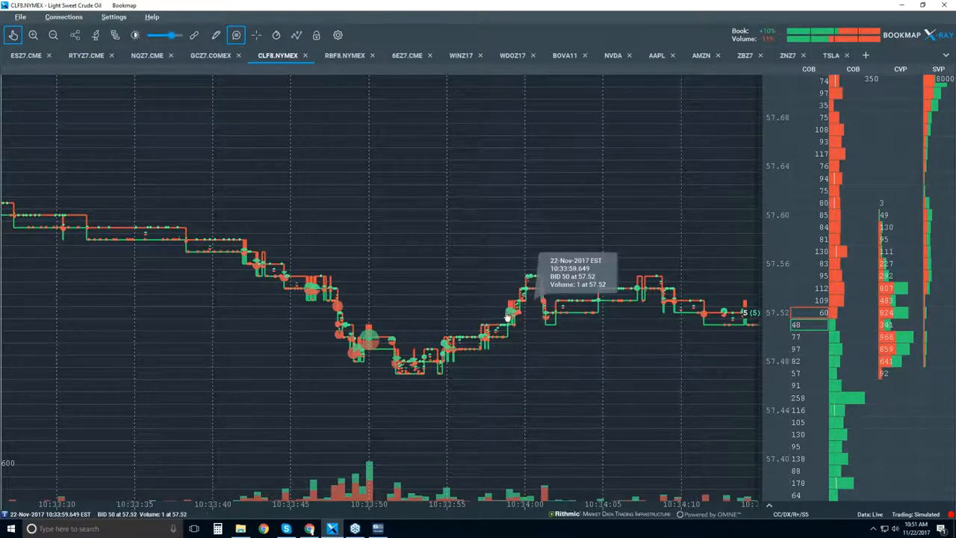
mouse_move(526, 286)
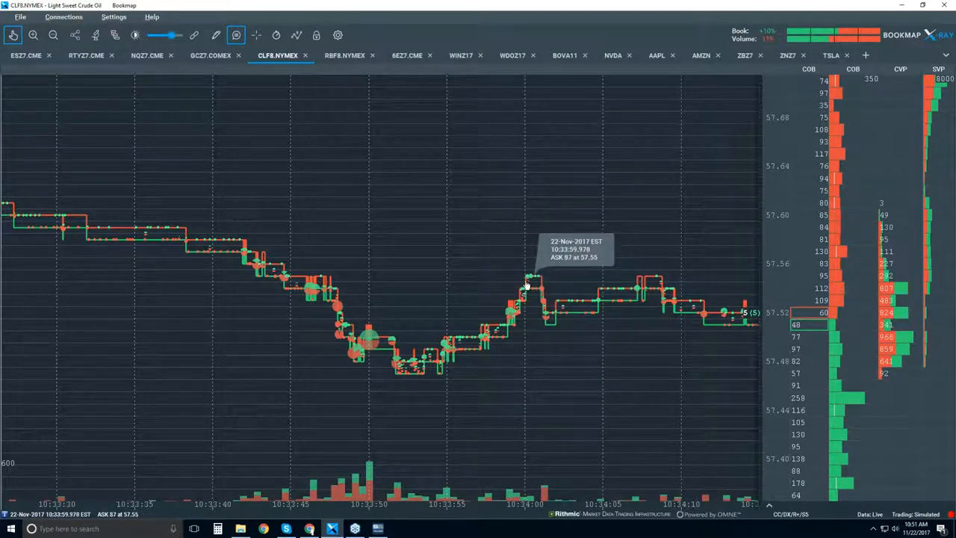
mouse_move(526, 316)
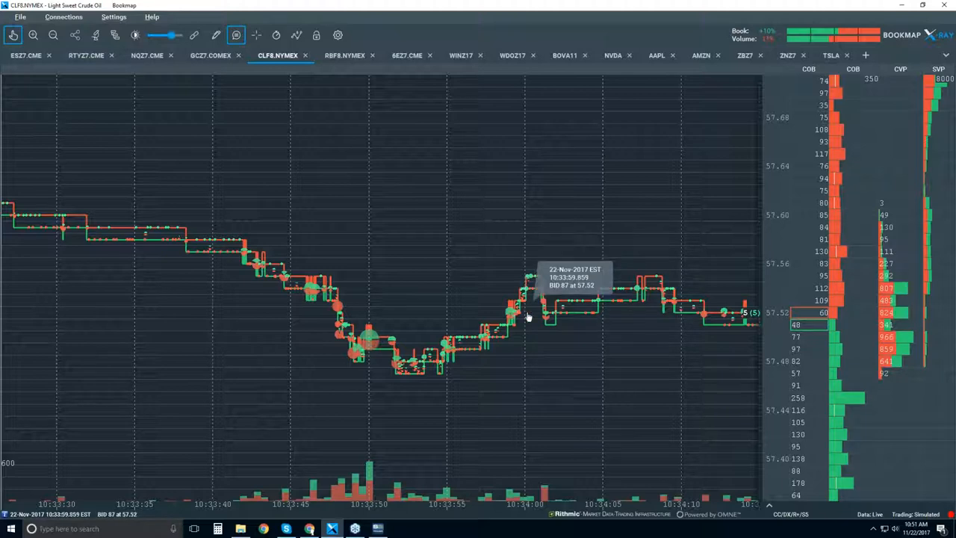
mouse_move(543, 291)
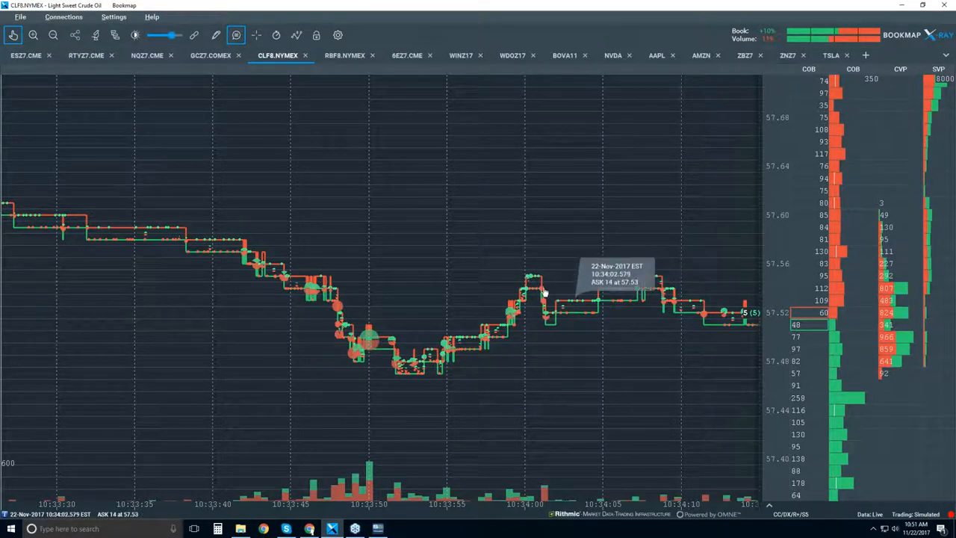
mouse_move(530, 280)
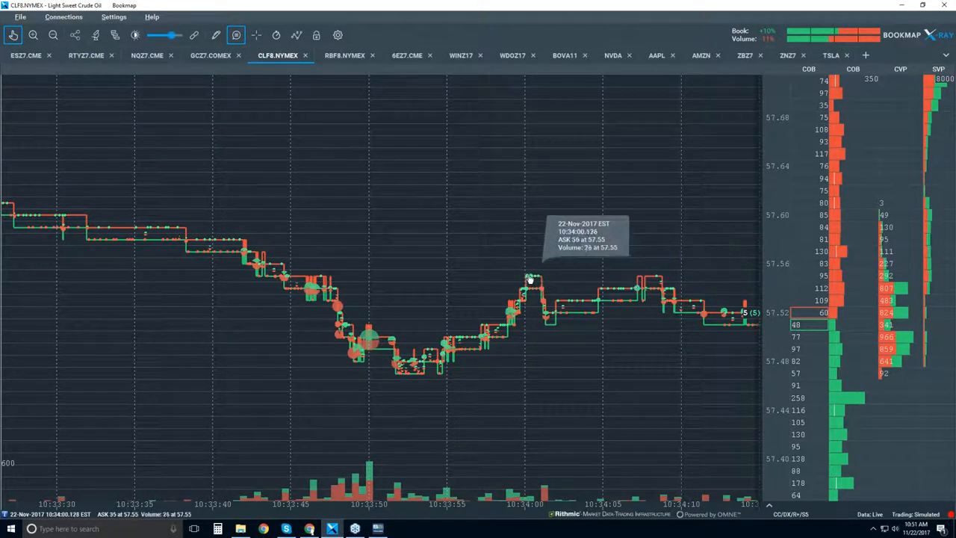
mouse_move(657, 278)
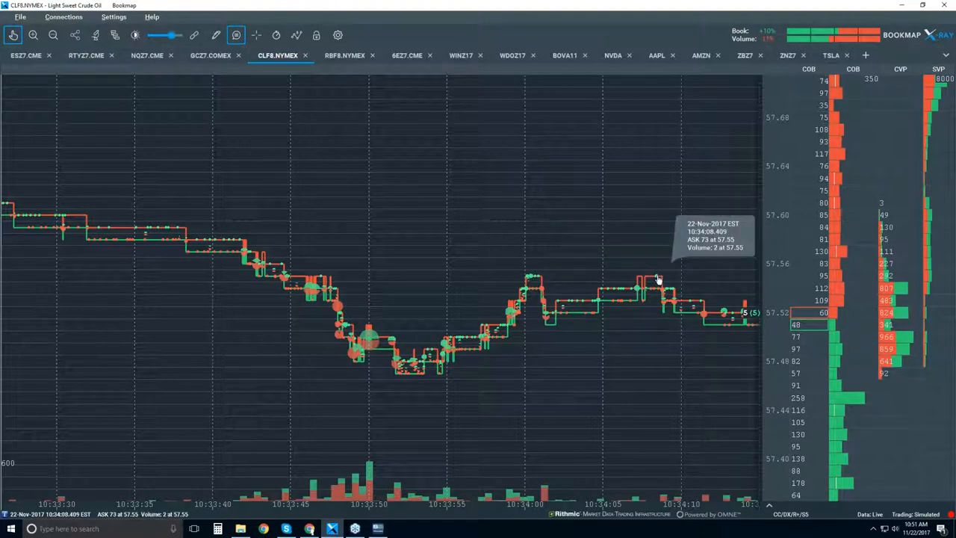
mouse_move(656, 280)
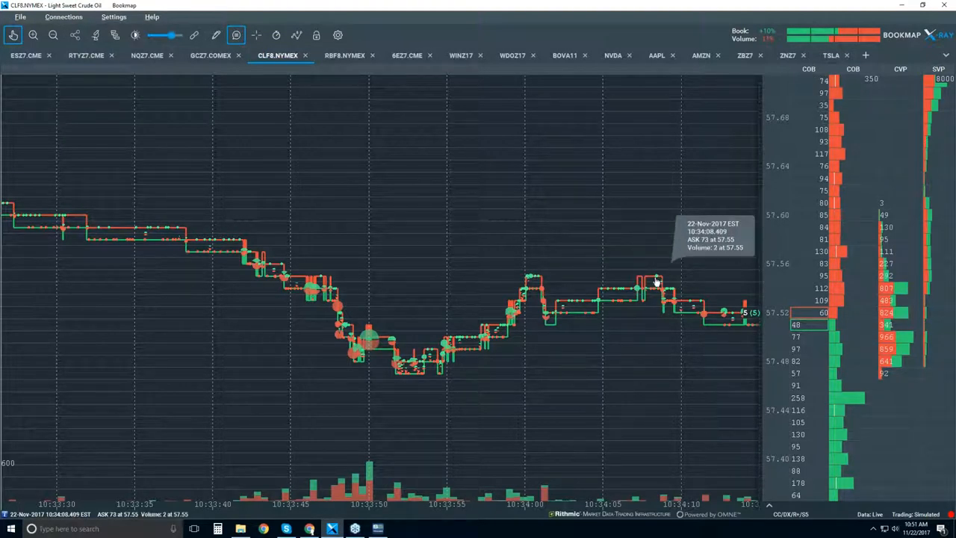
mouse_move(670, 307)
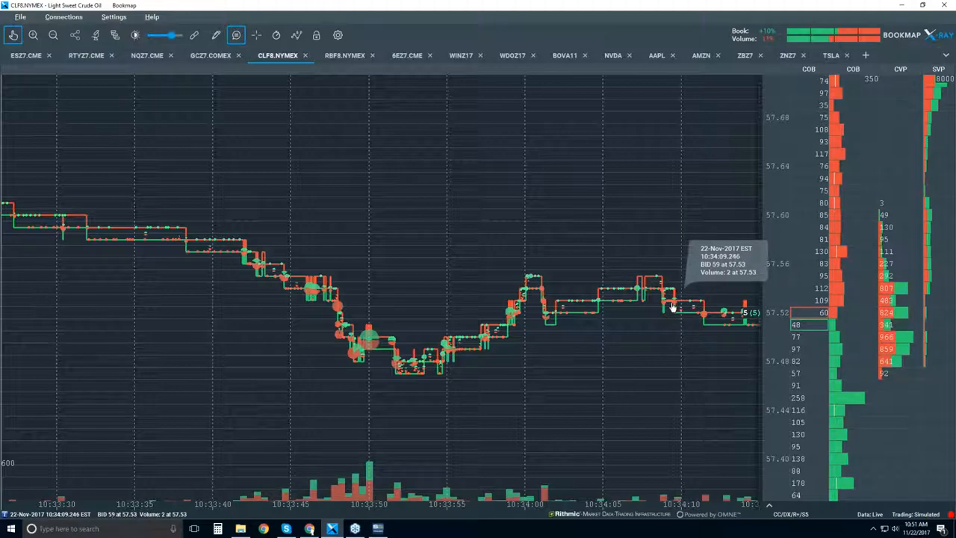
mouse_move(684, 312)
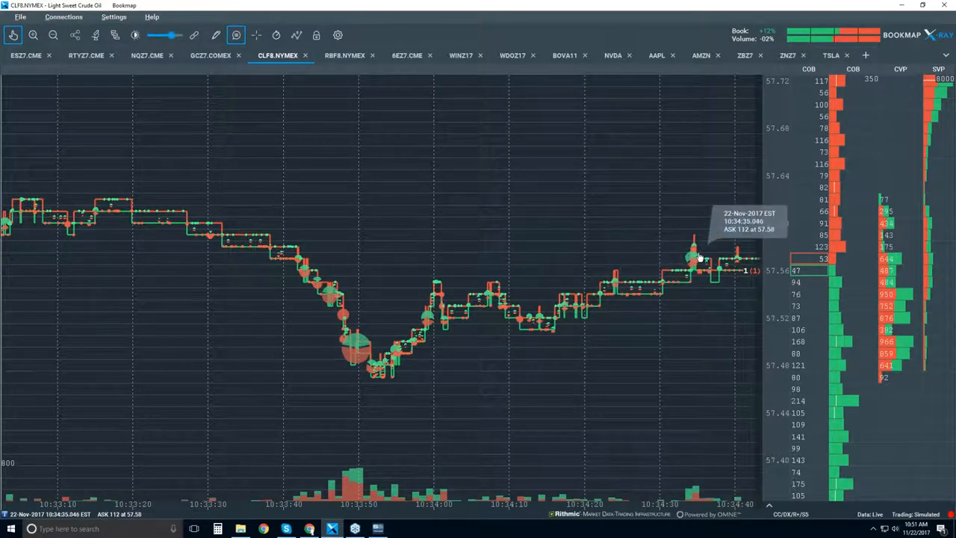
mouse_move(299, 261)
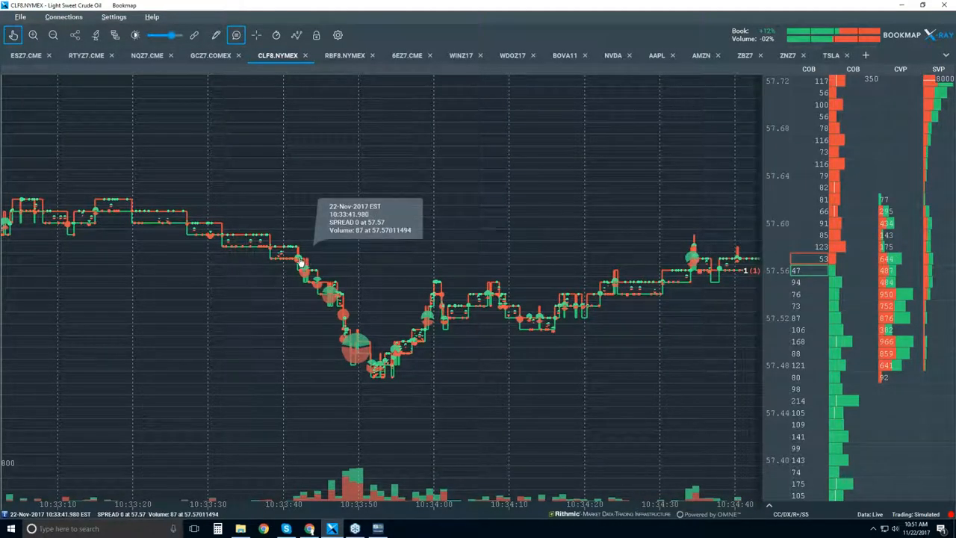
mouse_move(305, 261)
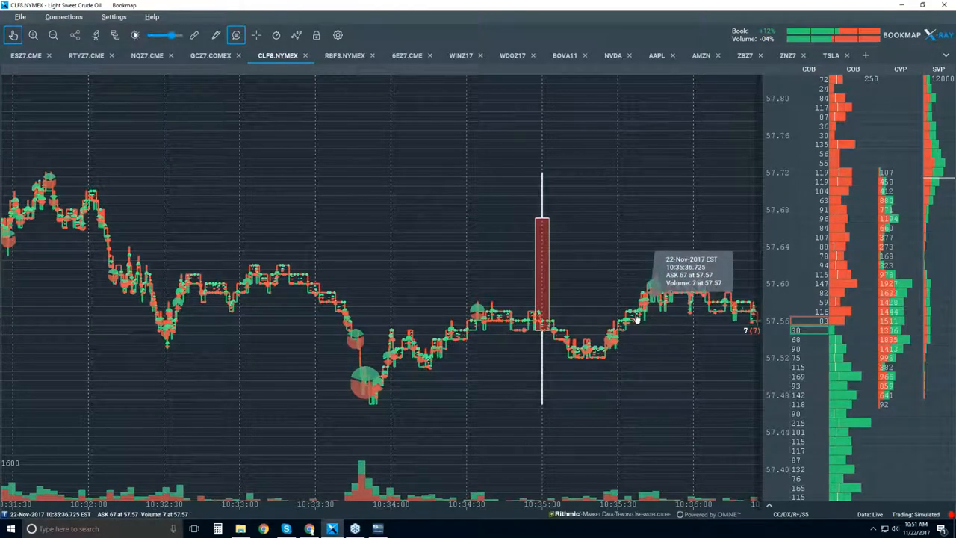
mouse_move(642, 312)
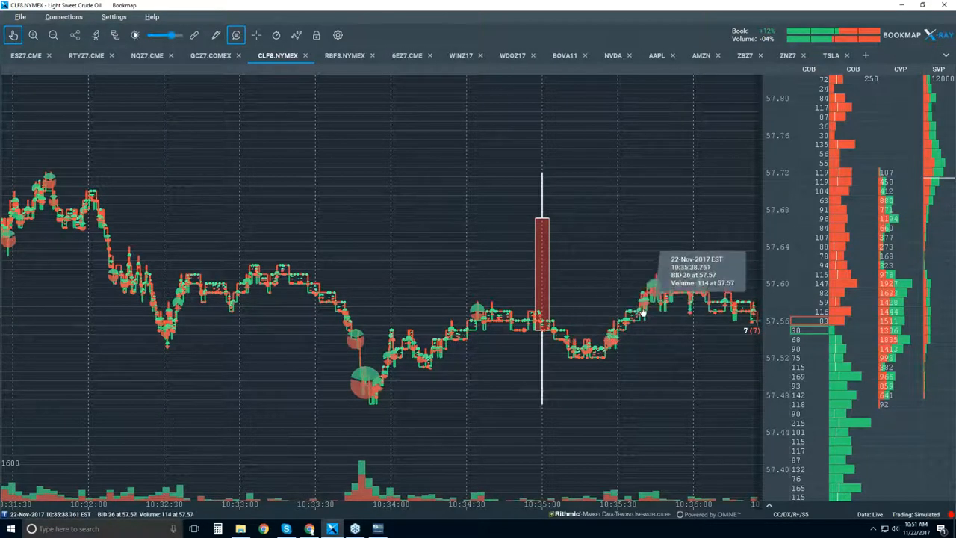
mouse_move(646, 290)
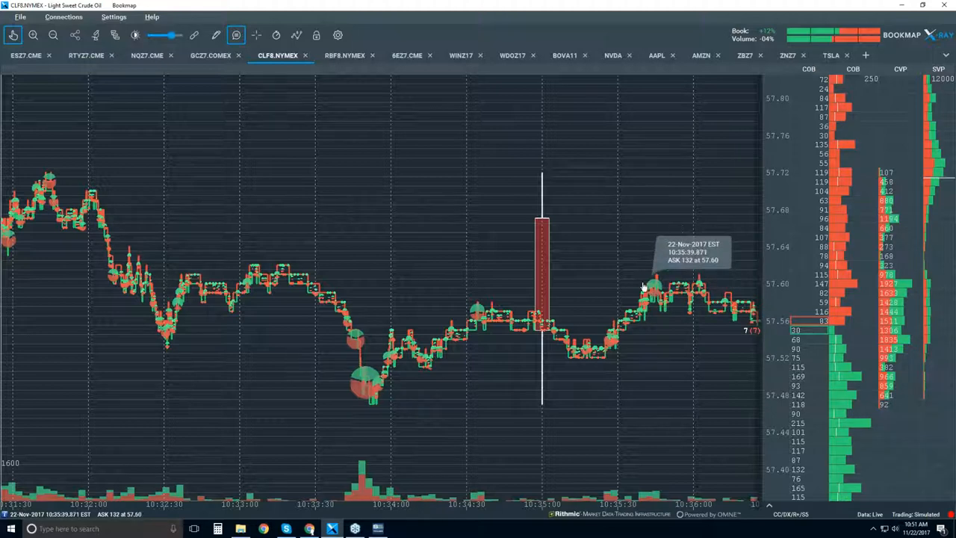
mouse_move(659, 282)
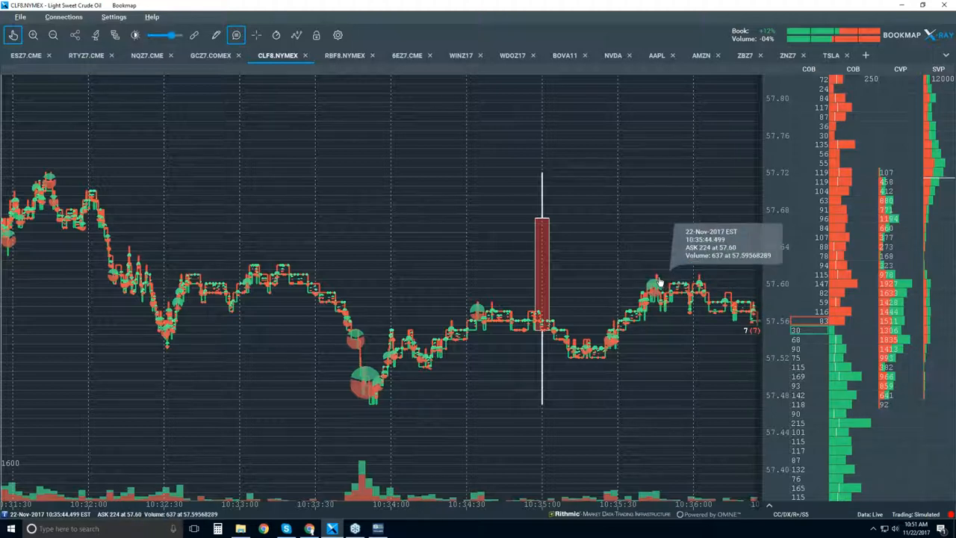
mouse_move(639, 317)
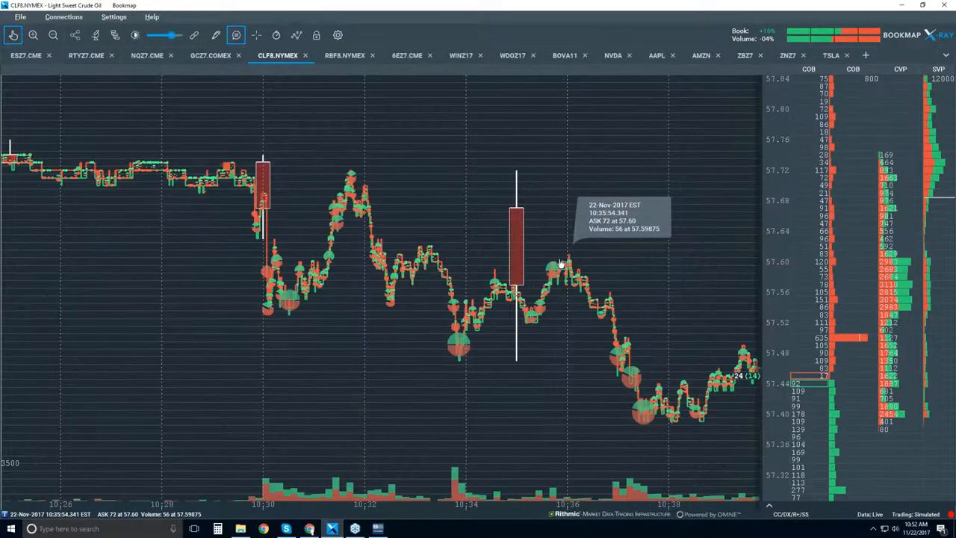
mouse_move(595, 241)
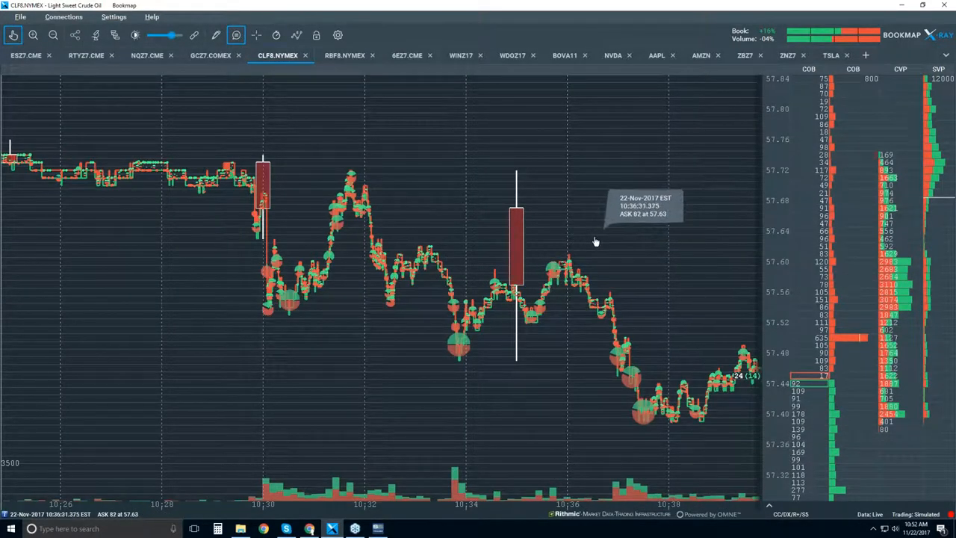
mouse_move(532, 275)
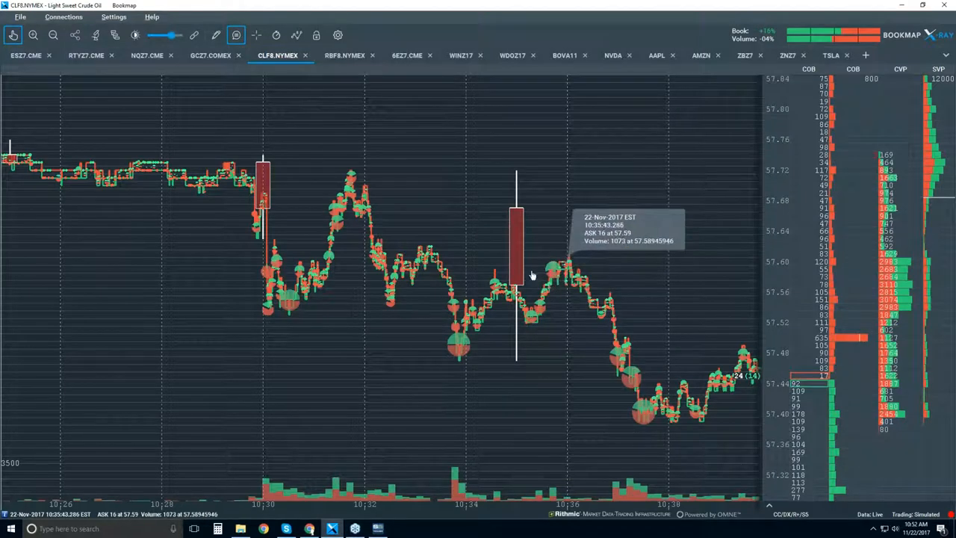
mouse_move(551, 273)
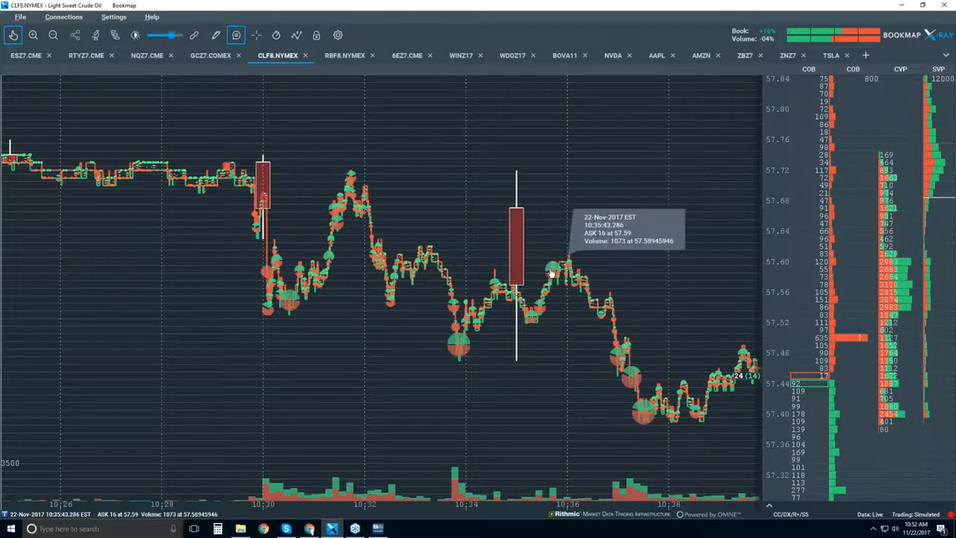
mouse_move(610, 251)
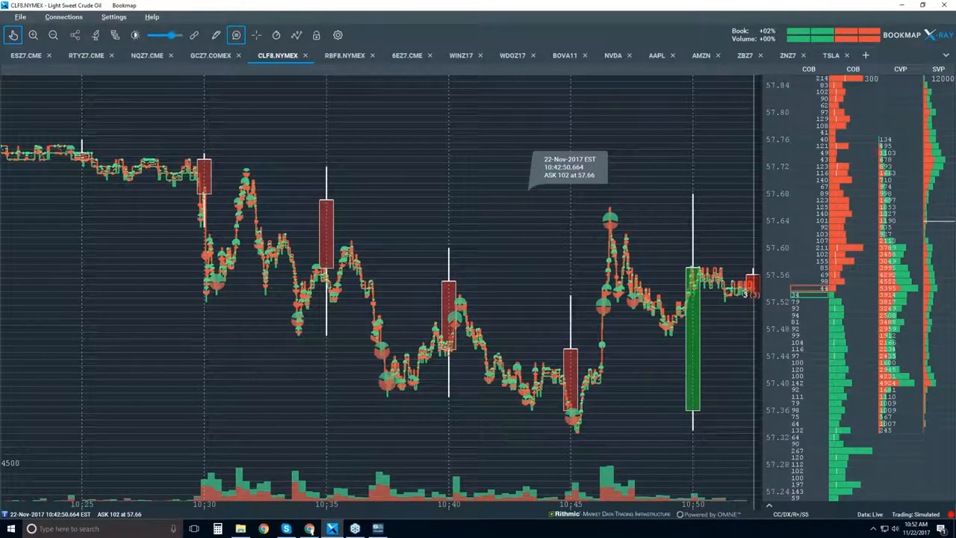
mouse_move(427, 368)
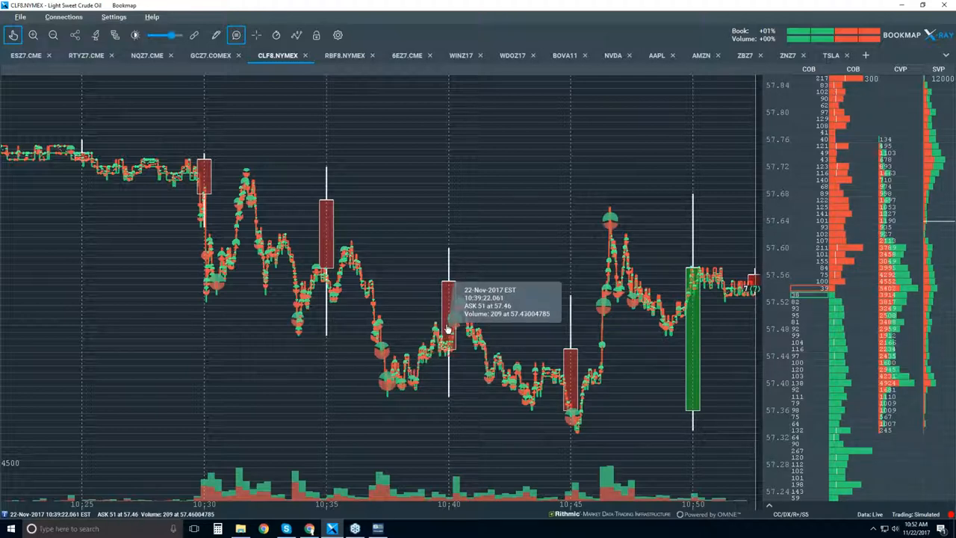
mouse_move(579, 429)
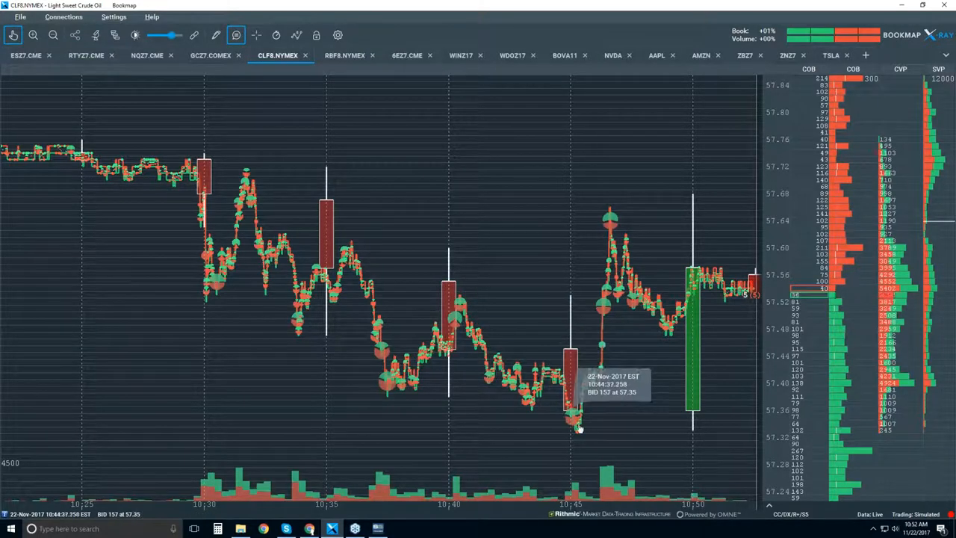
mouse_move(467, 295)
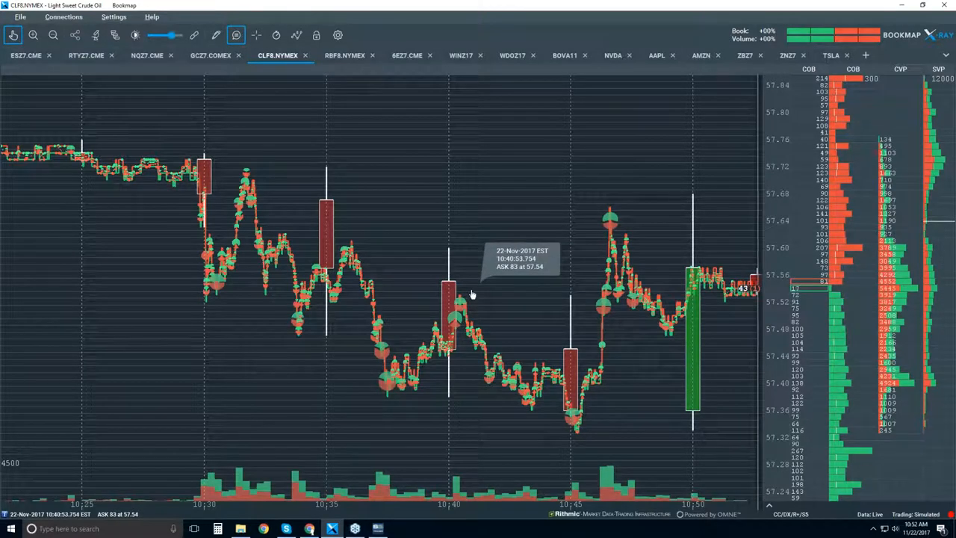
mouse_move(464, 299)
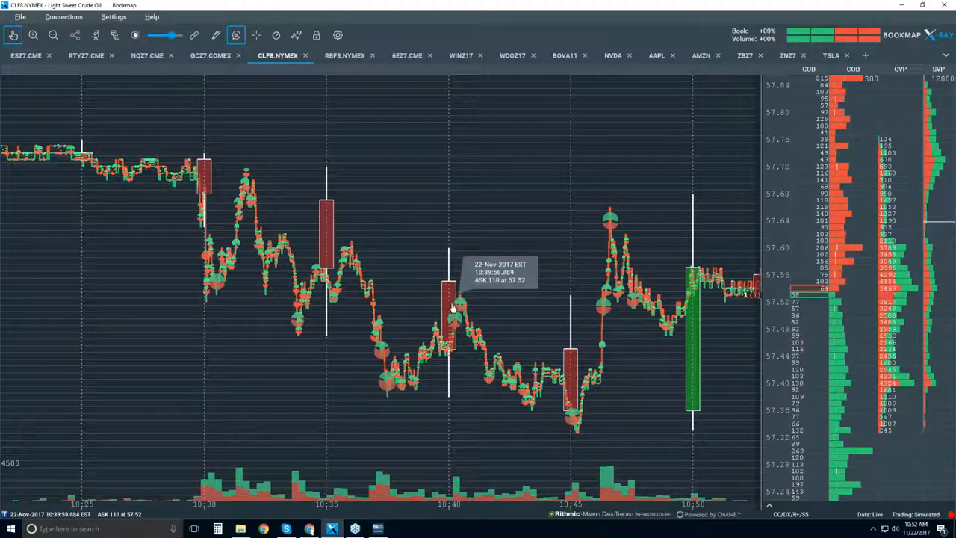
mouse_move(458, 304)
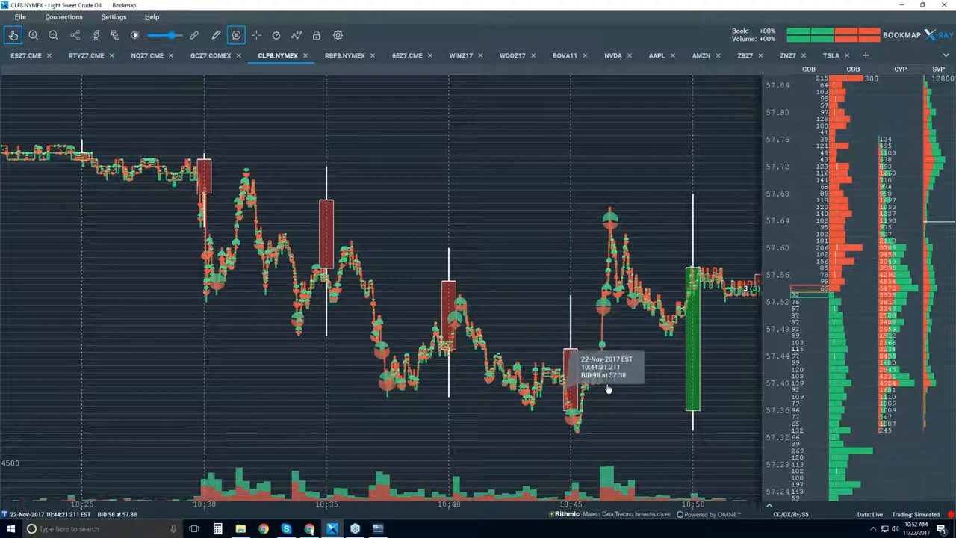
mouse_move(611, 363)
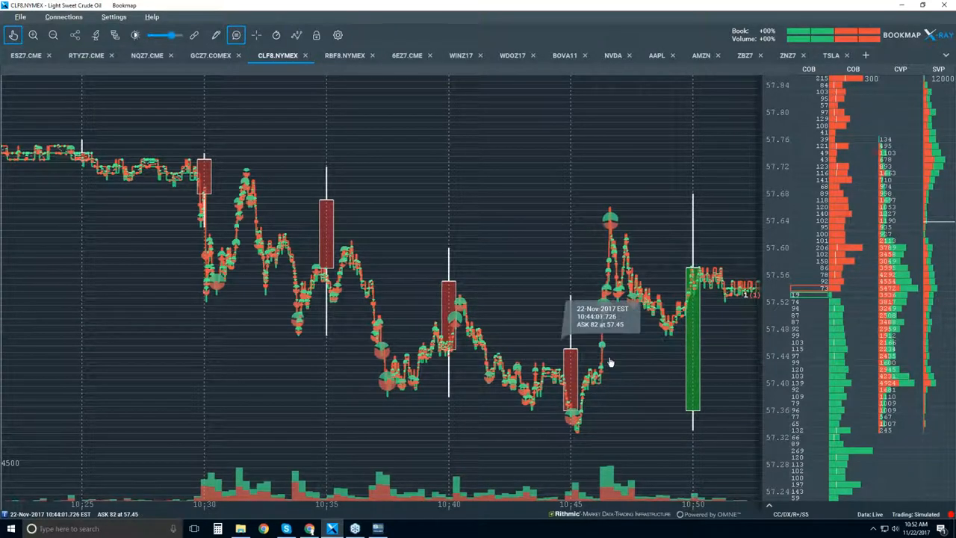
mouse_move(597, 306)
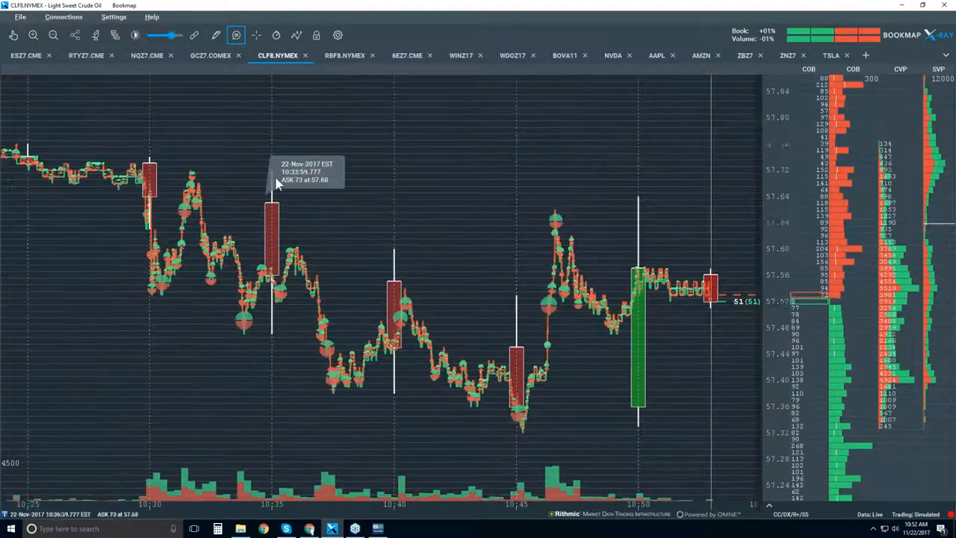
Turn Candlestick Bars off so only the price trail and trade dots remain
click(316, 35)
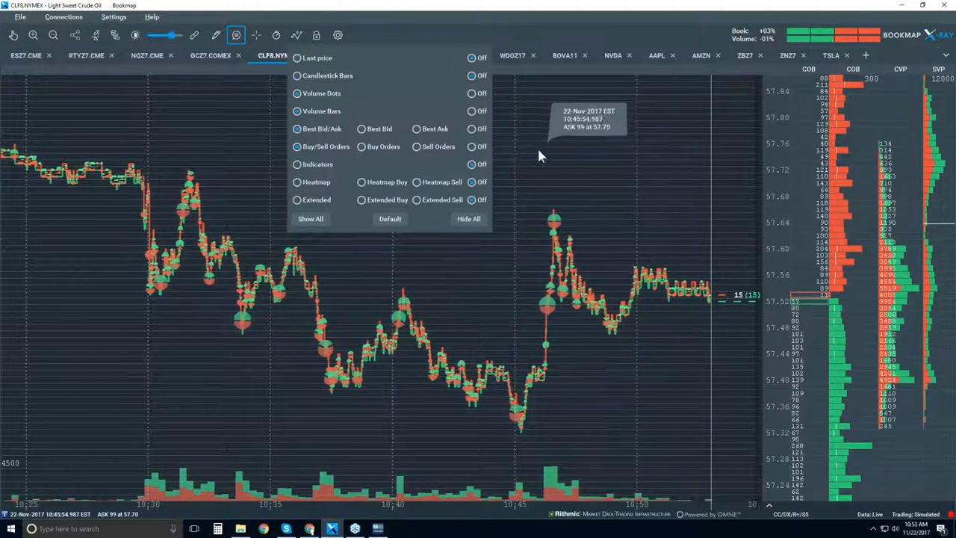
click(236, 35)
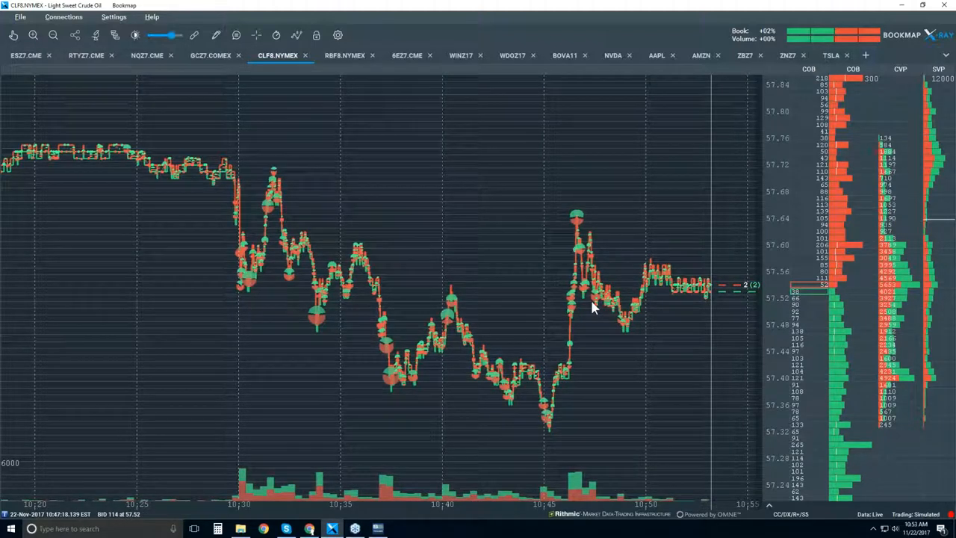
mouse_move(504, 298)
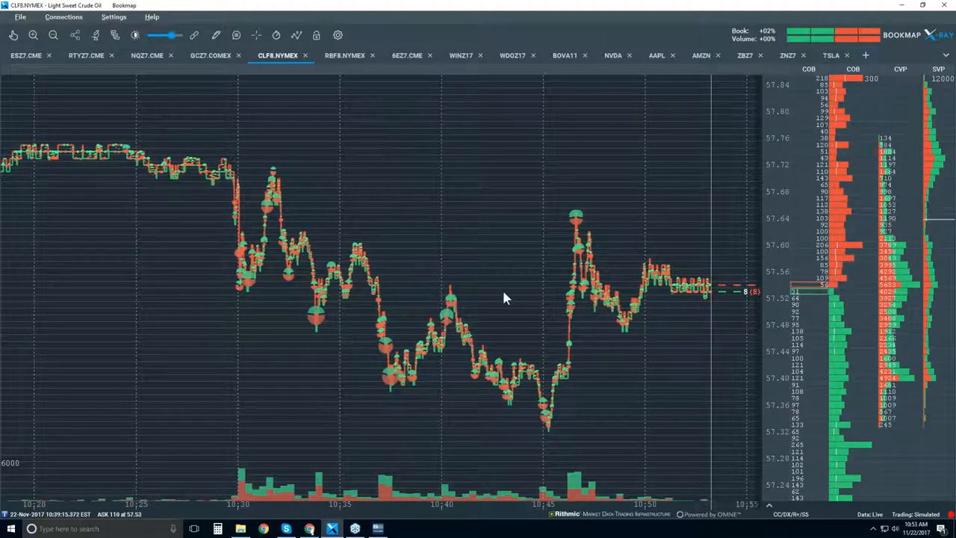
mouse_move(596, 312)
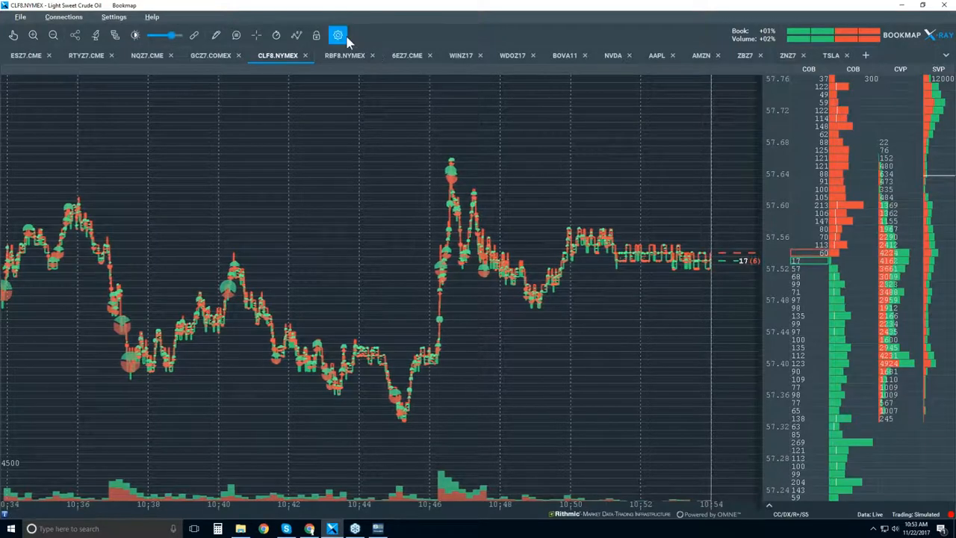
Set the crude oil price display to label every 5 ticks instead of 4
click(337, 35)
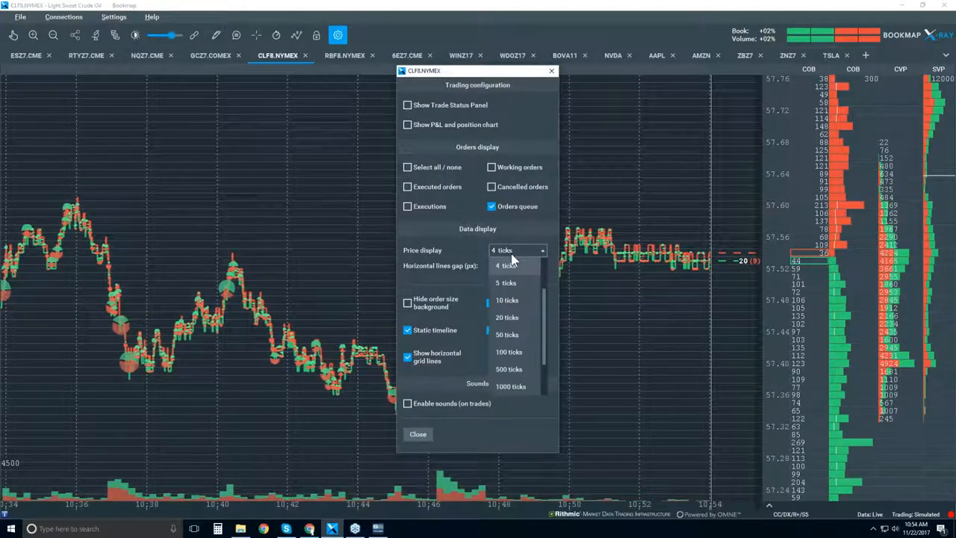
click(505, 282)
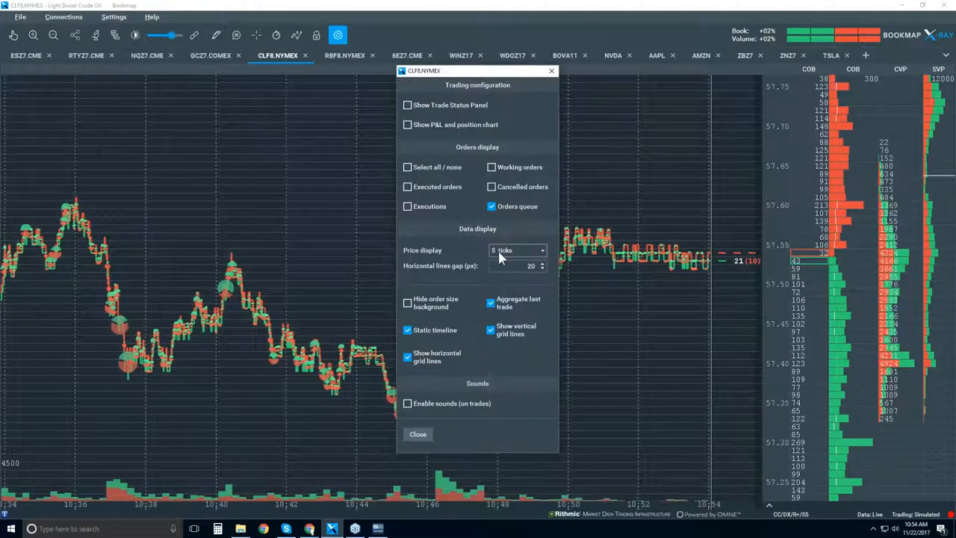
click(417, 434)
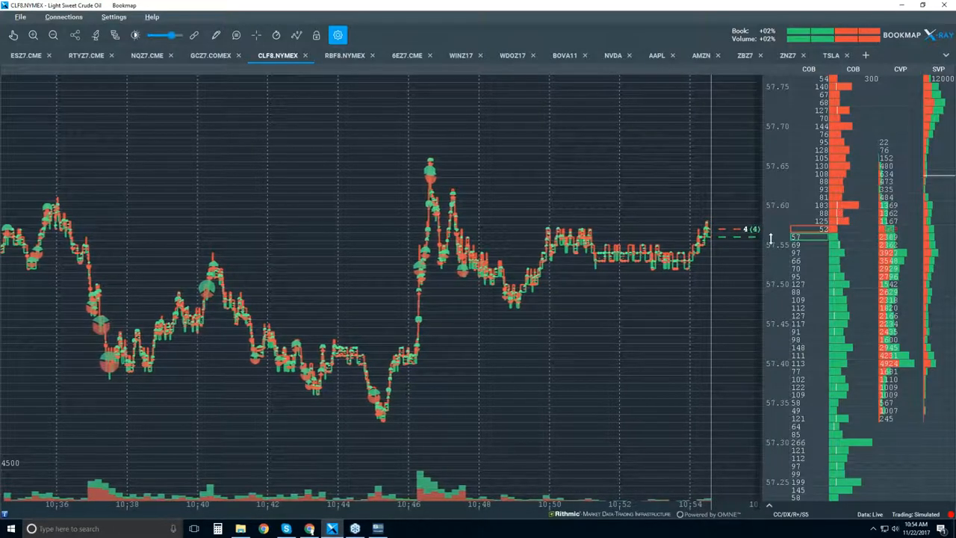
click(338, 35)
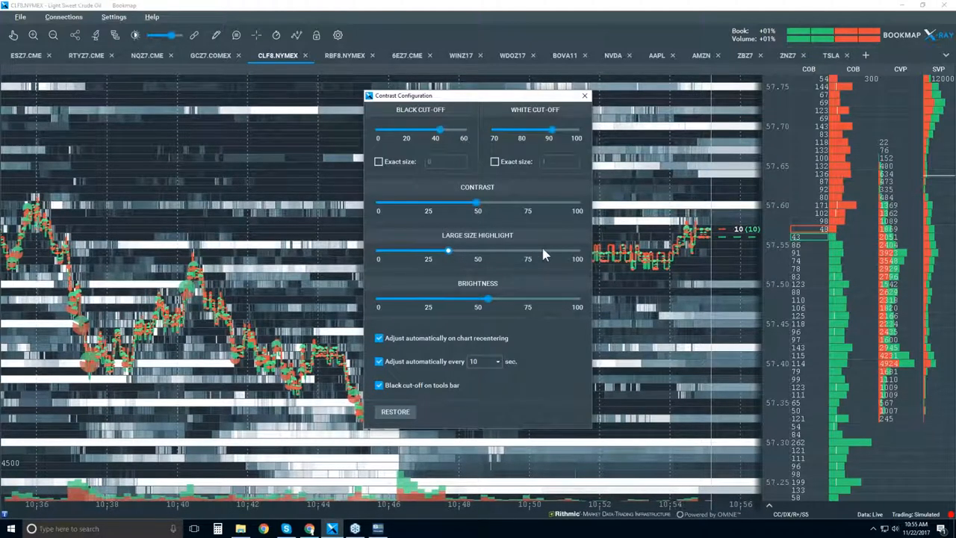
Set Large Size Highlight ~78, White Cut-off ~97 and Brightness ~25 in Contrast Configuration
drag(449, 250, 534, 250)
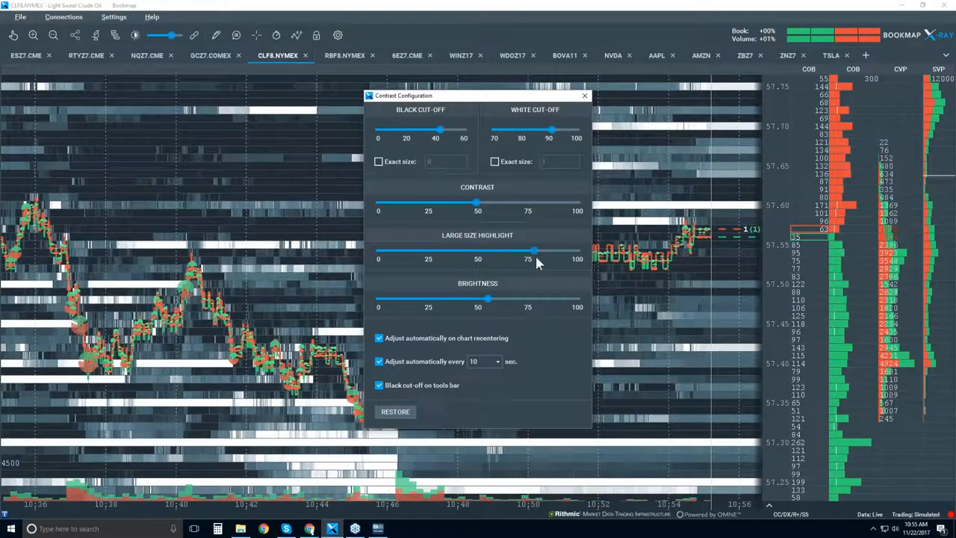
drag(550, 129, 564, 129)
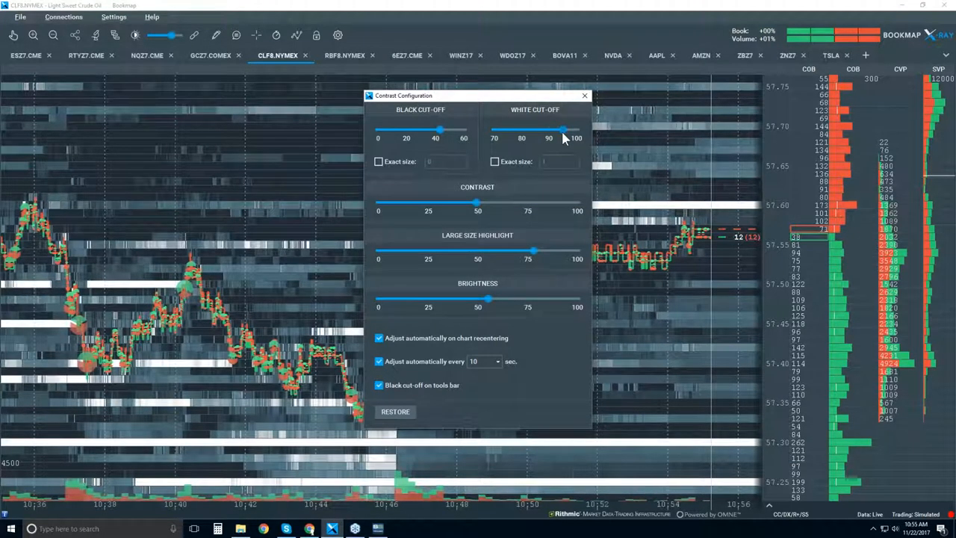
drag(487, 298, 428, 306)
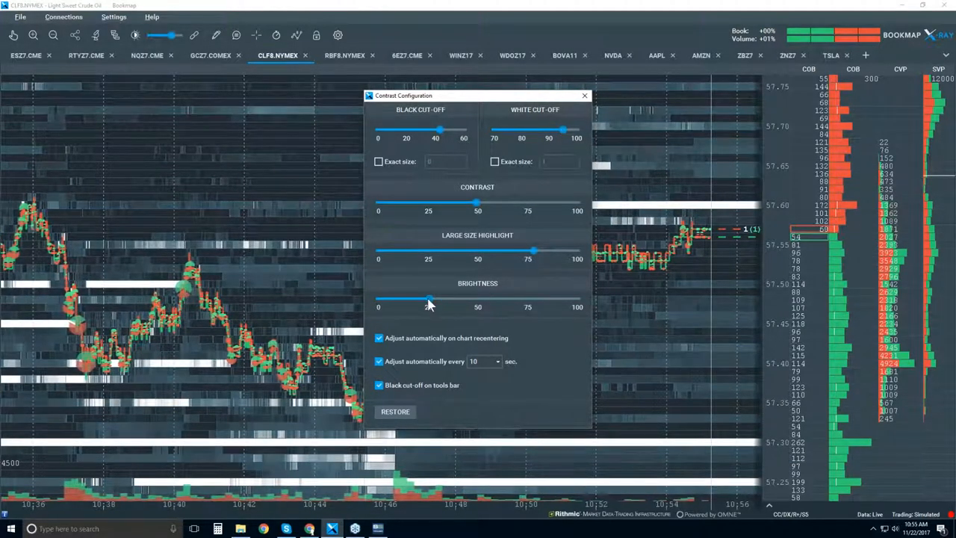
click(584, 96)
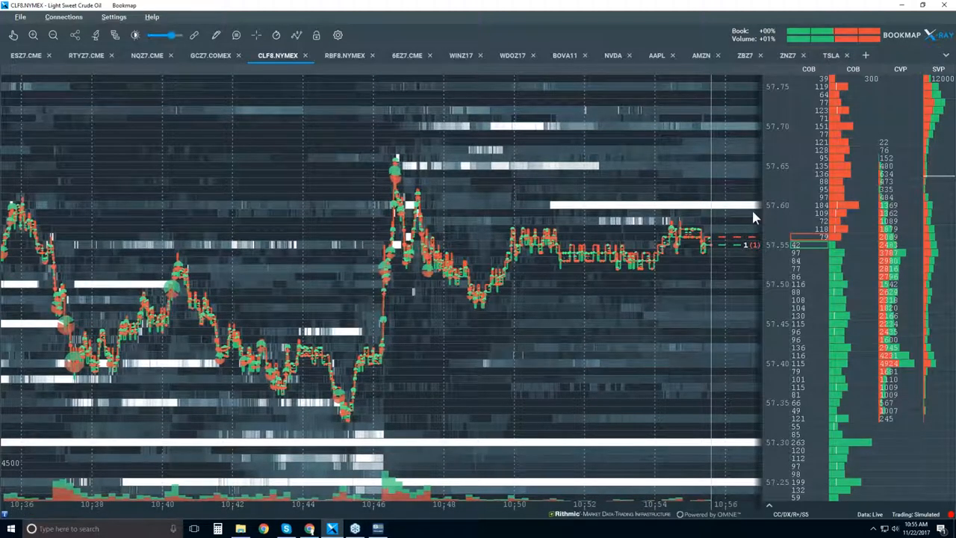
mouse_move(690, 207)
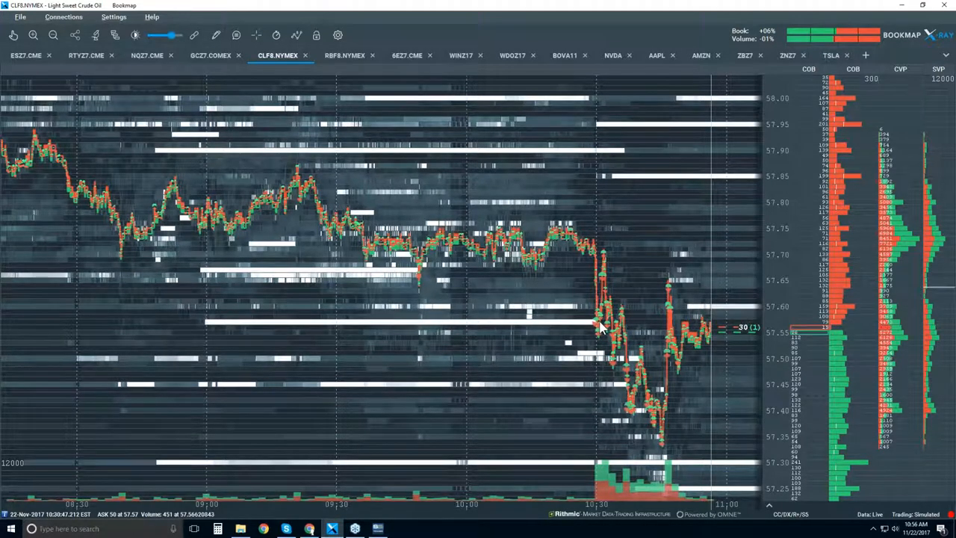
mouse_move(631, 392)
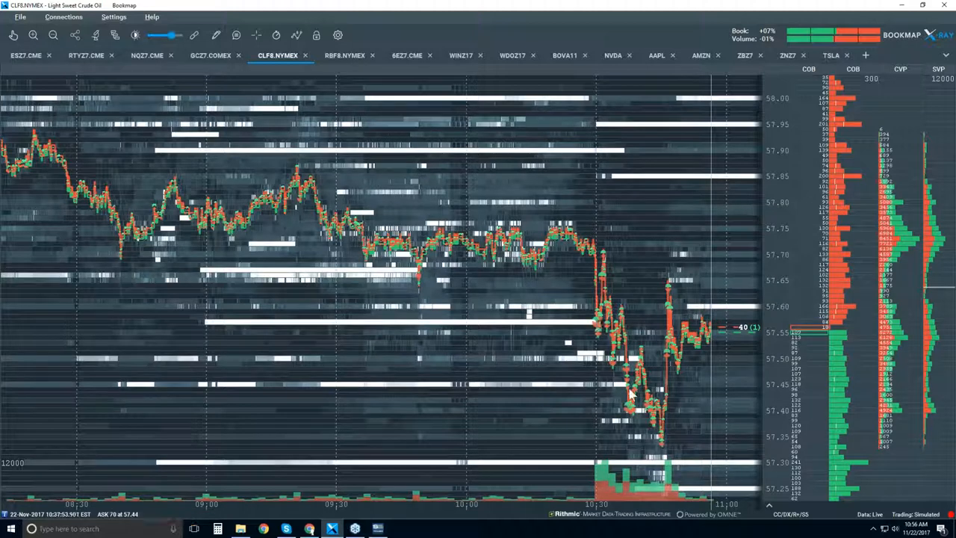